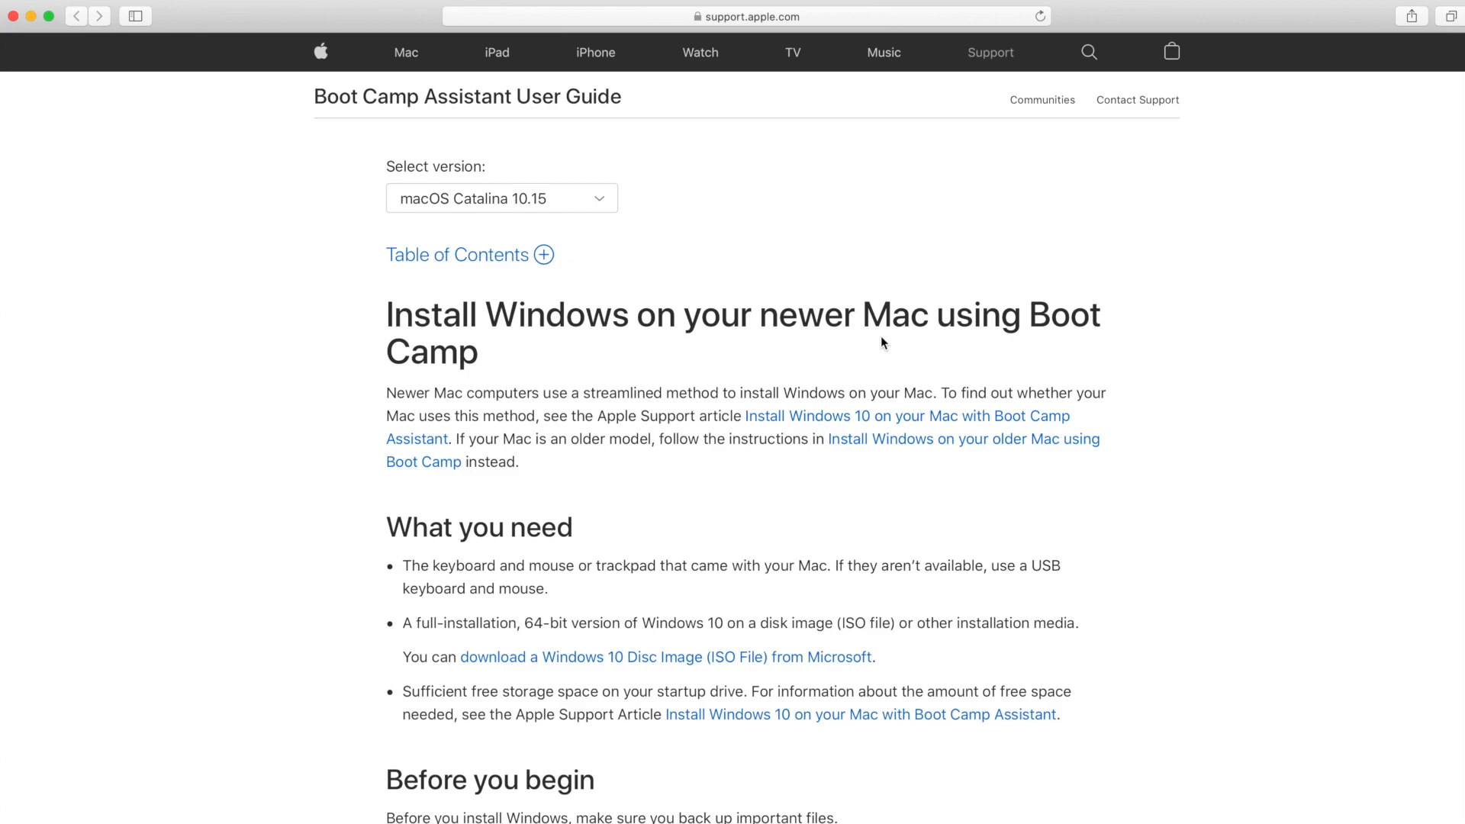
Reveal the Boot Camp guide's full address in Safari, then return focus to the guide page.
left_click(745, 16)
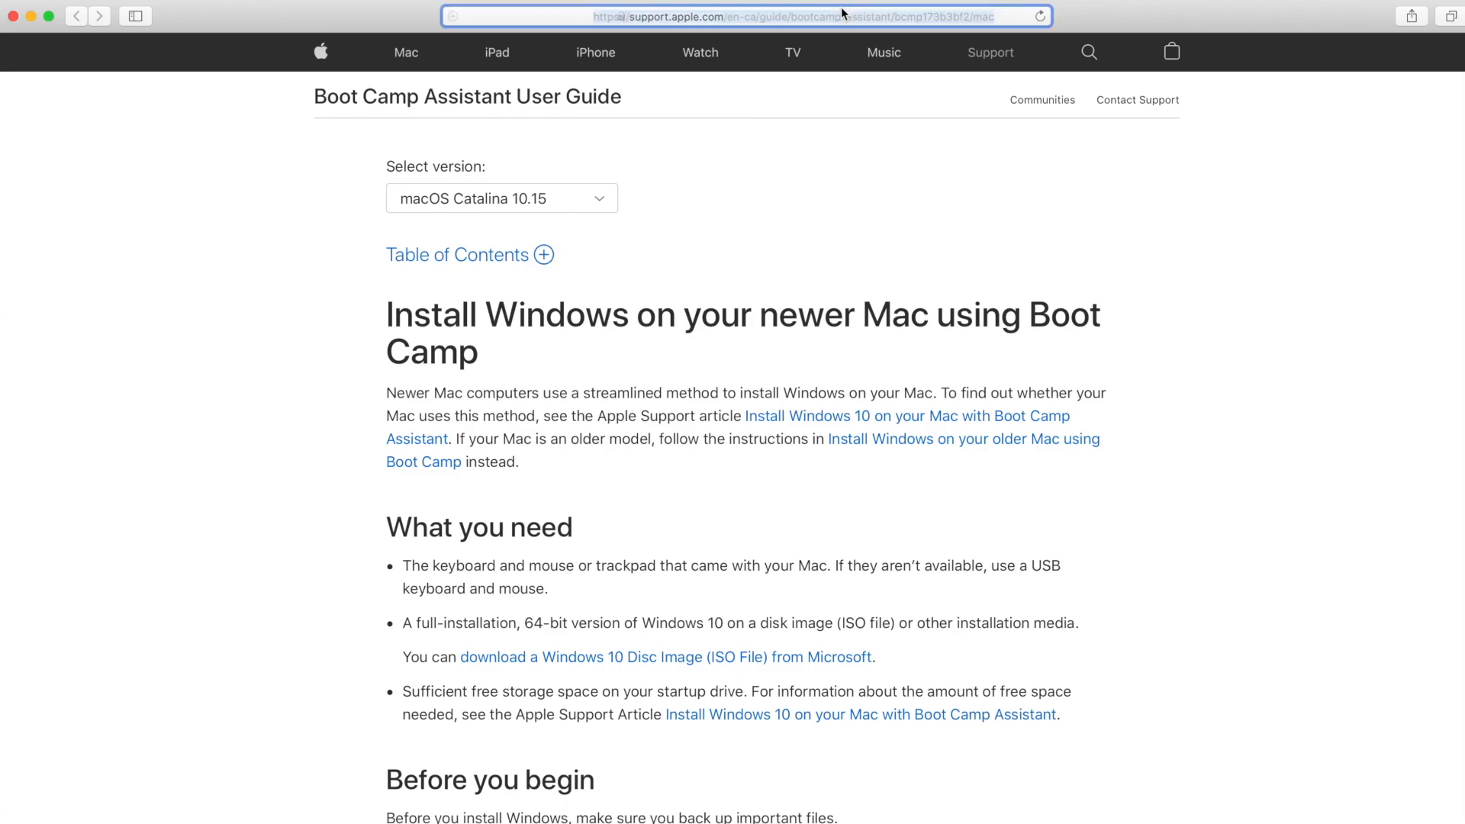
left_click(747, 15)
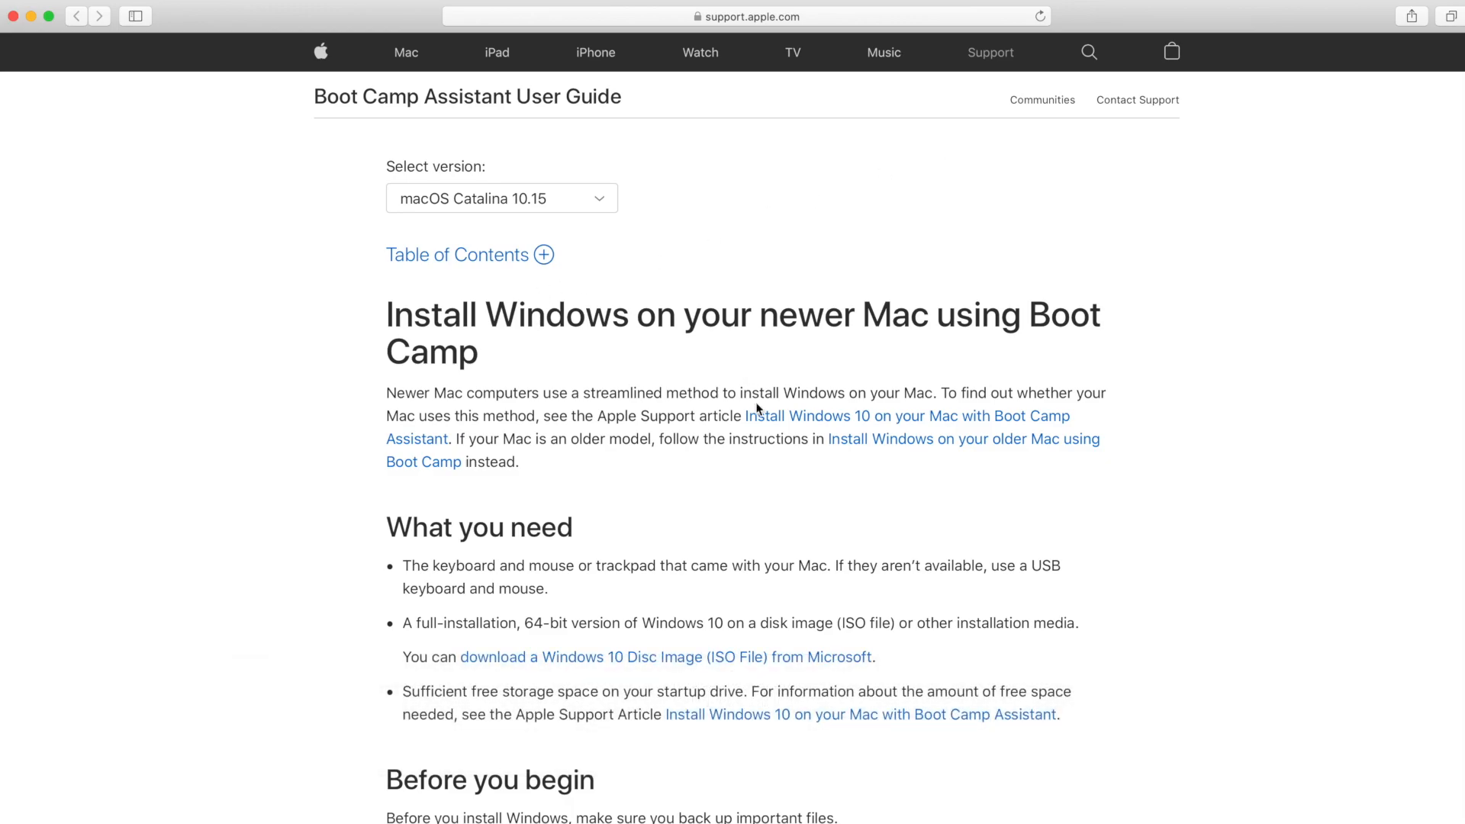
mouse_move(609, 664)
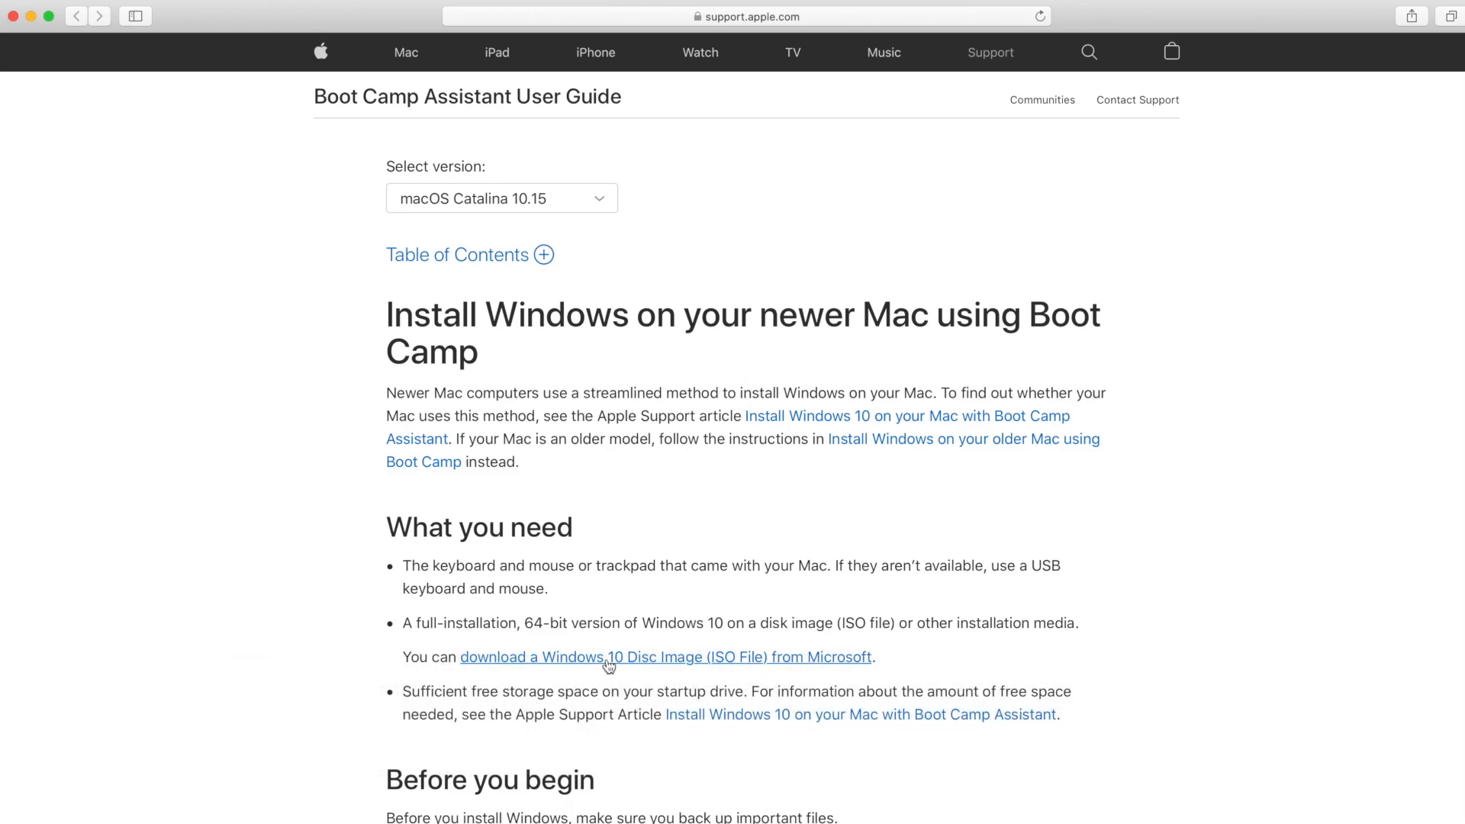
mouse_move(493, 677)
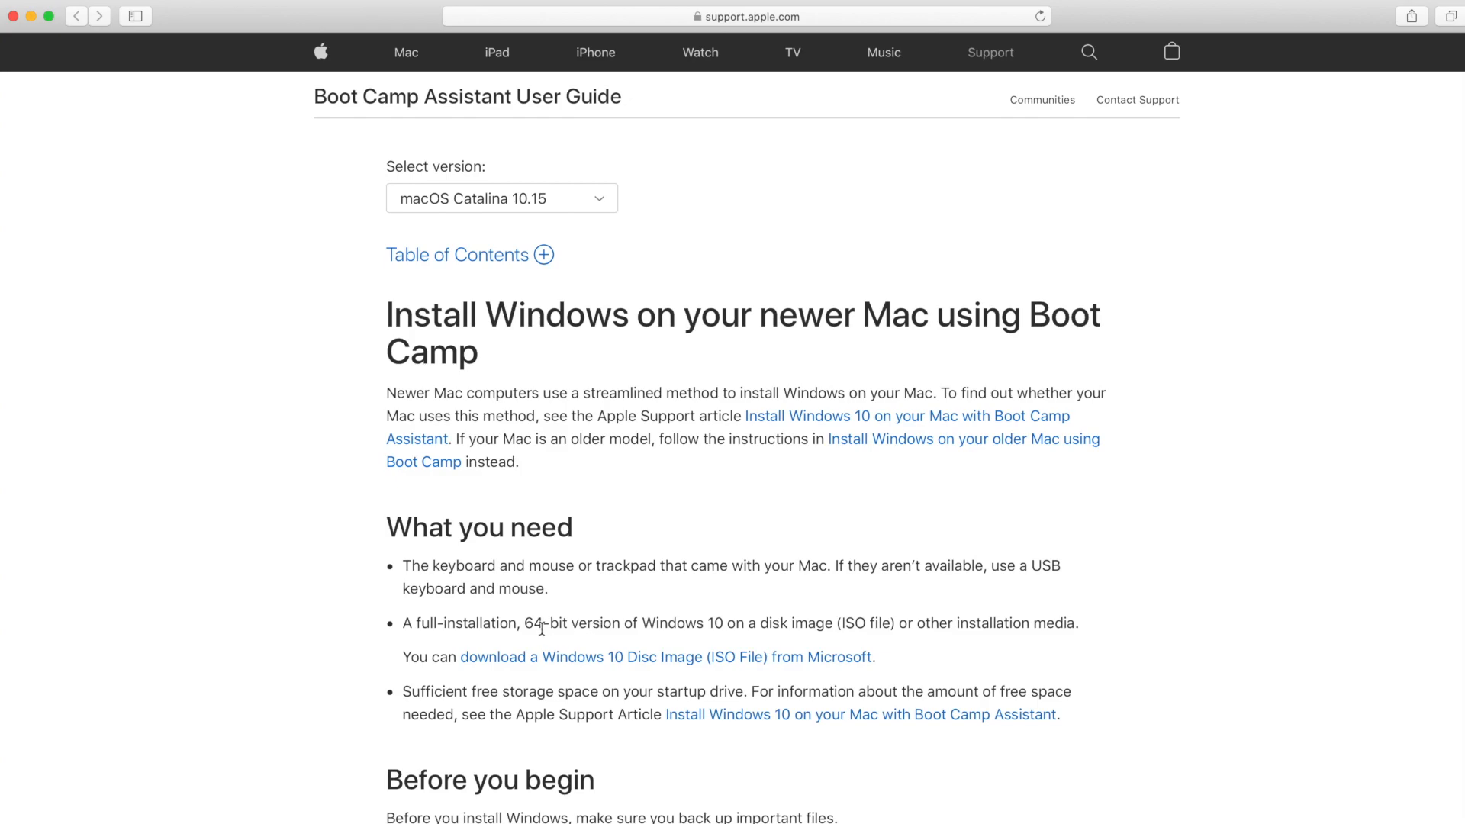
mouse_move(726, 623)
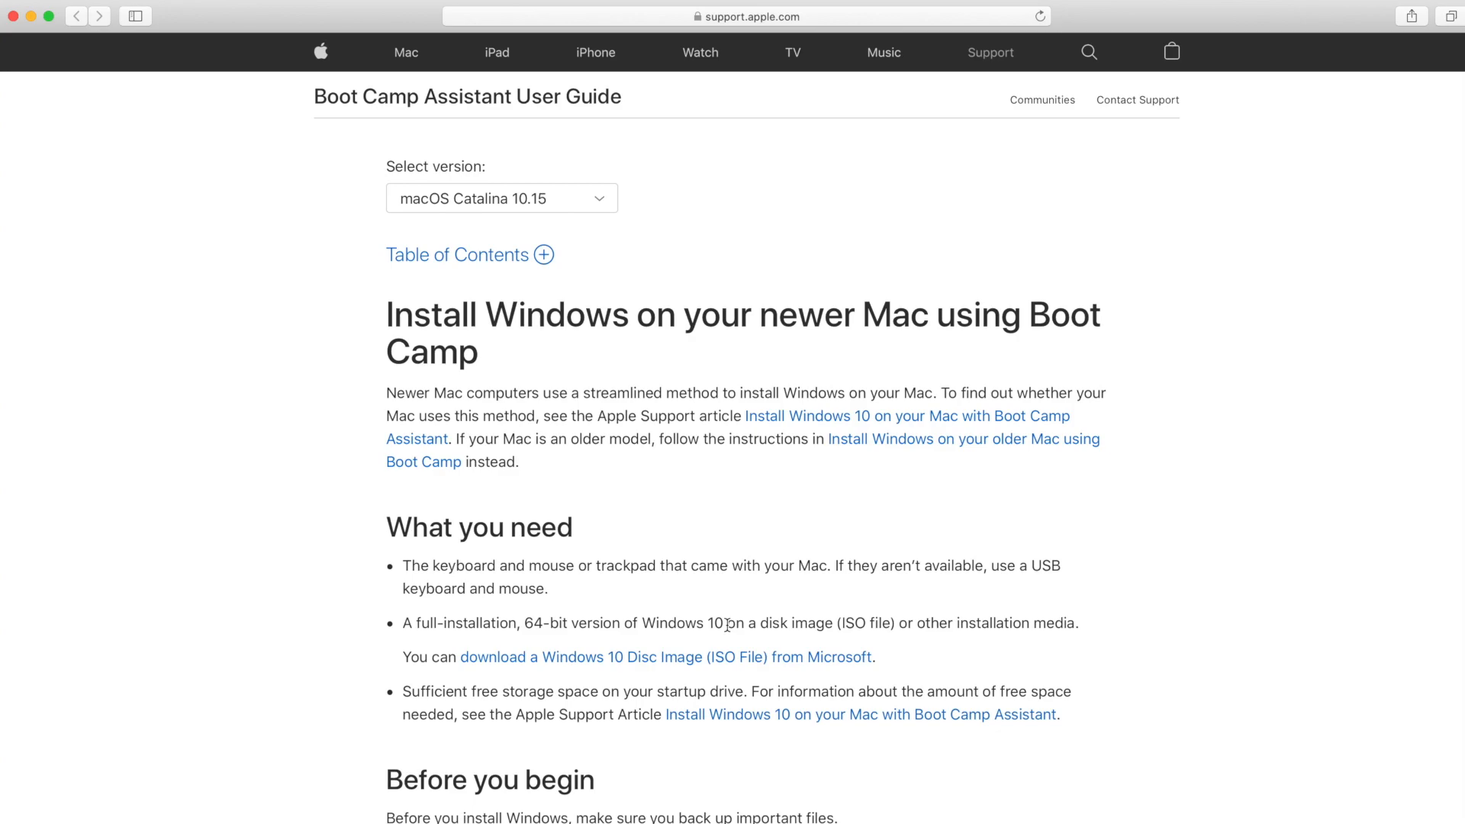
mouse_move(664, 641)
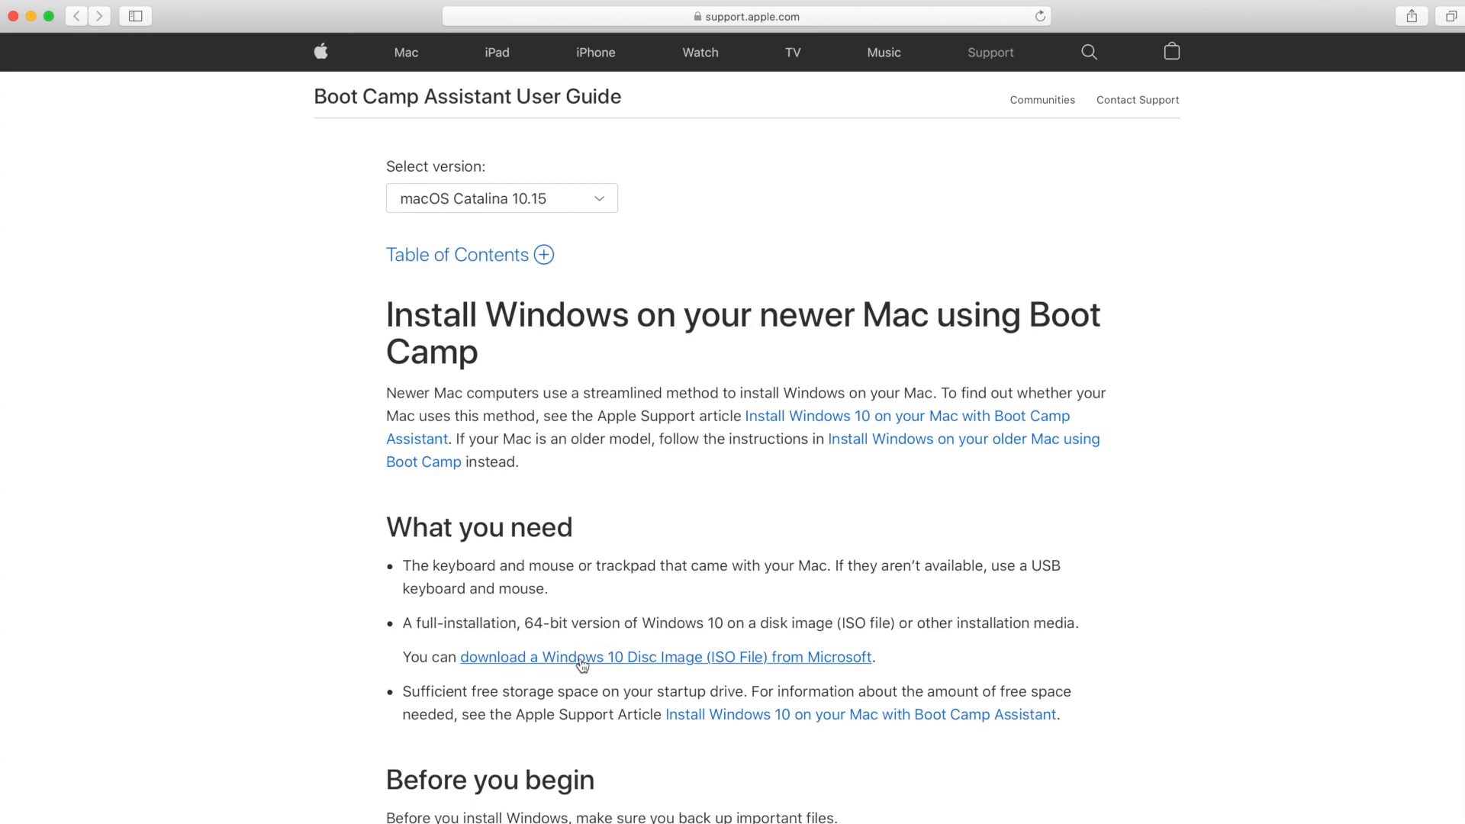
mouse_move(603, 664)
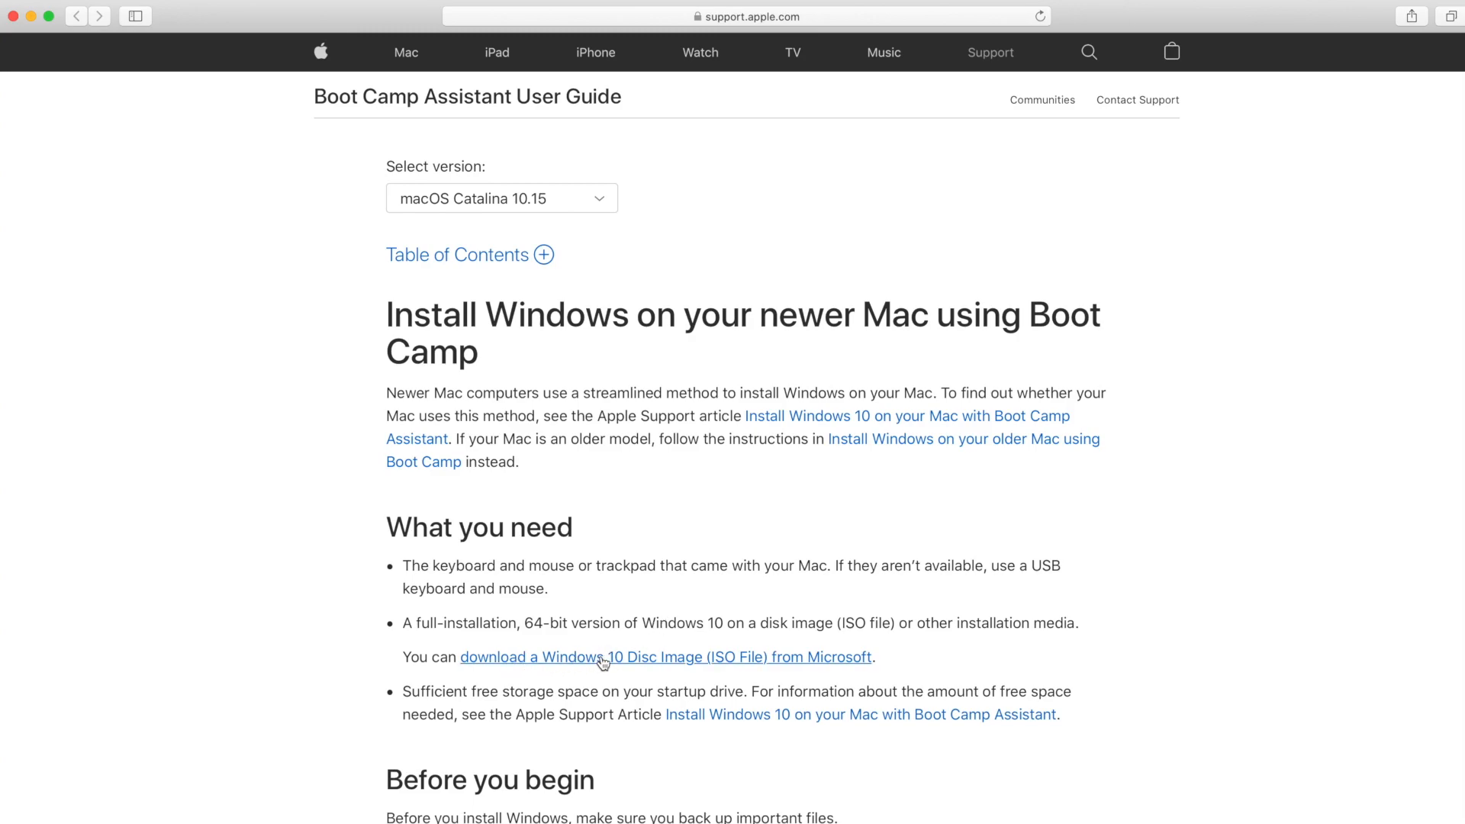
mouse_move(671, 666)
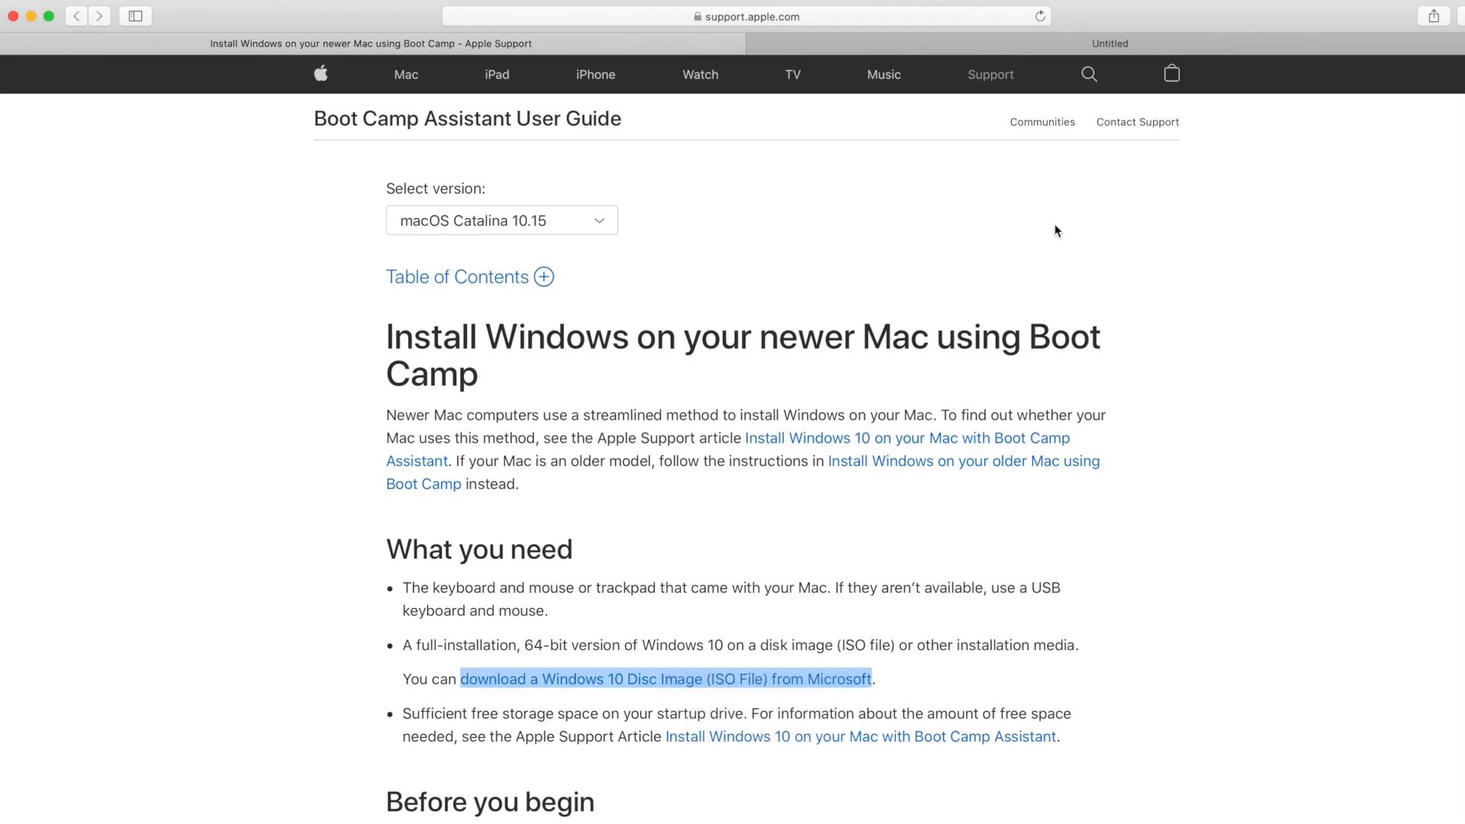
On Microsoft's download page, choose the Windows 10 edition with English as the product language.
left_click(666, 679)
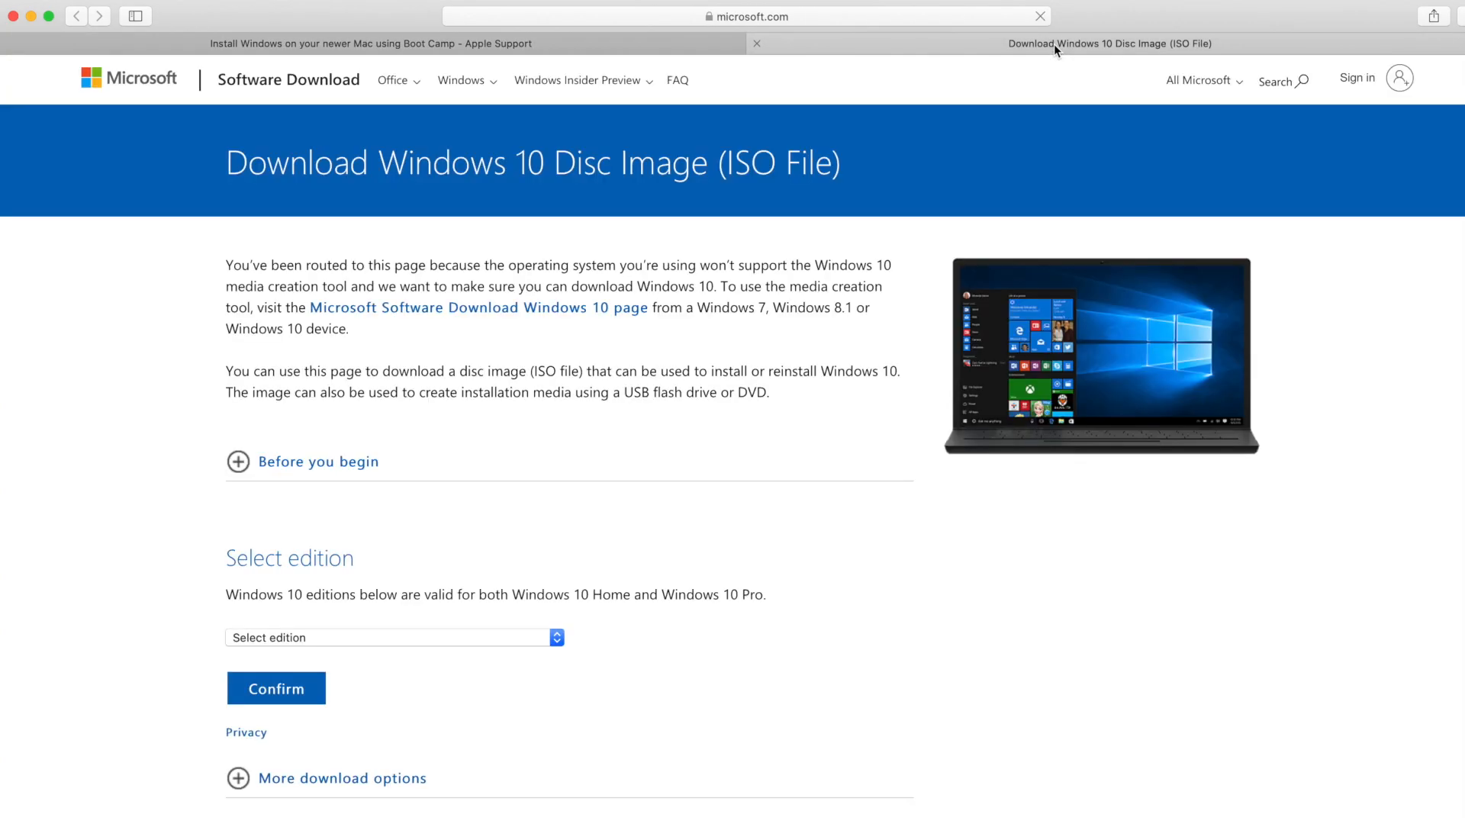
left_click(390, 638)
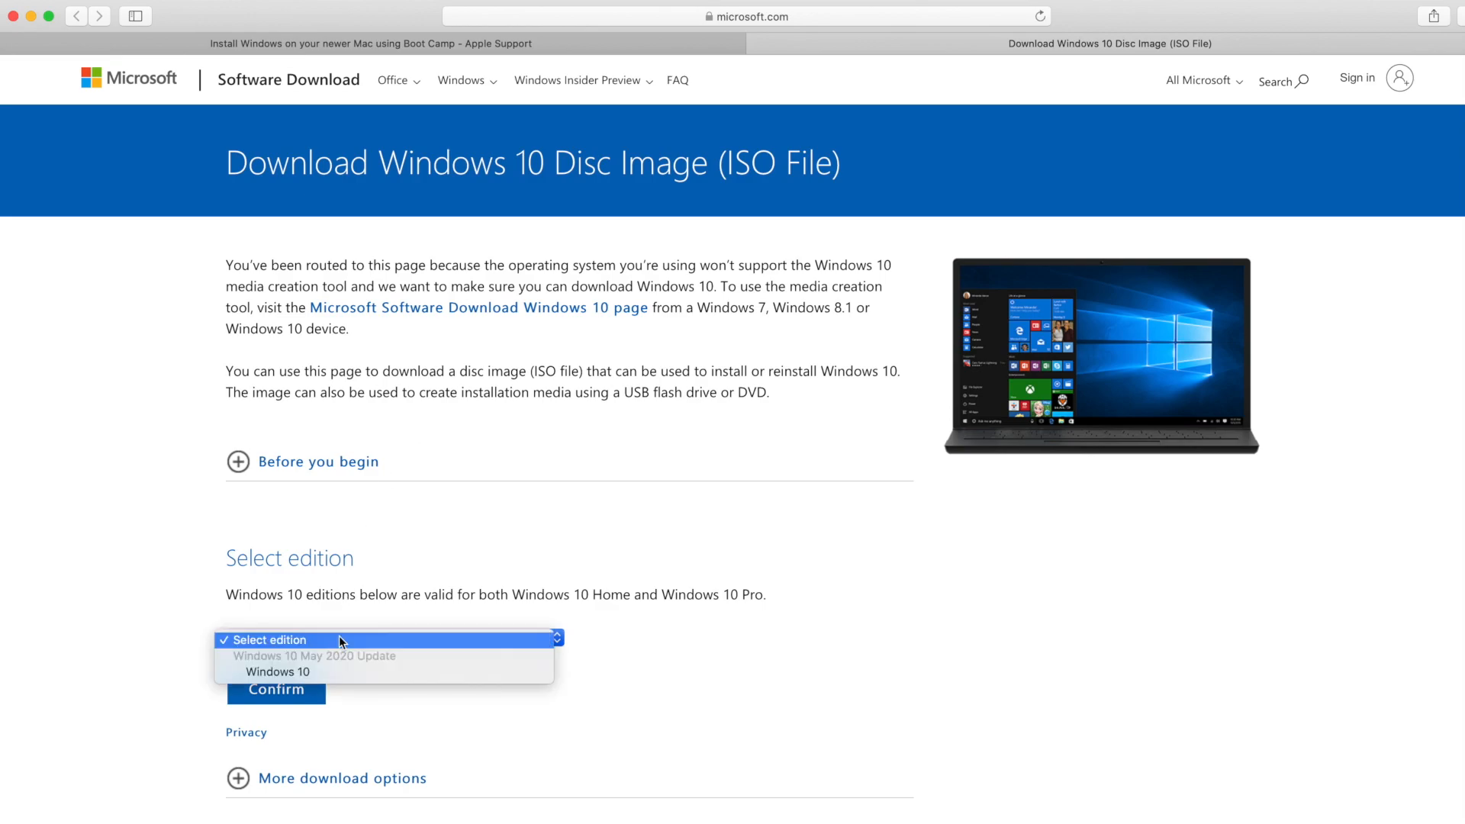
left_click(278, 671)
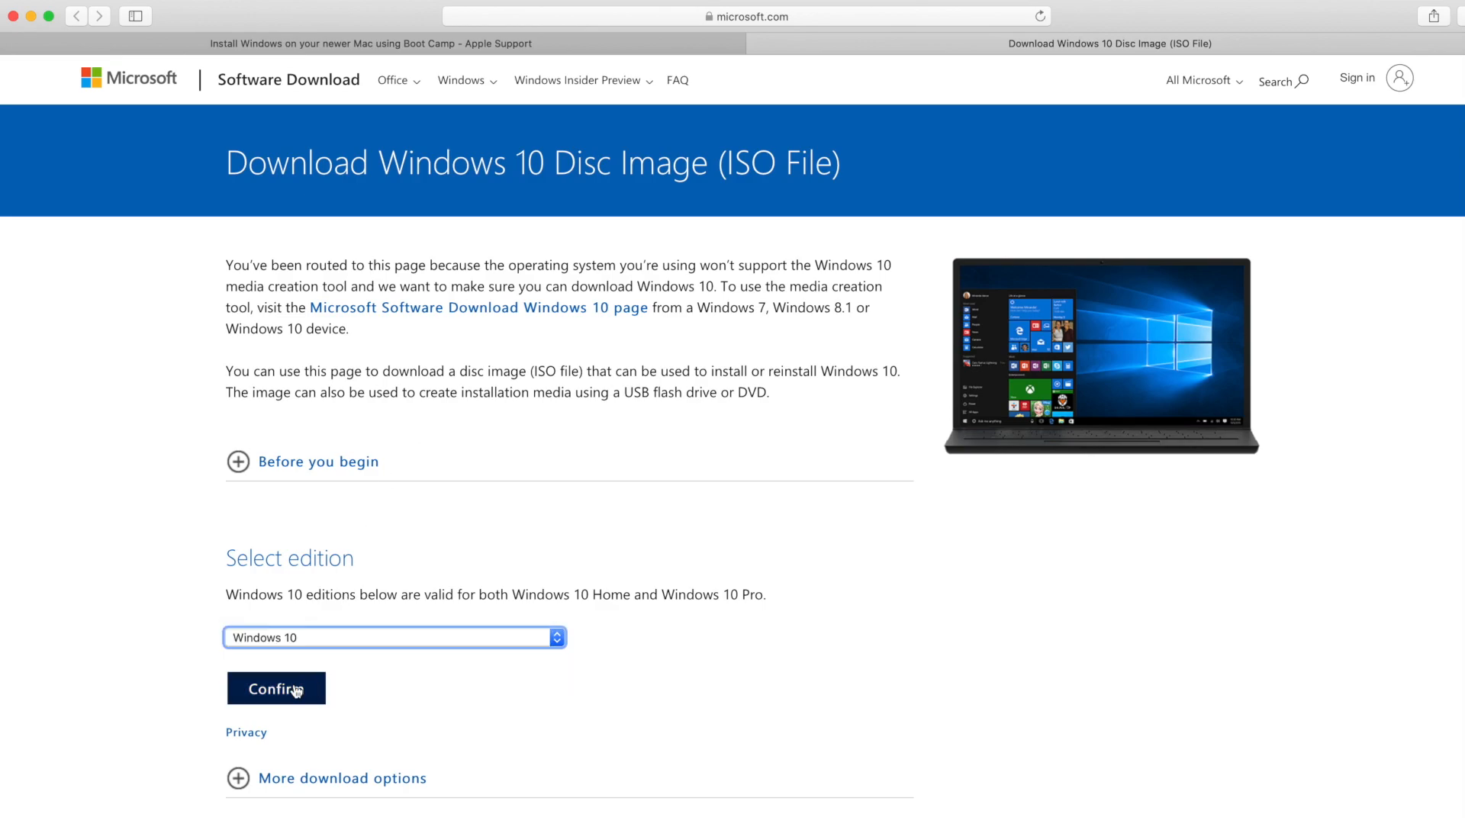
left_click(276, 689)
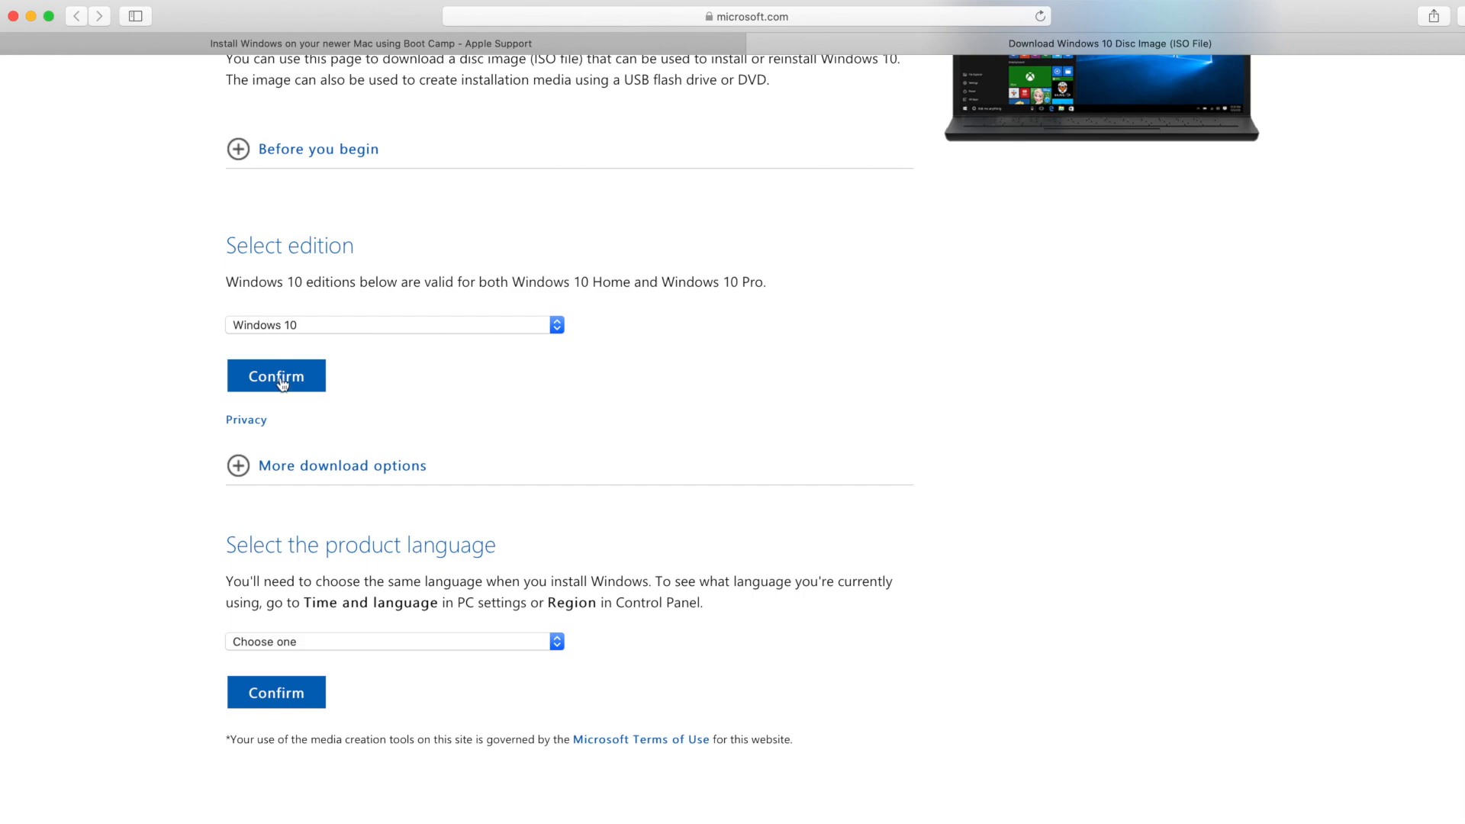
left_click(392, 641)
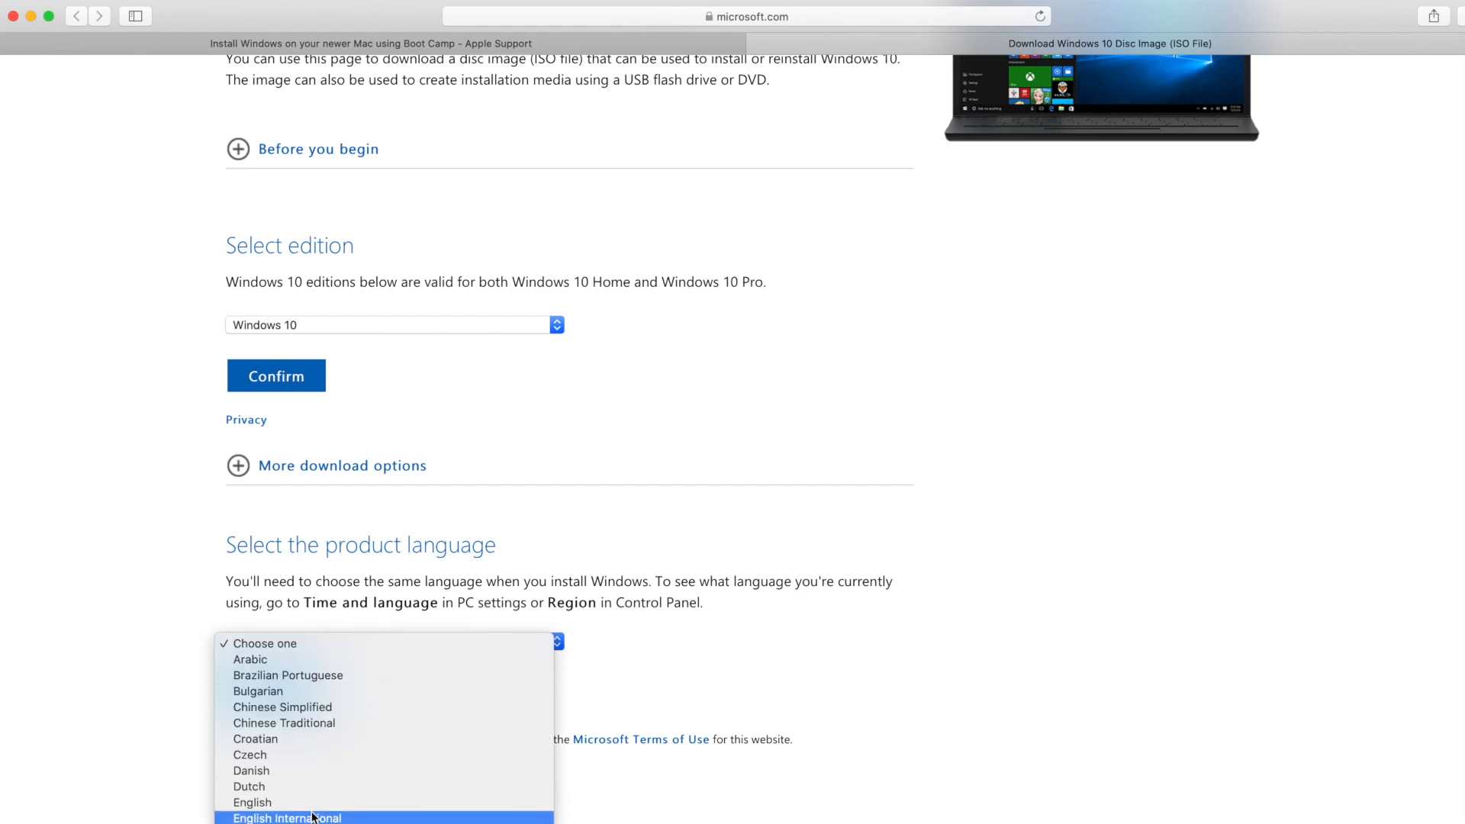
left_click(252, 801)
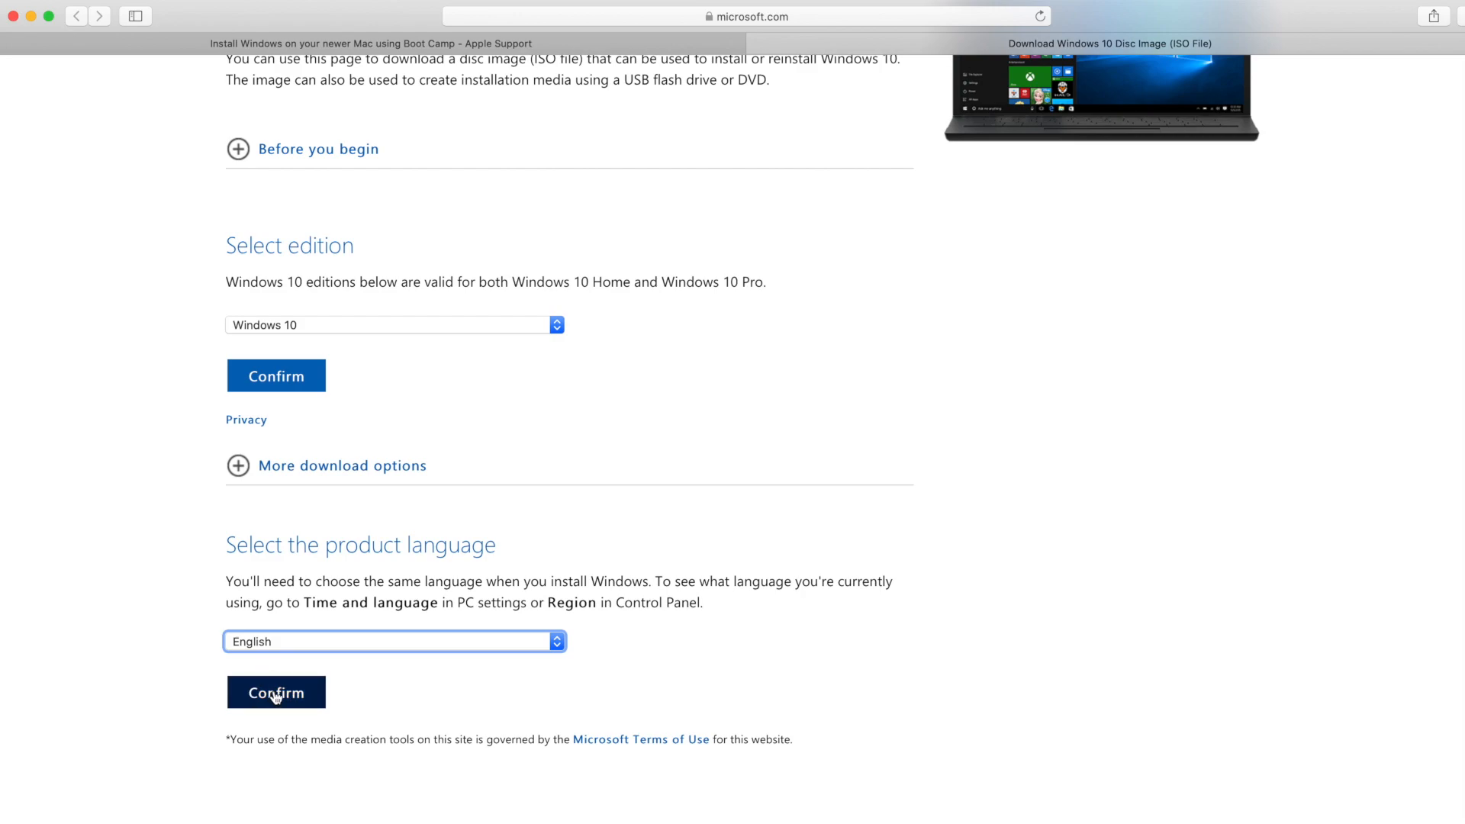
left_click(276, 693)
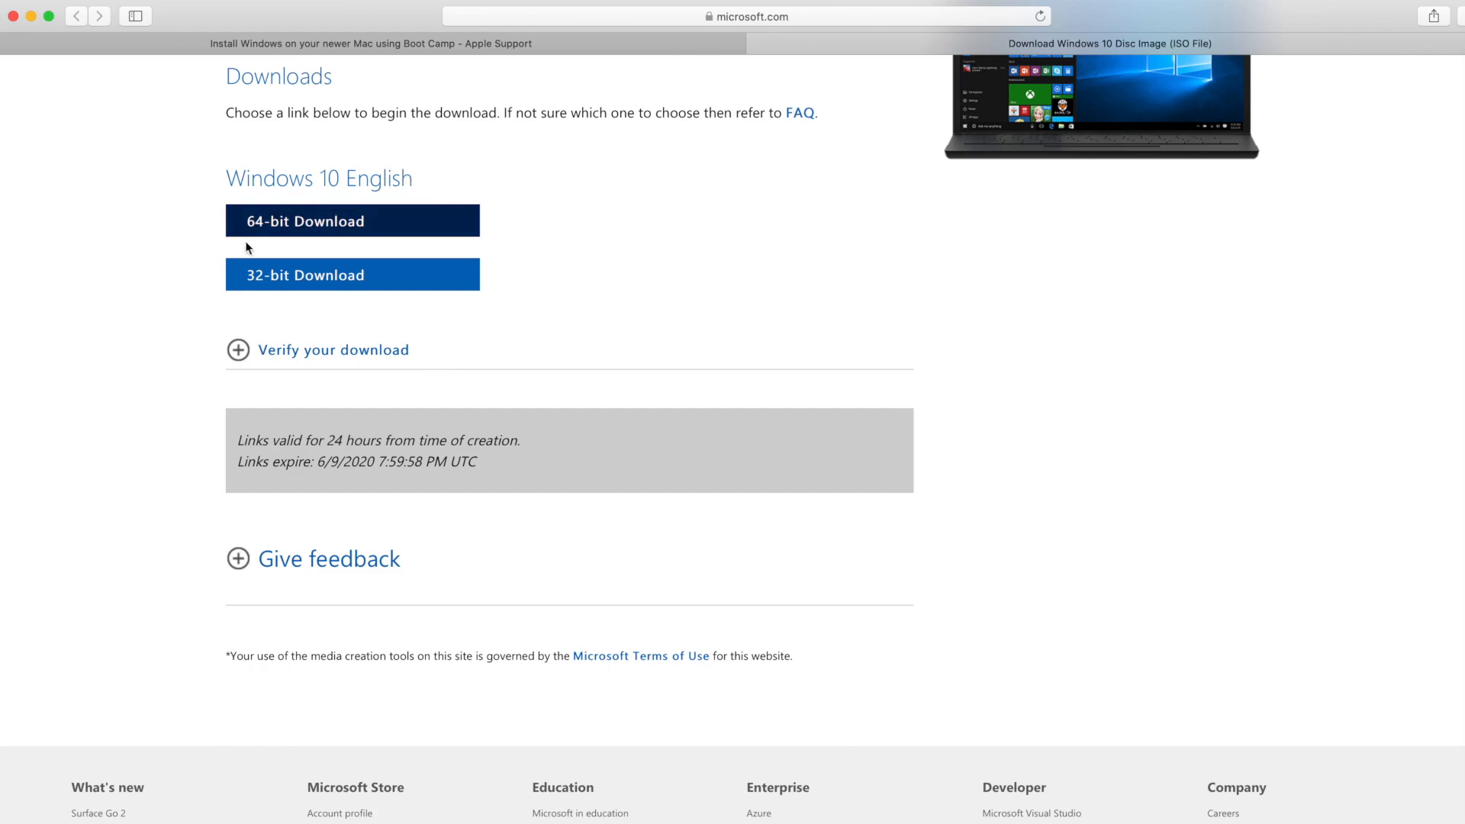
mouse_move(392, 226)
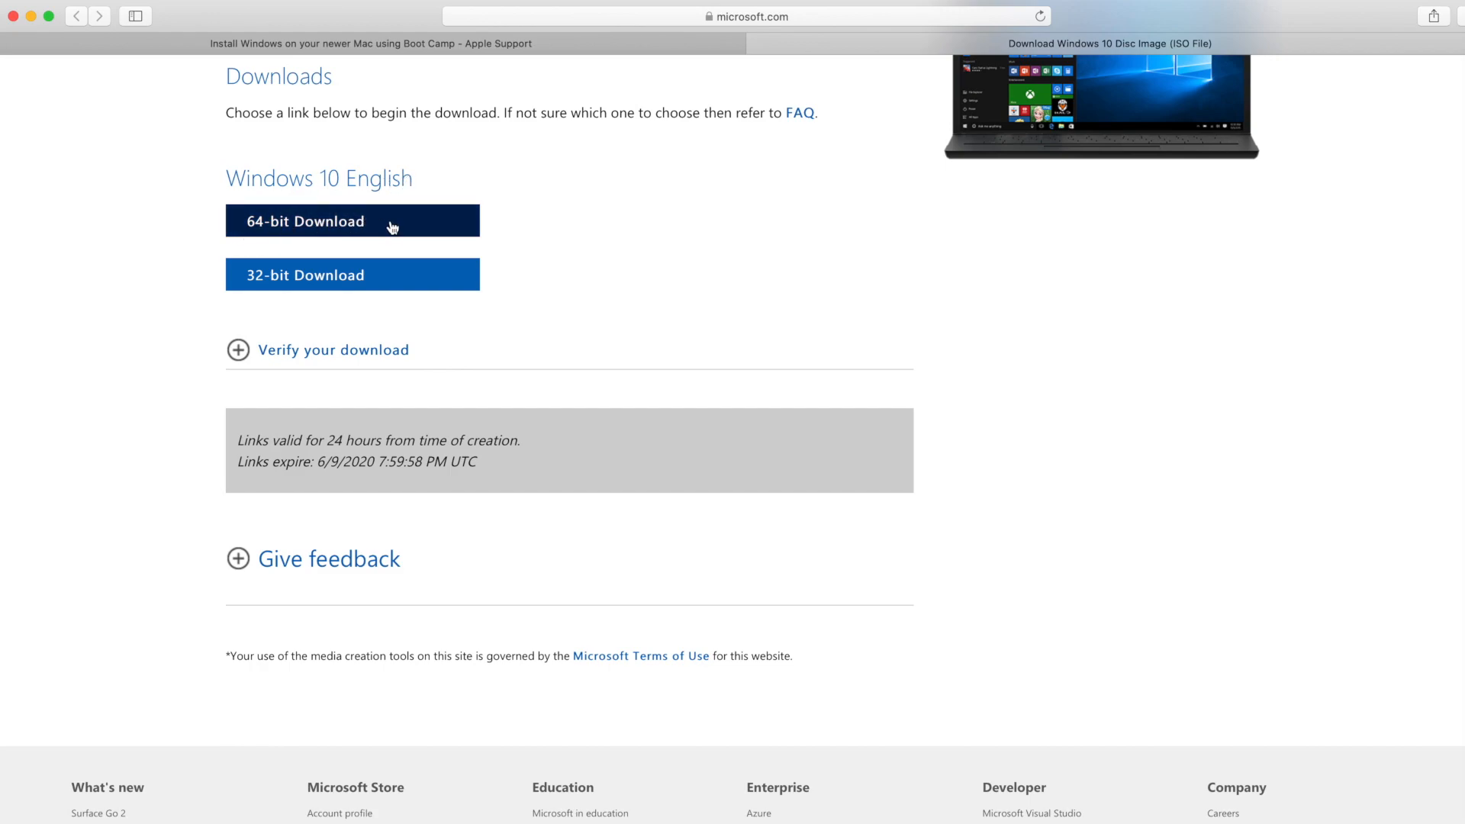
mouse_move(635, 209)
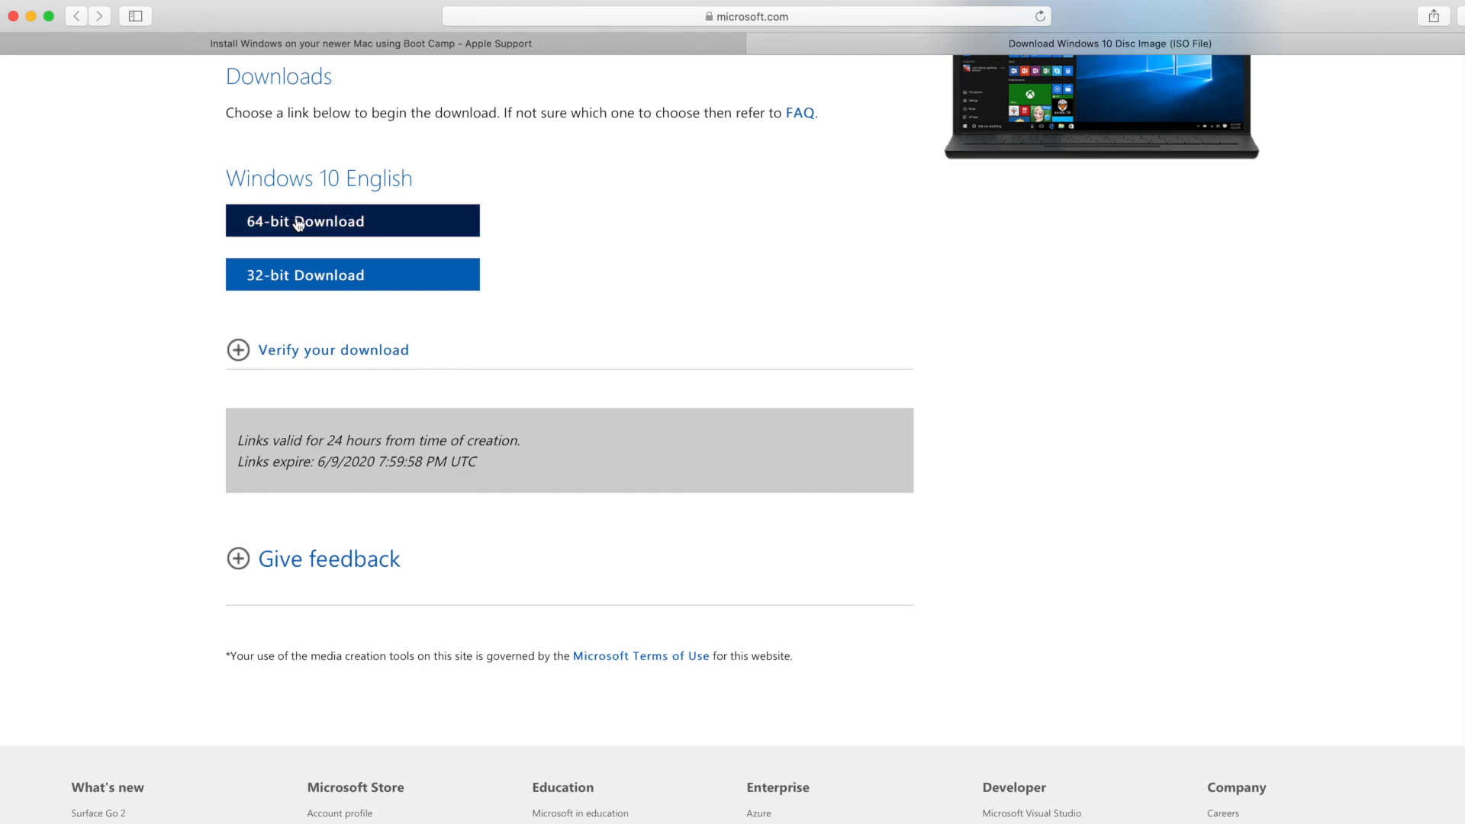
mouse_move(374, 232)
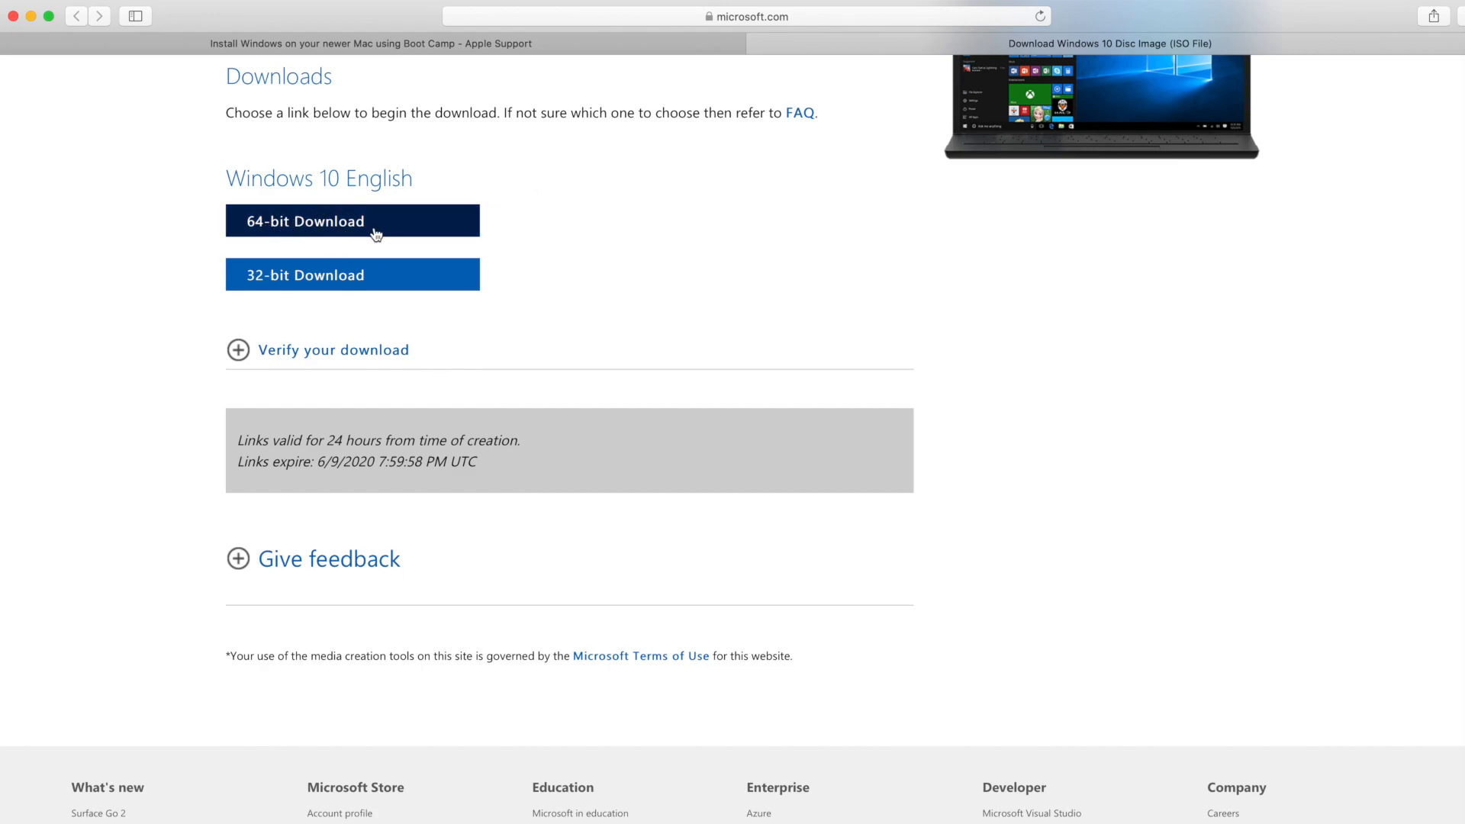
mouse_move(301, 116)
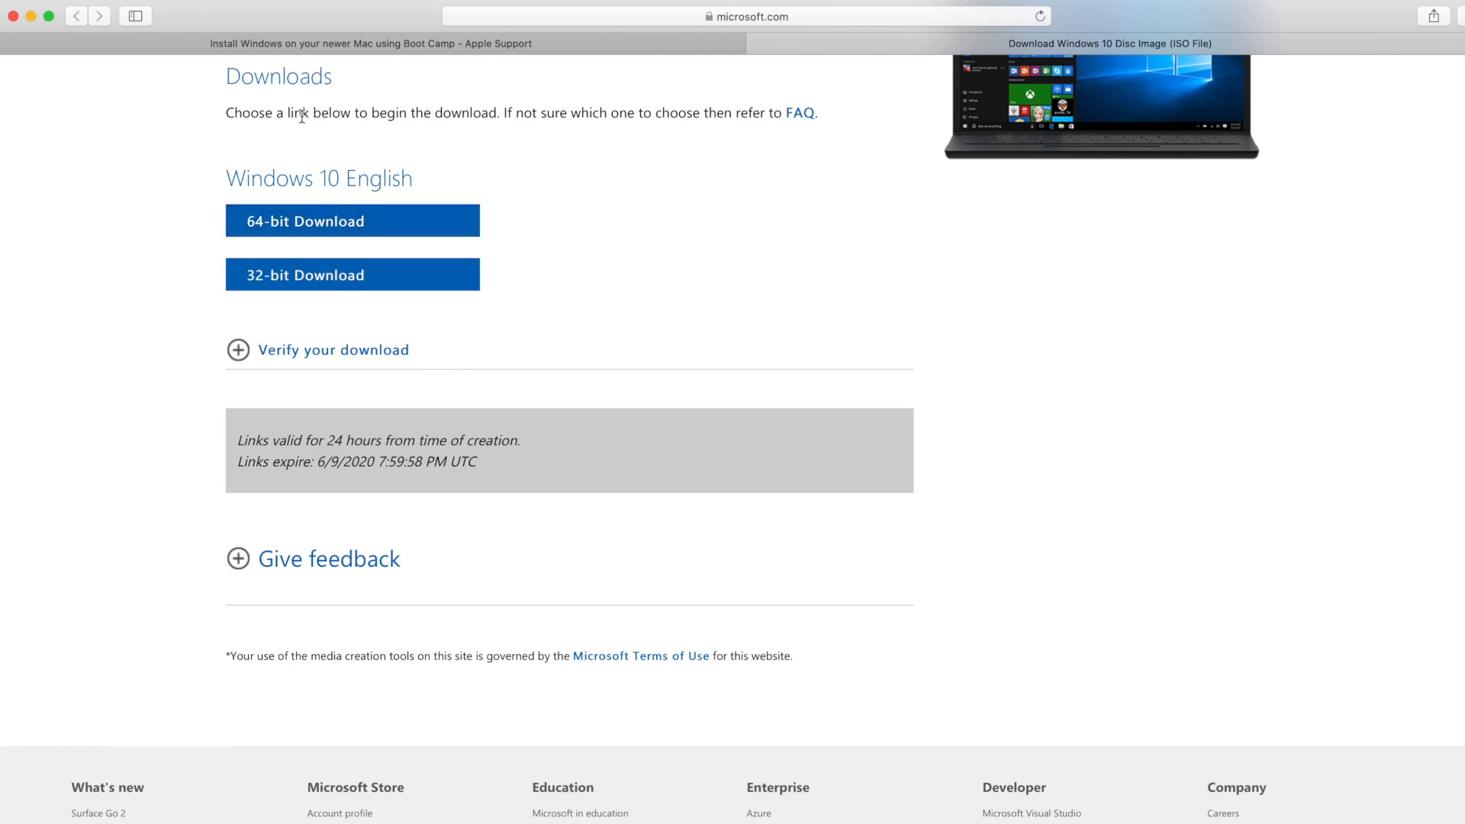
mouse_move(340, 141)
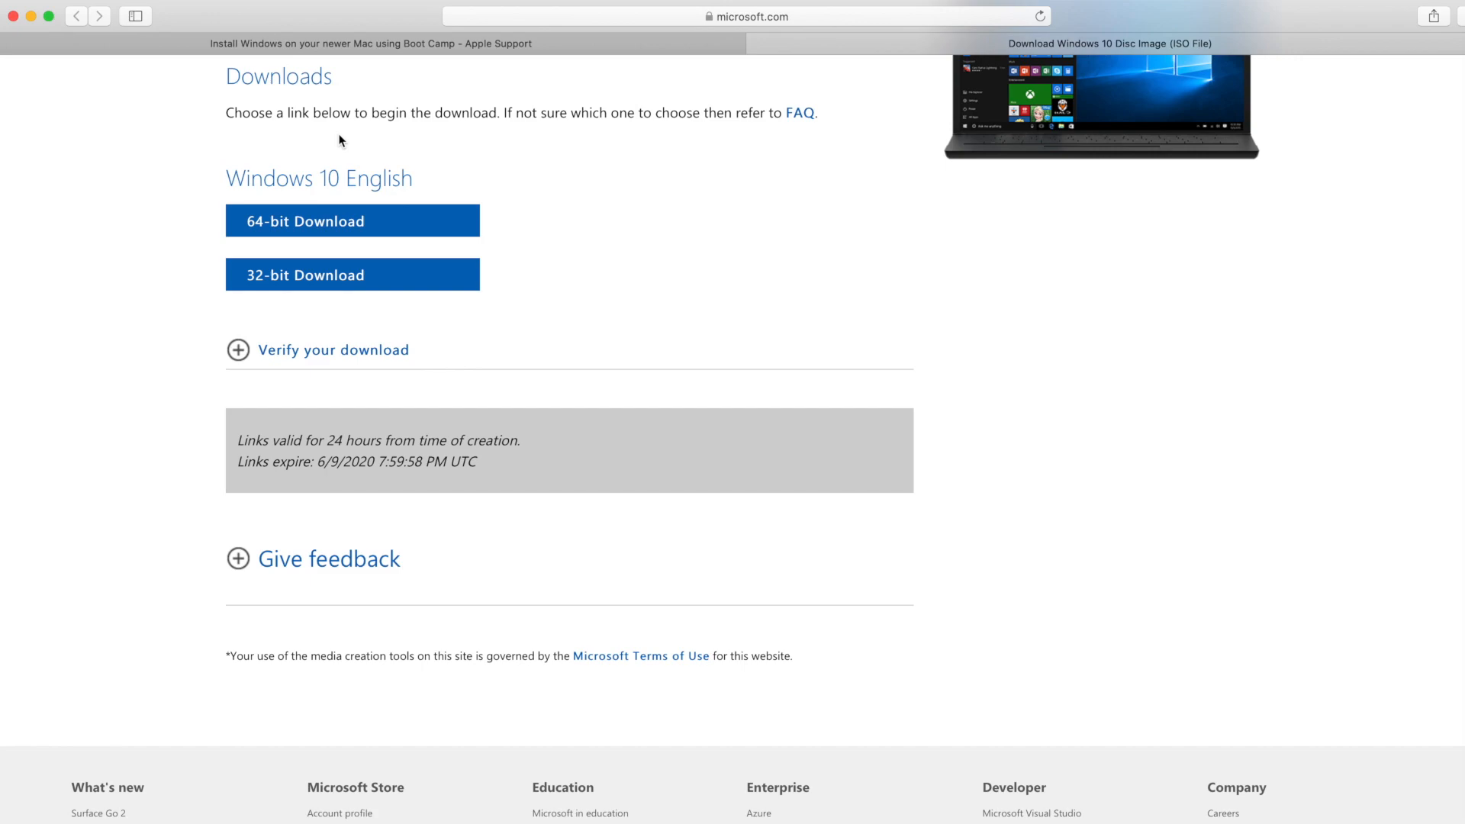
mouse_move(432, 225)
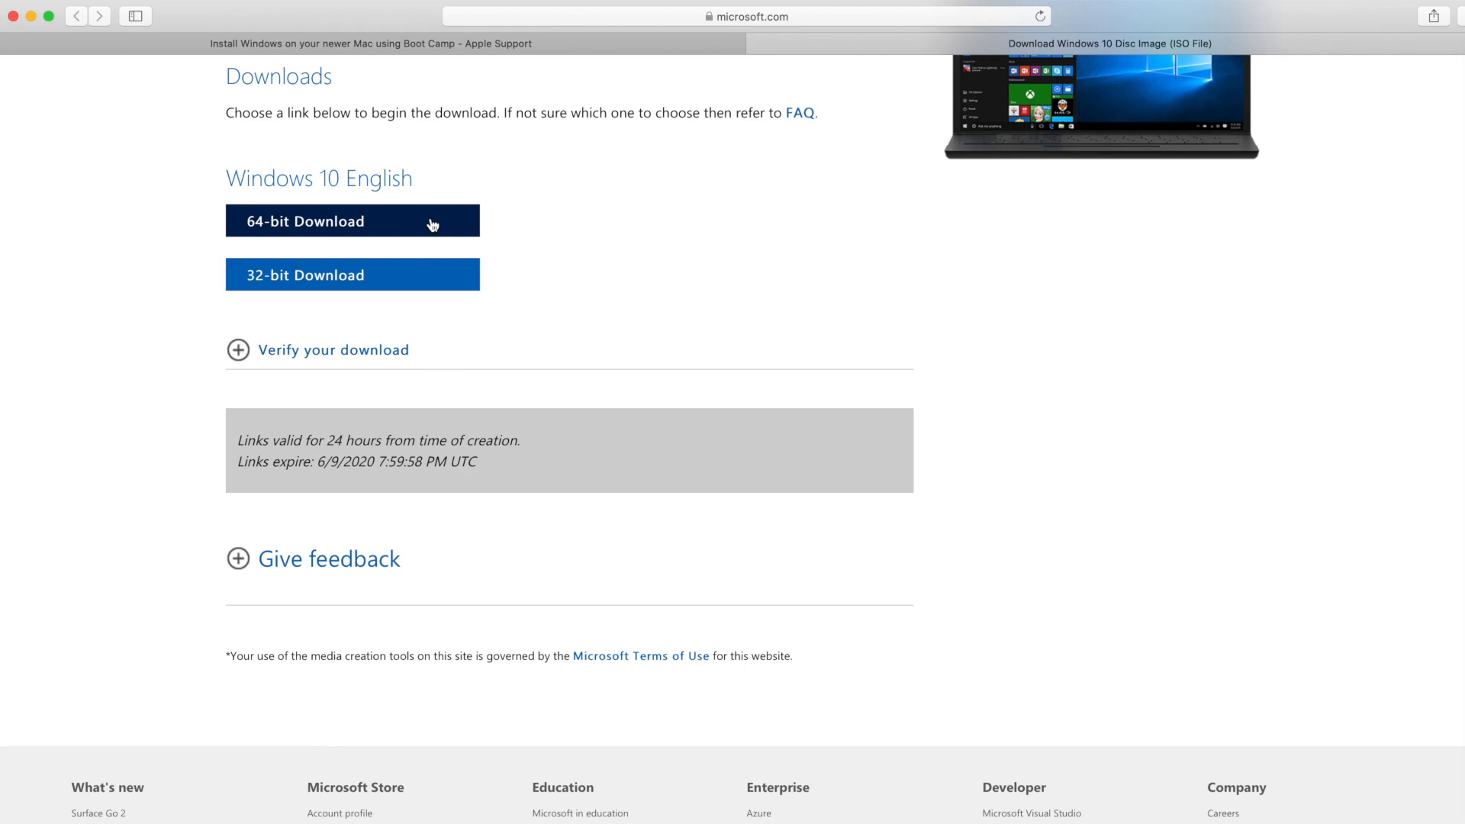
Start the 64-bit Windows 10 ISO download, allowing downloads from Microsoft, and return to the guide.
left_click(353, 219)
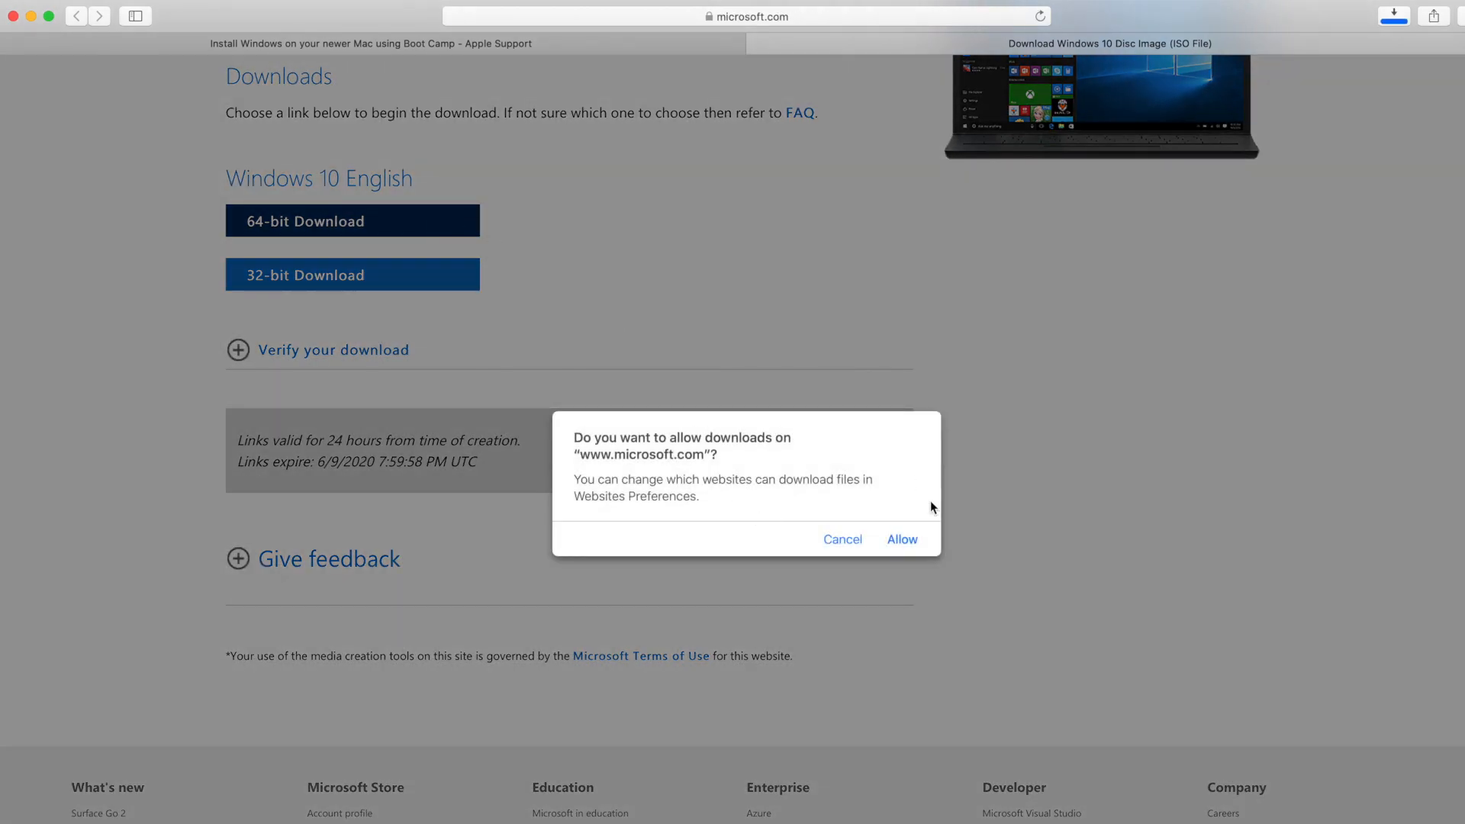
left_click(900, 539)
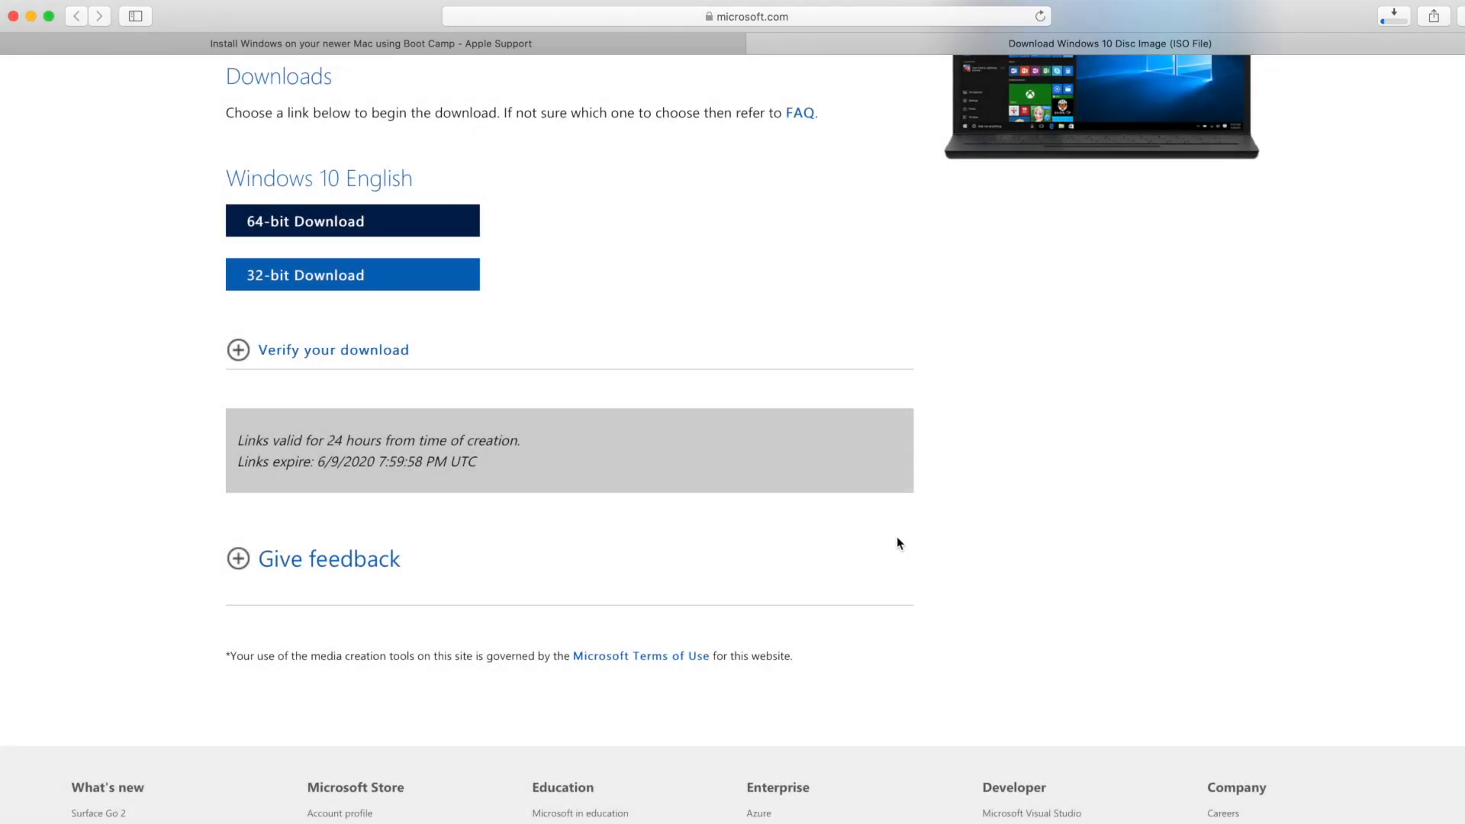
mouse_move(897, 543)
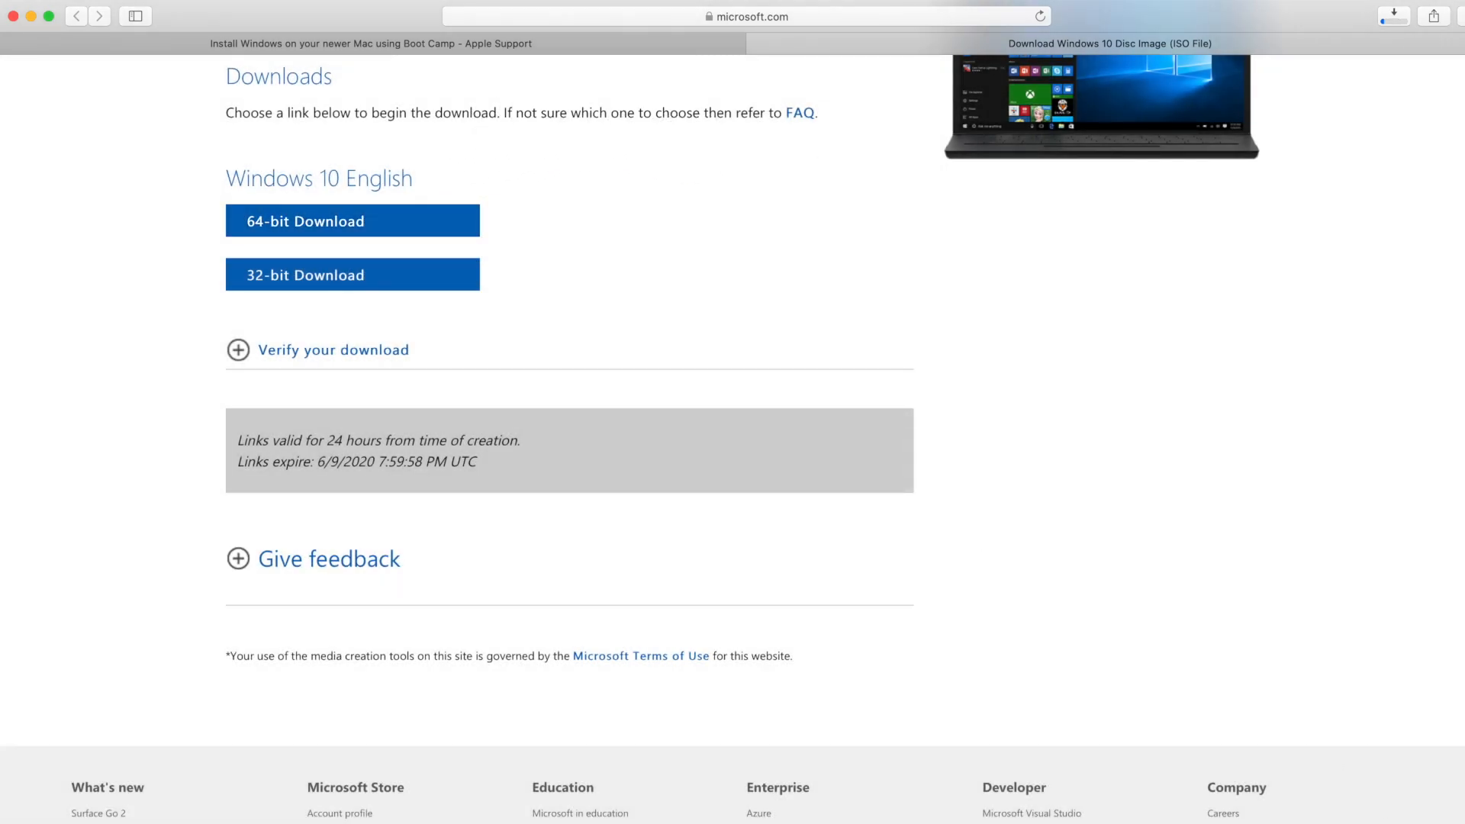
left_click(351, 220)
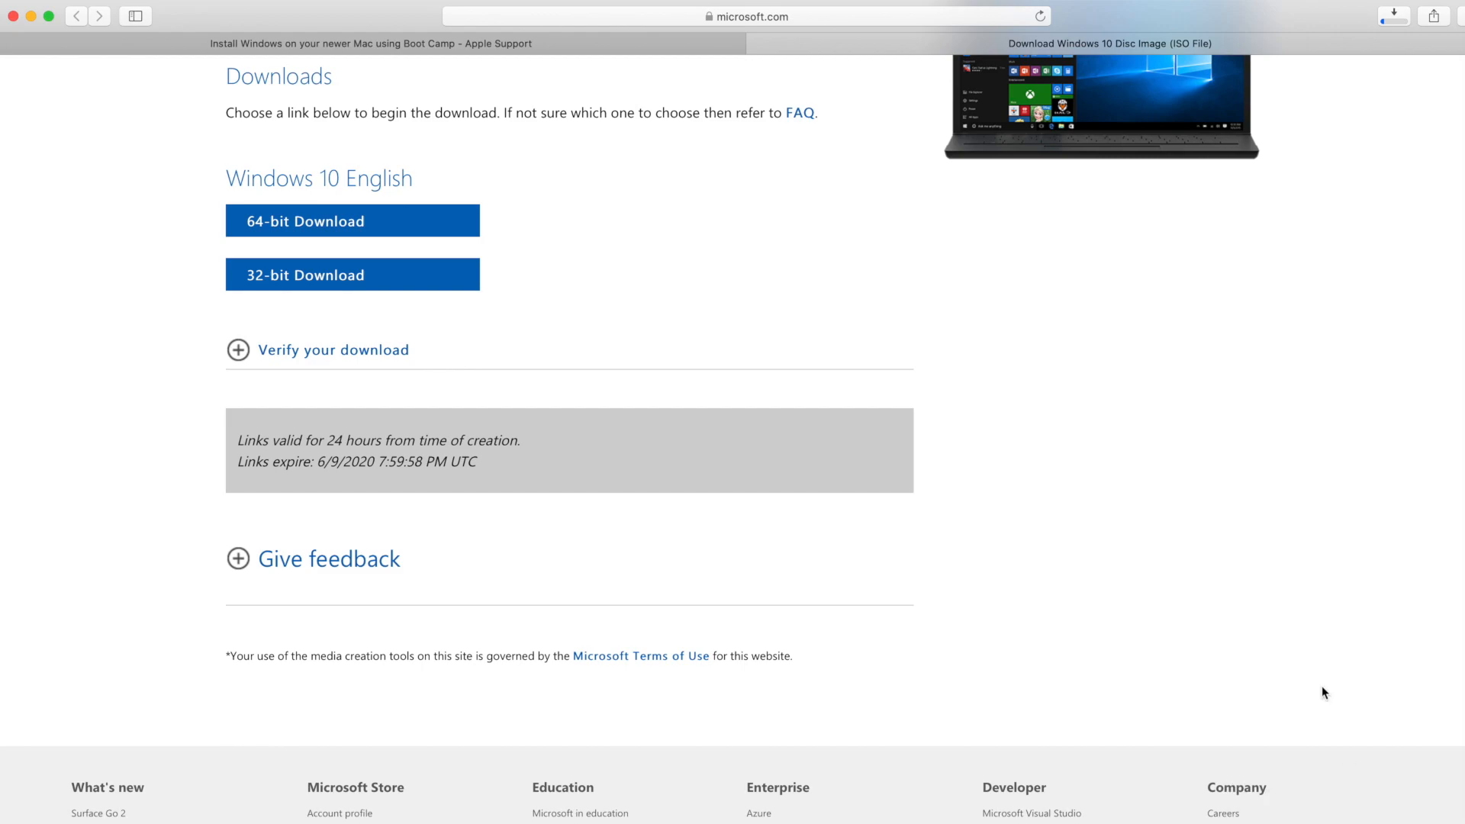
scroll("up", 3)
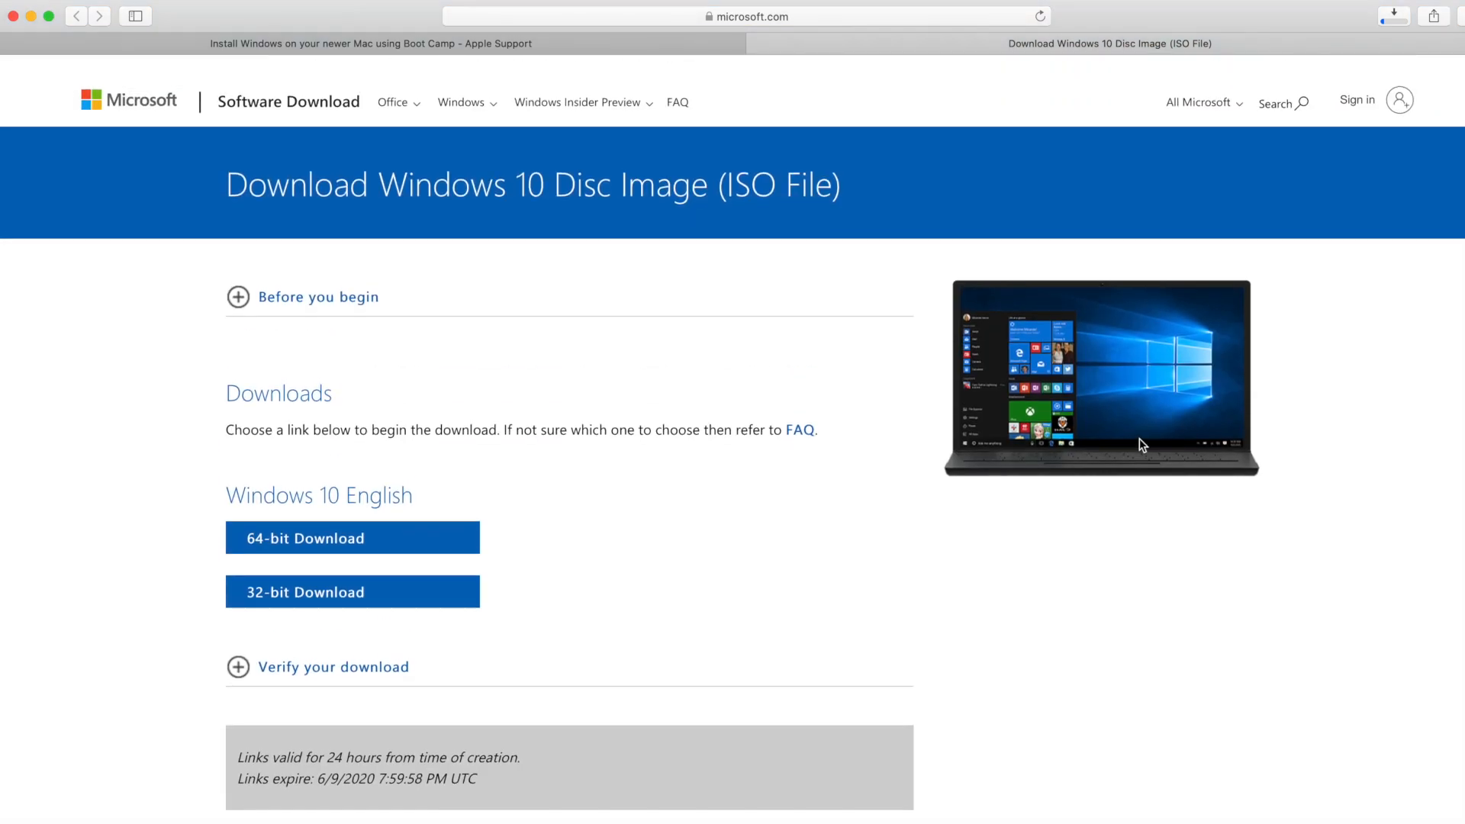
scroll("down", 3)
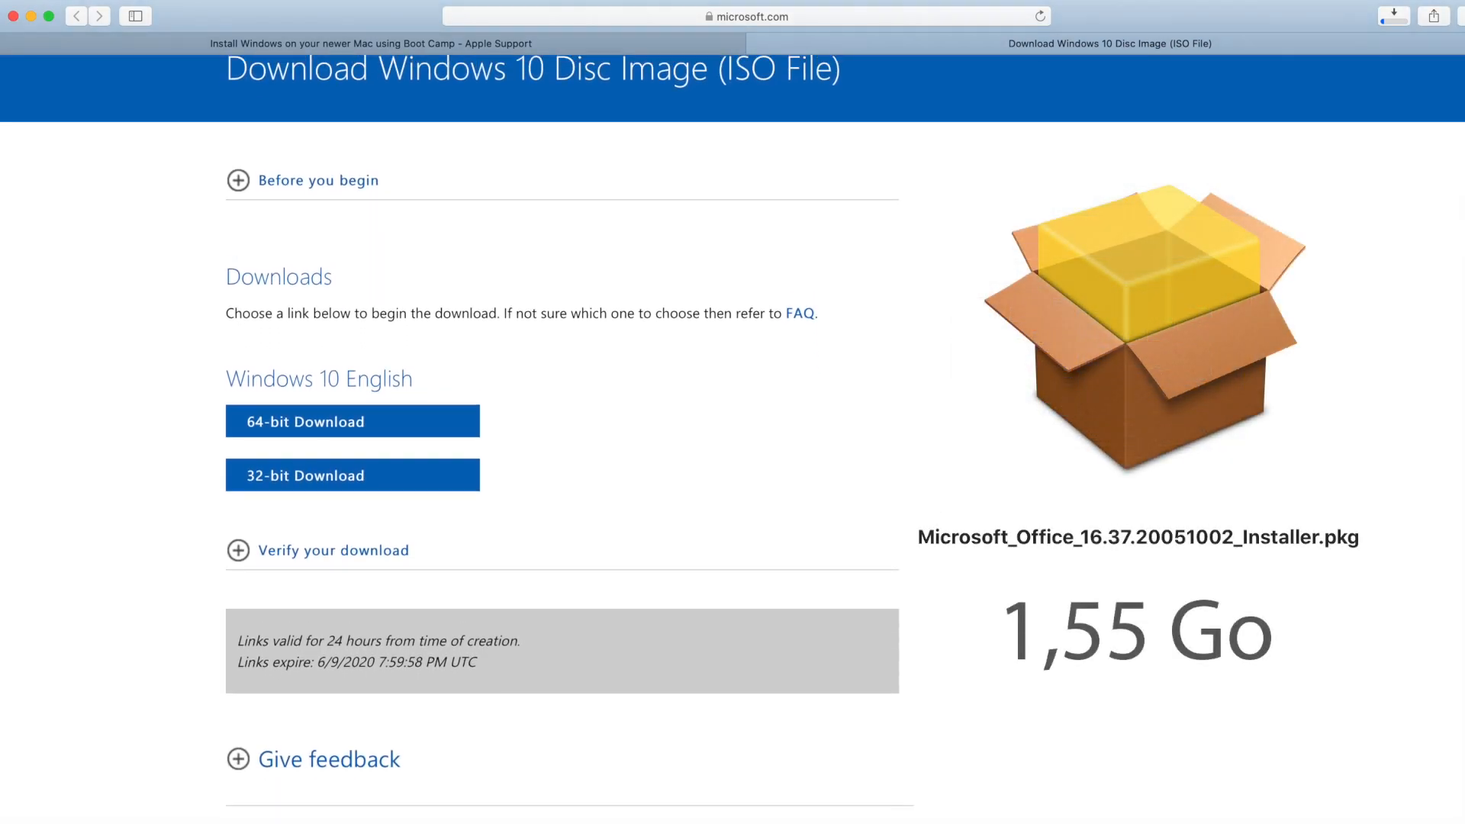
left_click(373, 43)
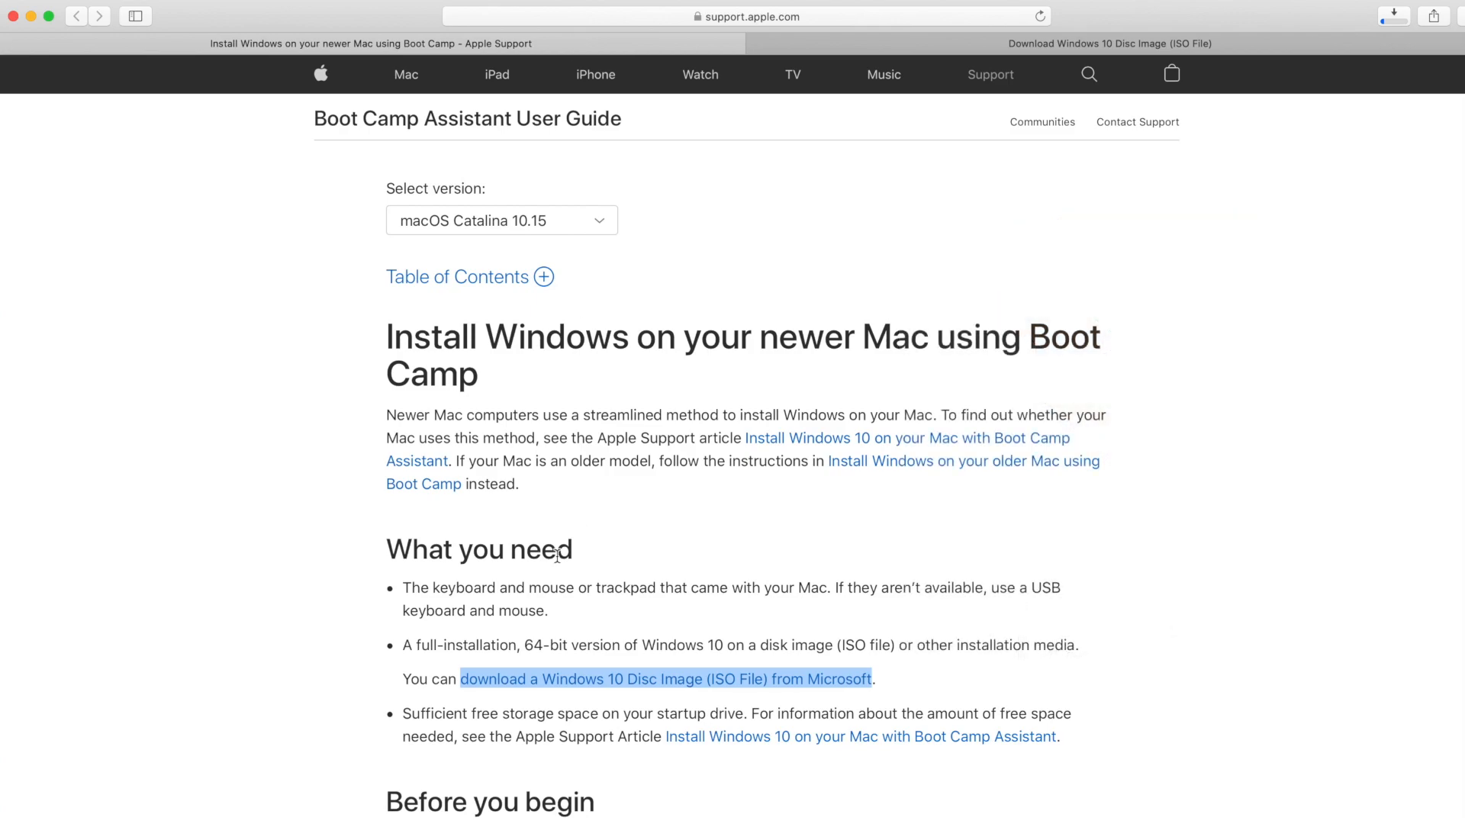
Go to Software Update in System Preferences from the Dock.
scroll("down", 3)
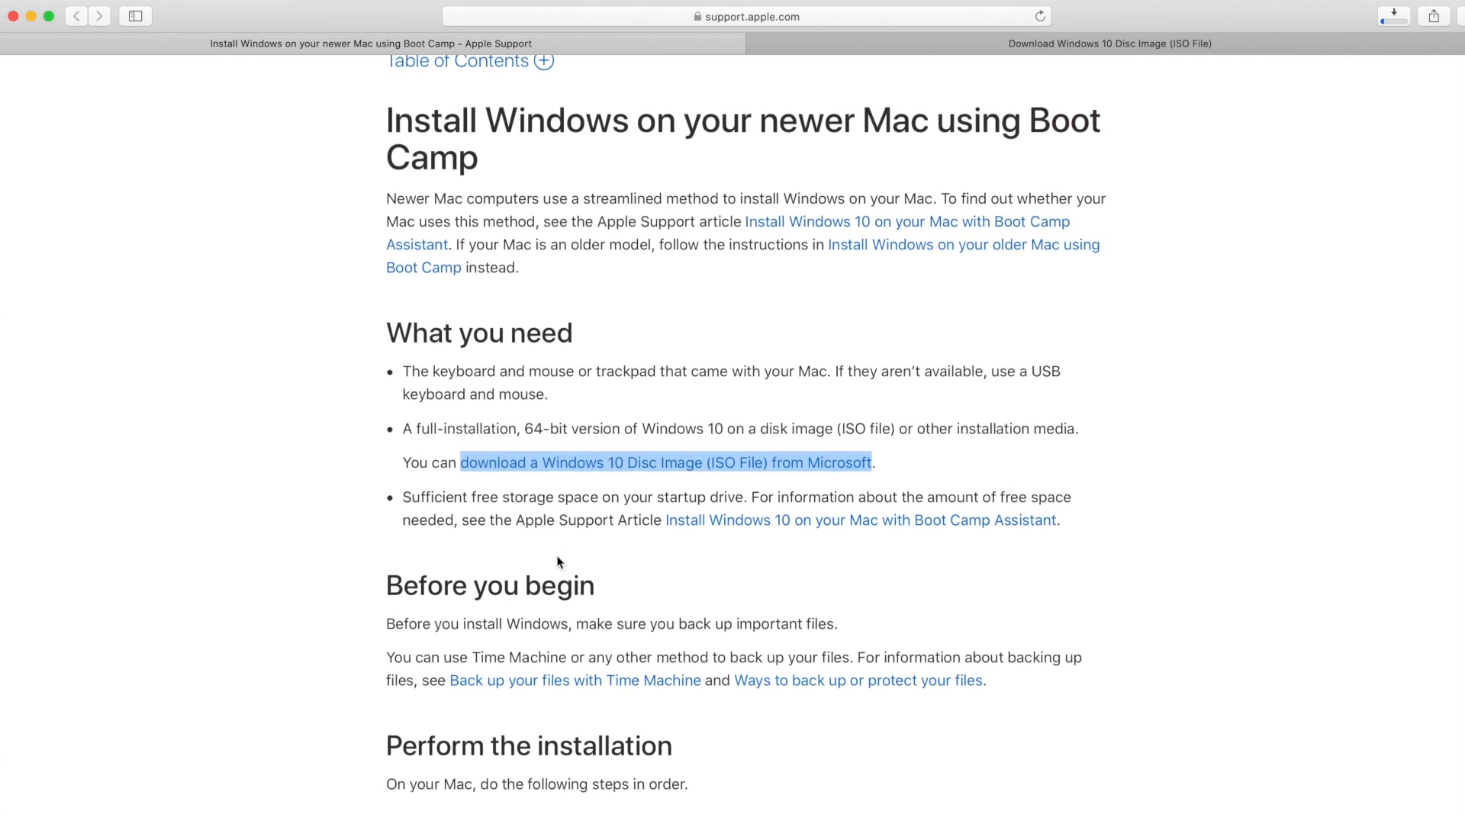
scroll("down", 3)
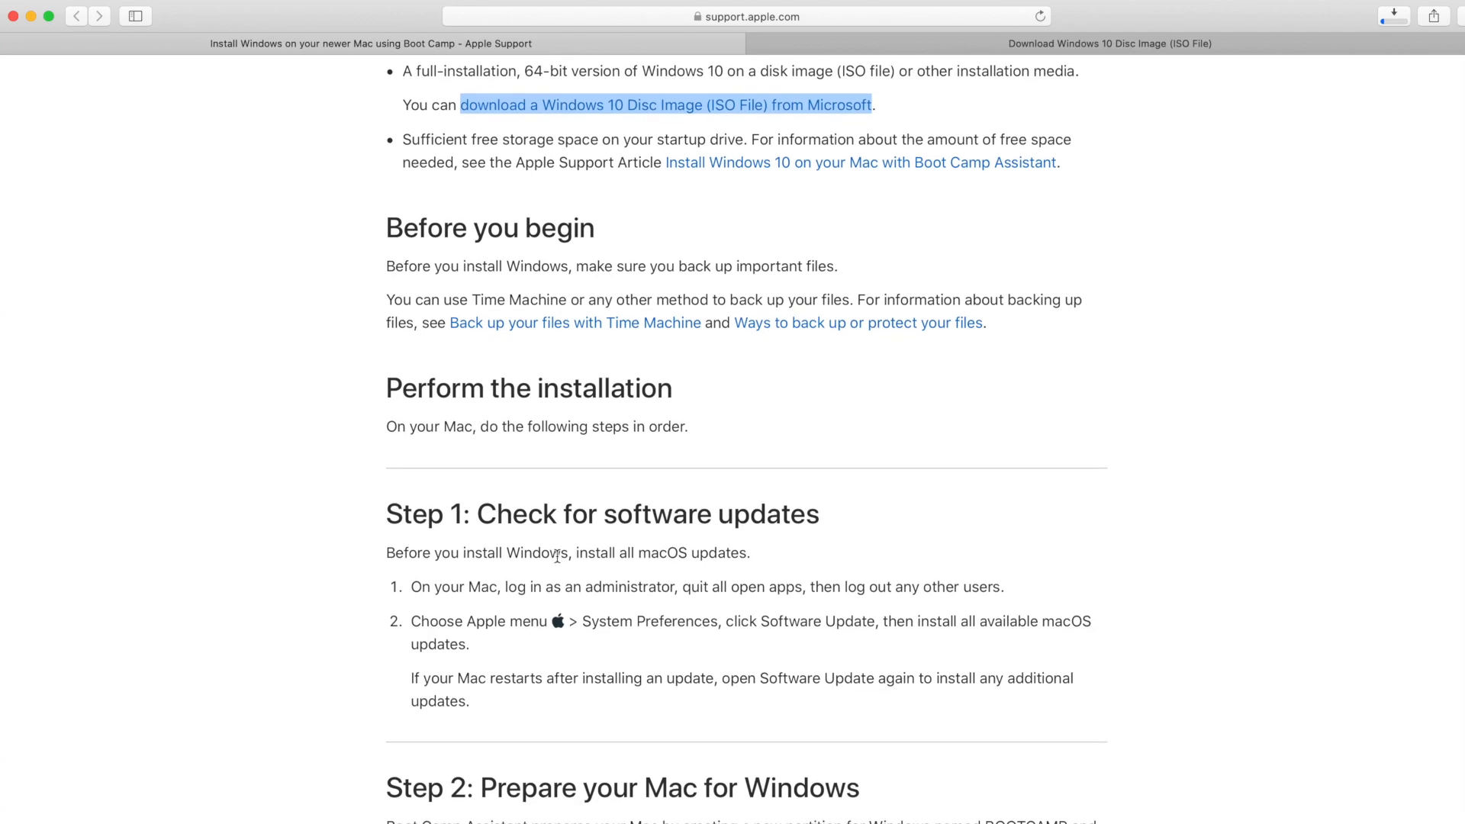
mouse_move(757, 510)
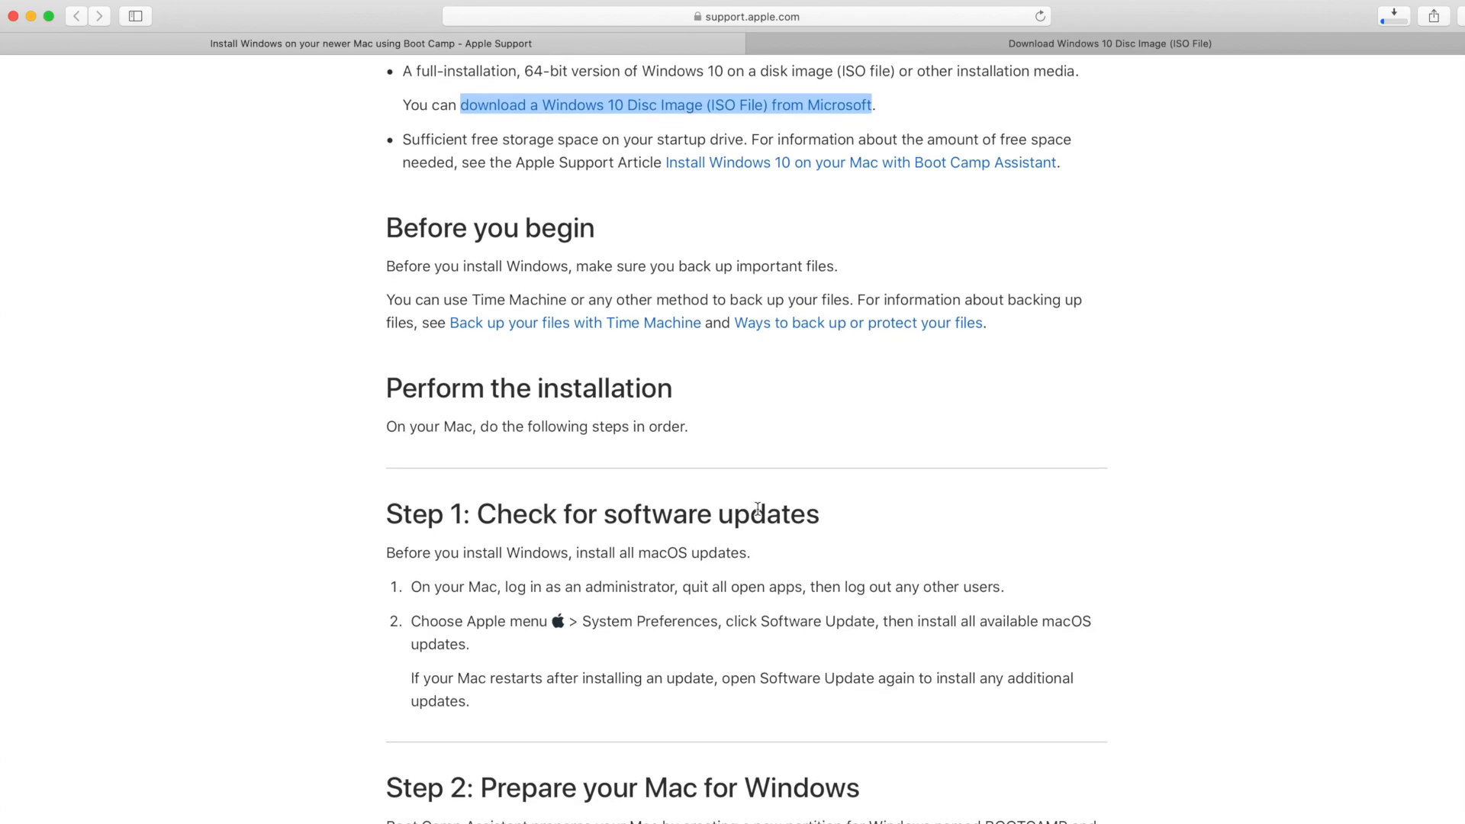
mouse_move(861, 515)
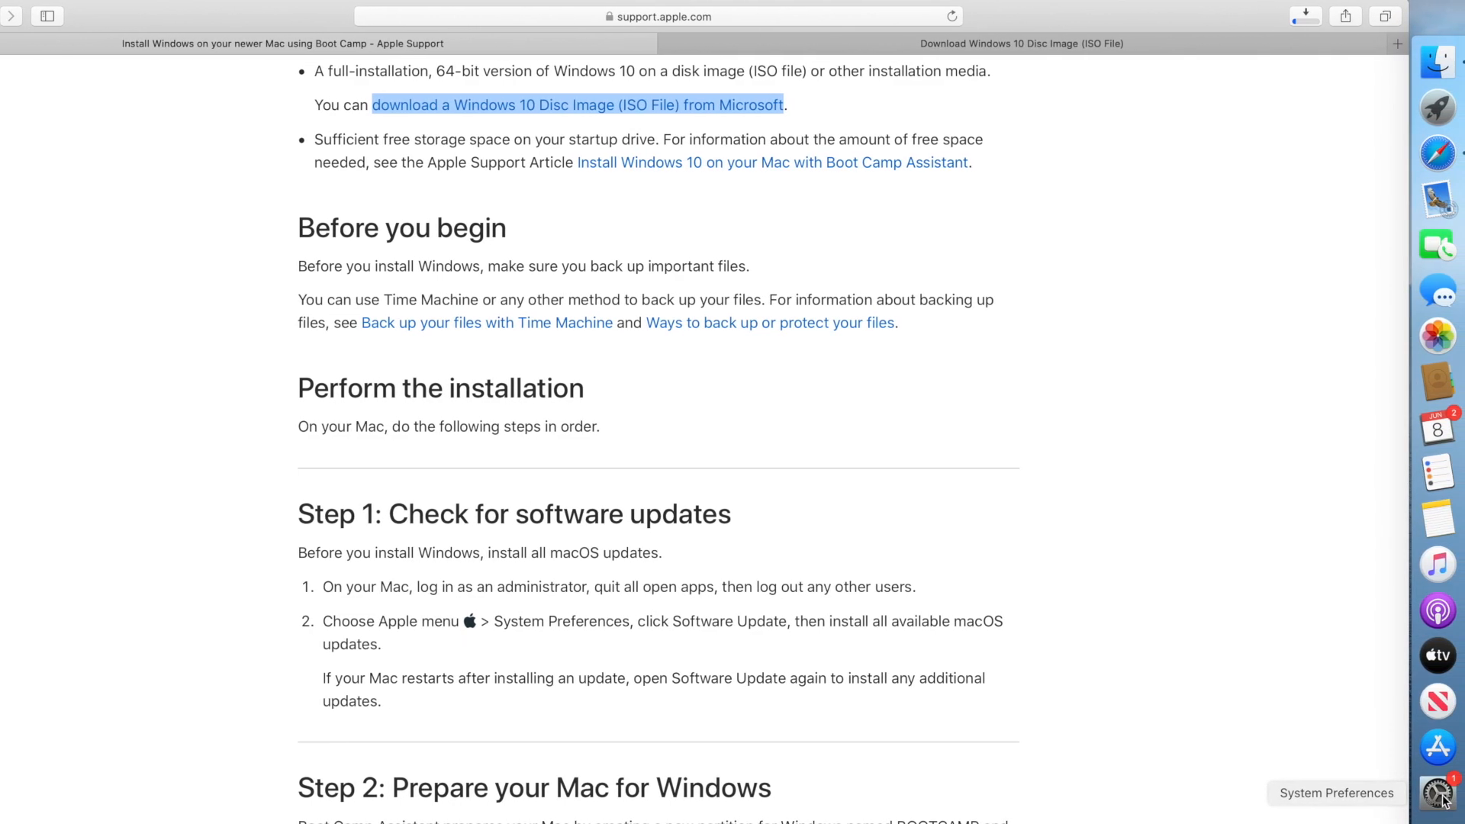
left_click(1438, 794)
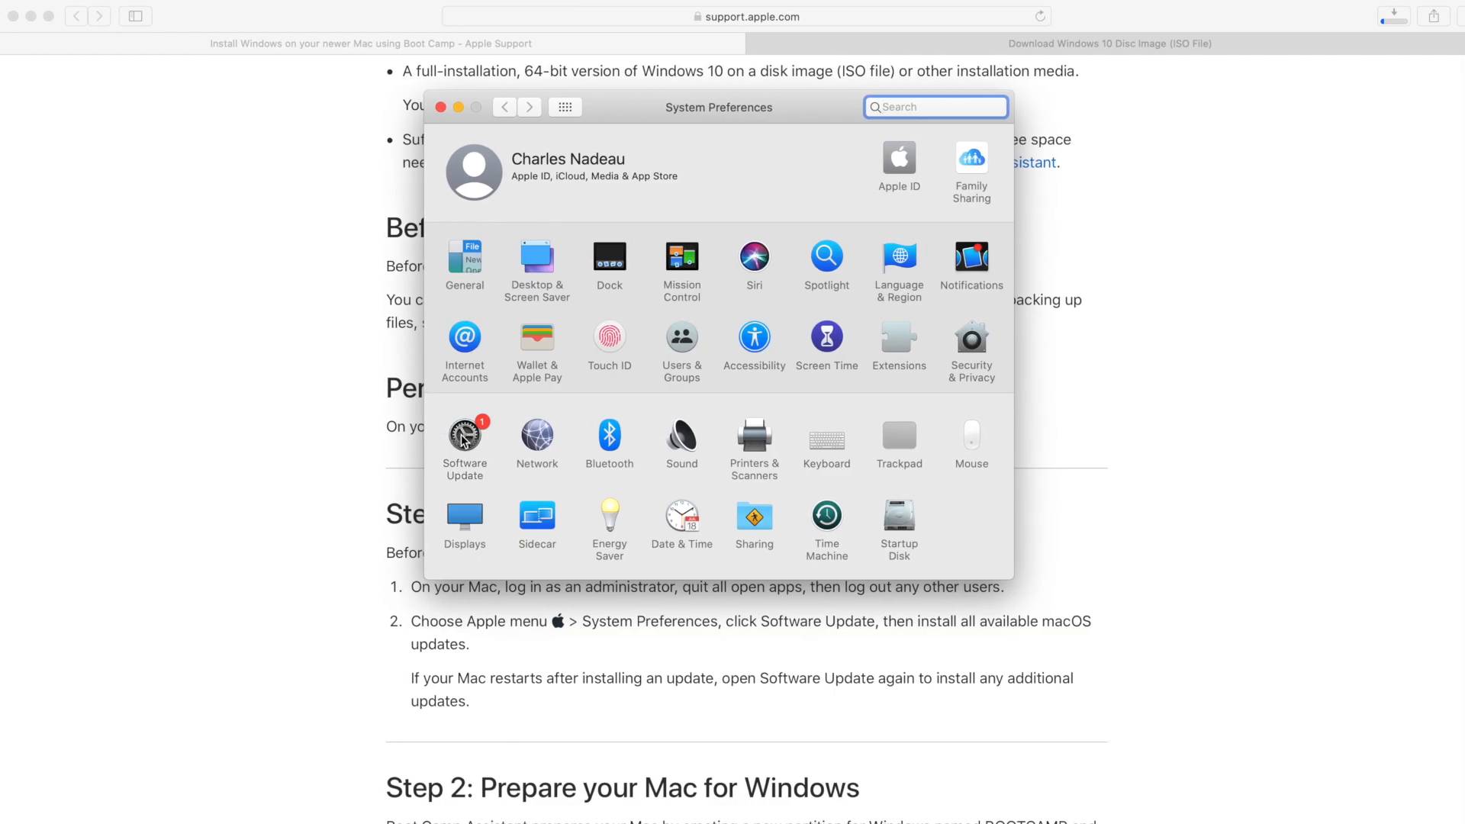
left_click(464, 440)
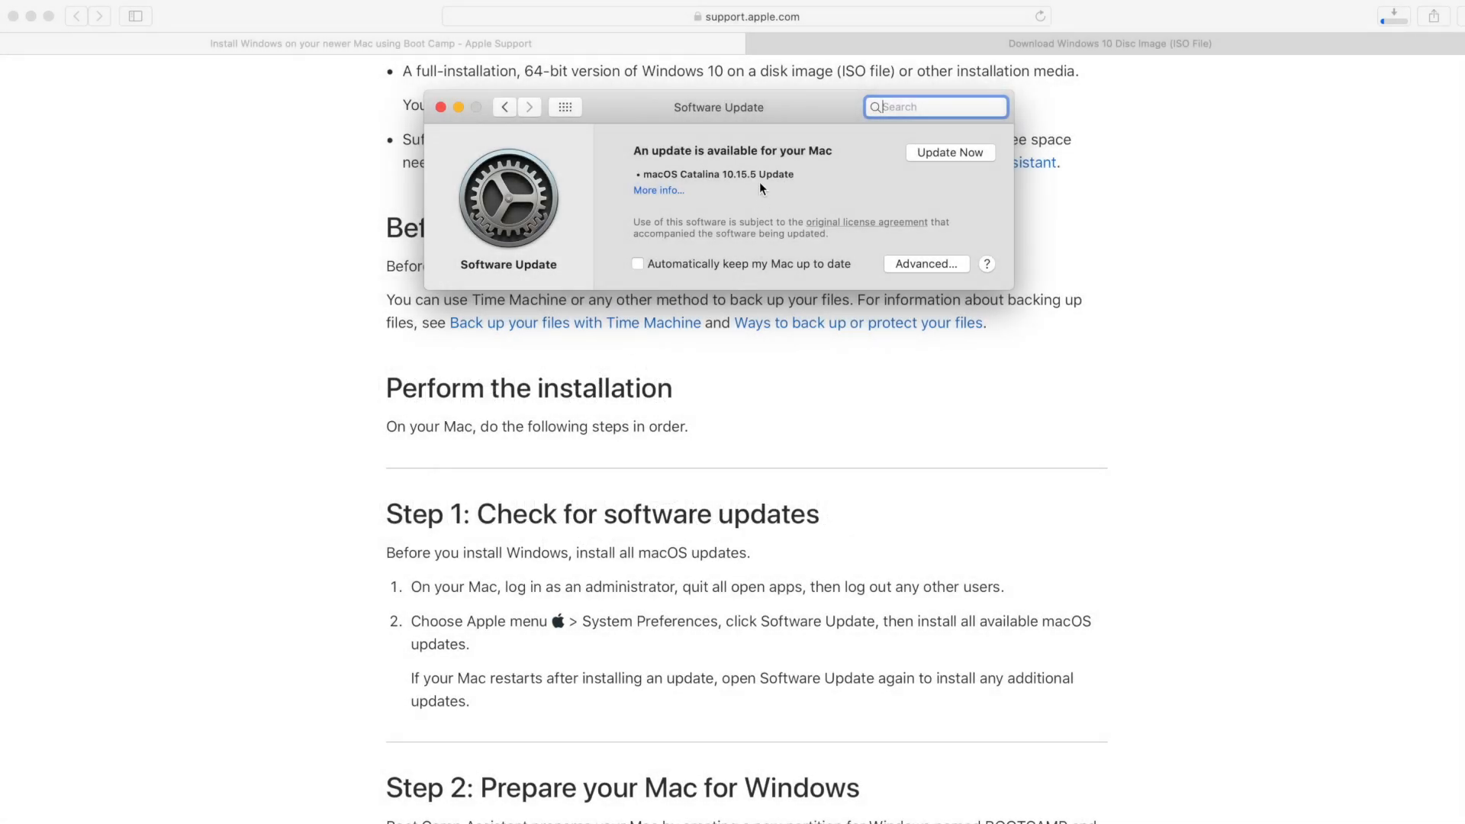
mouse_move(718, 181)
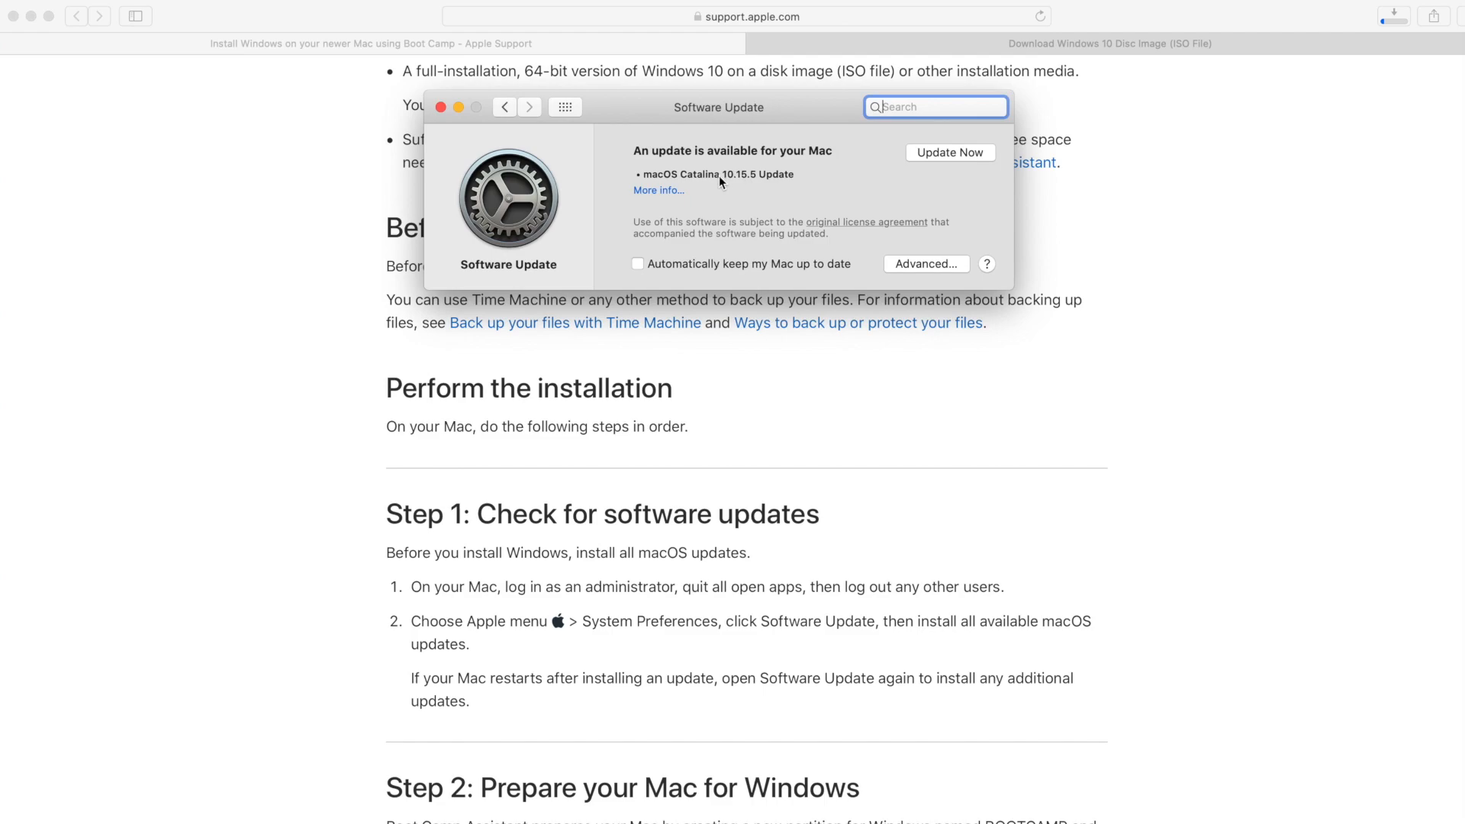
mouse_move(939, 161)
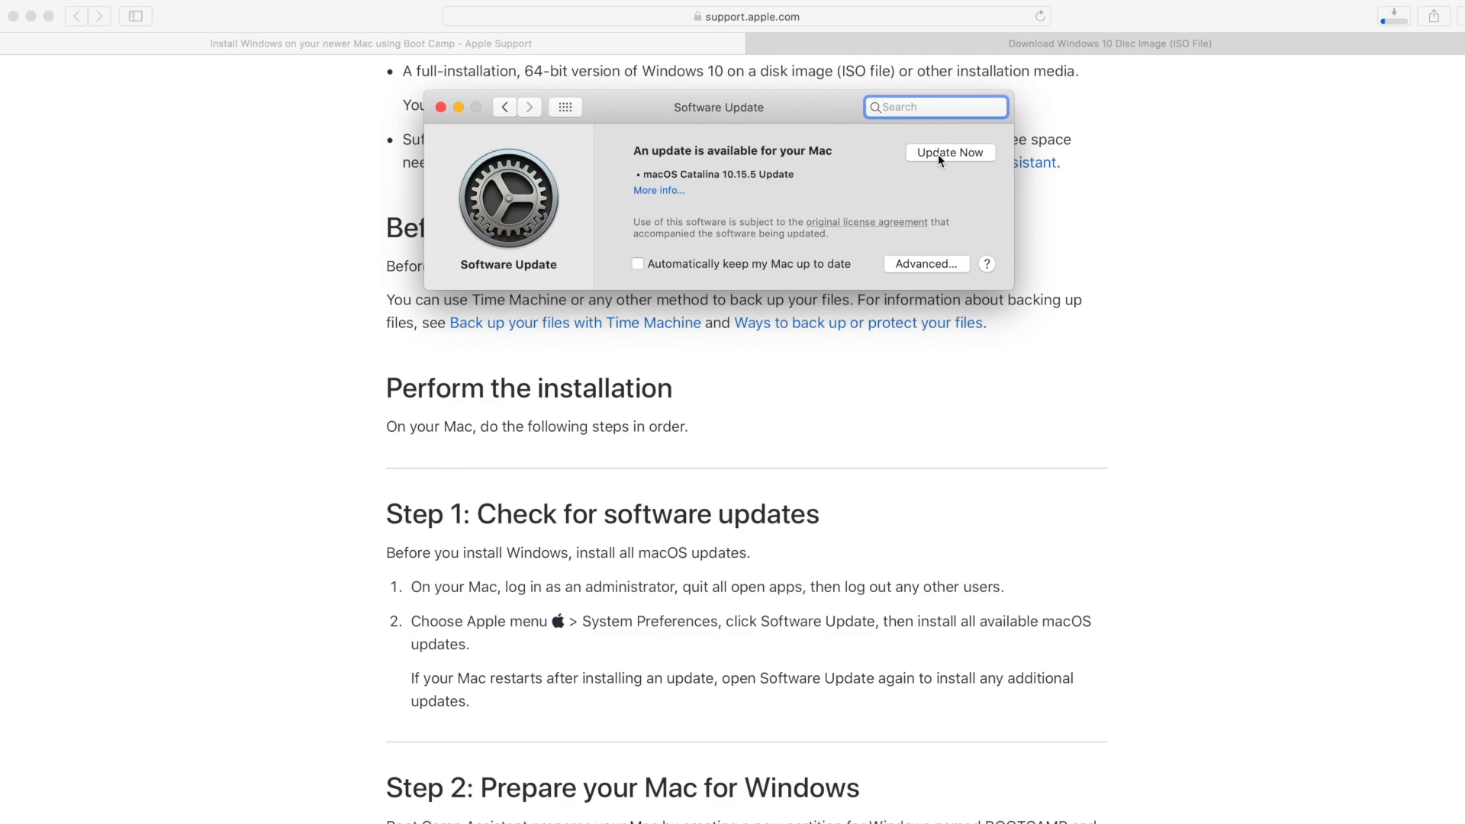
Install the macOS Catalina 10.15.5 update and restart the Mac to apply it.
left_click(950, 153)
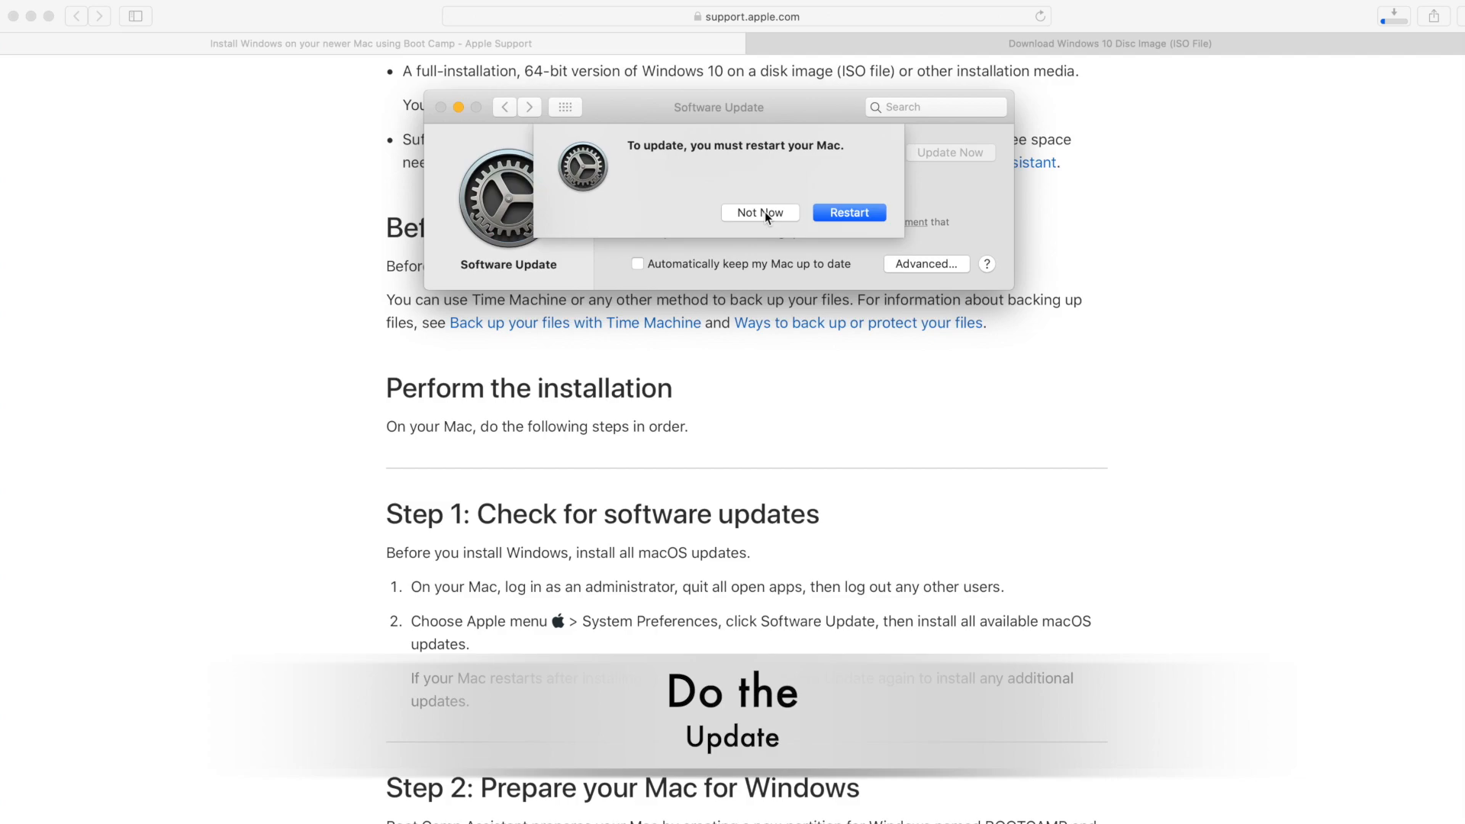
left_click(760, 212)
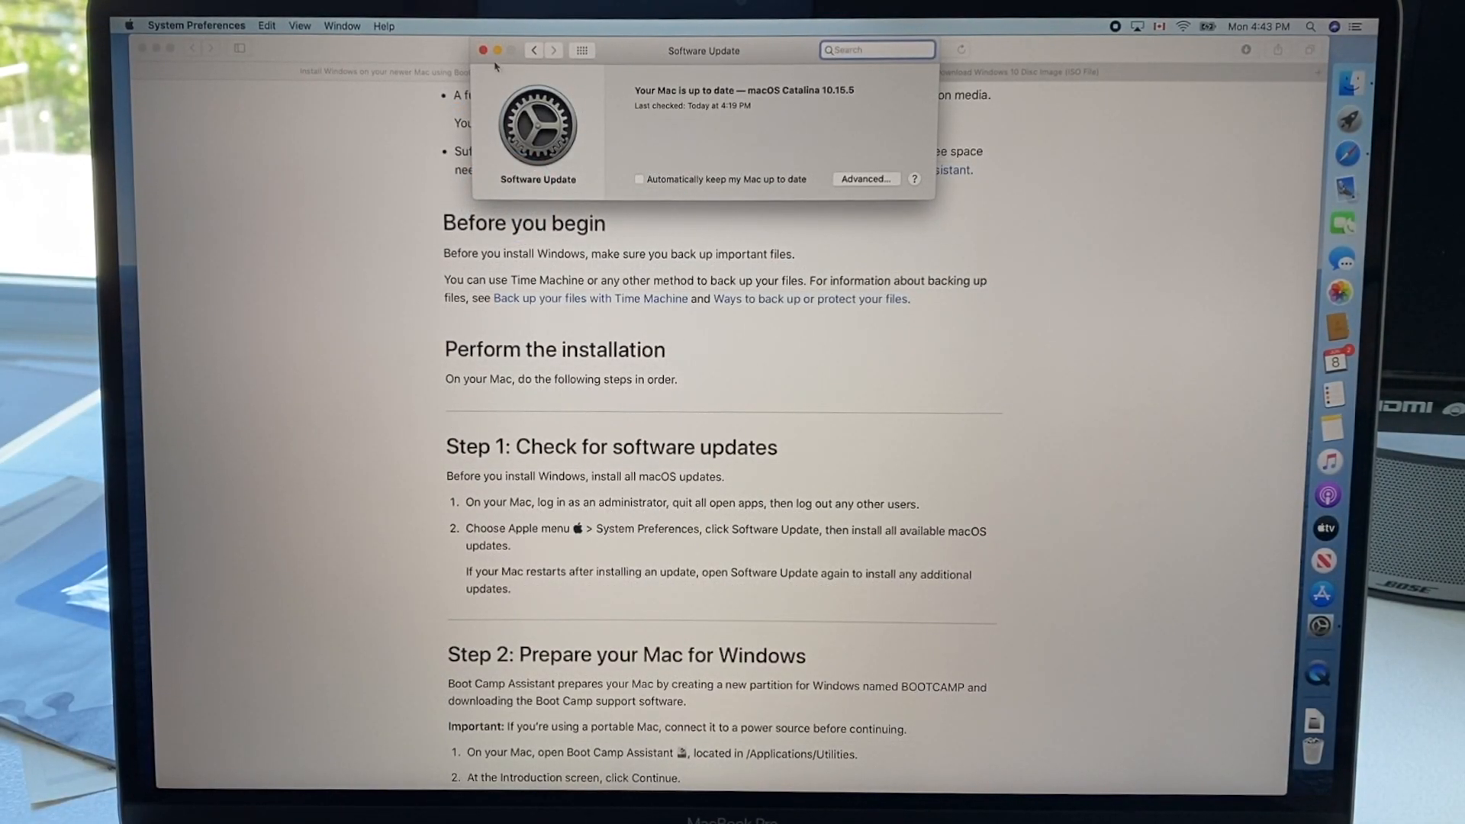
Close the Software Update window and bring the Boot Camp guide back to the front.
left_click(482, 49)
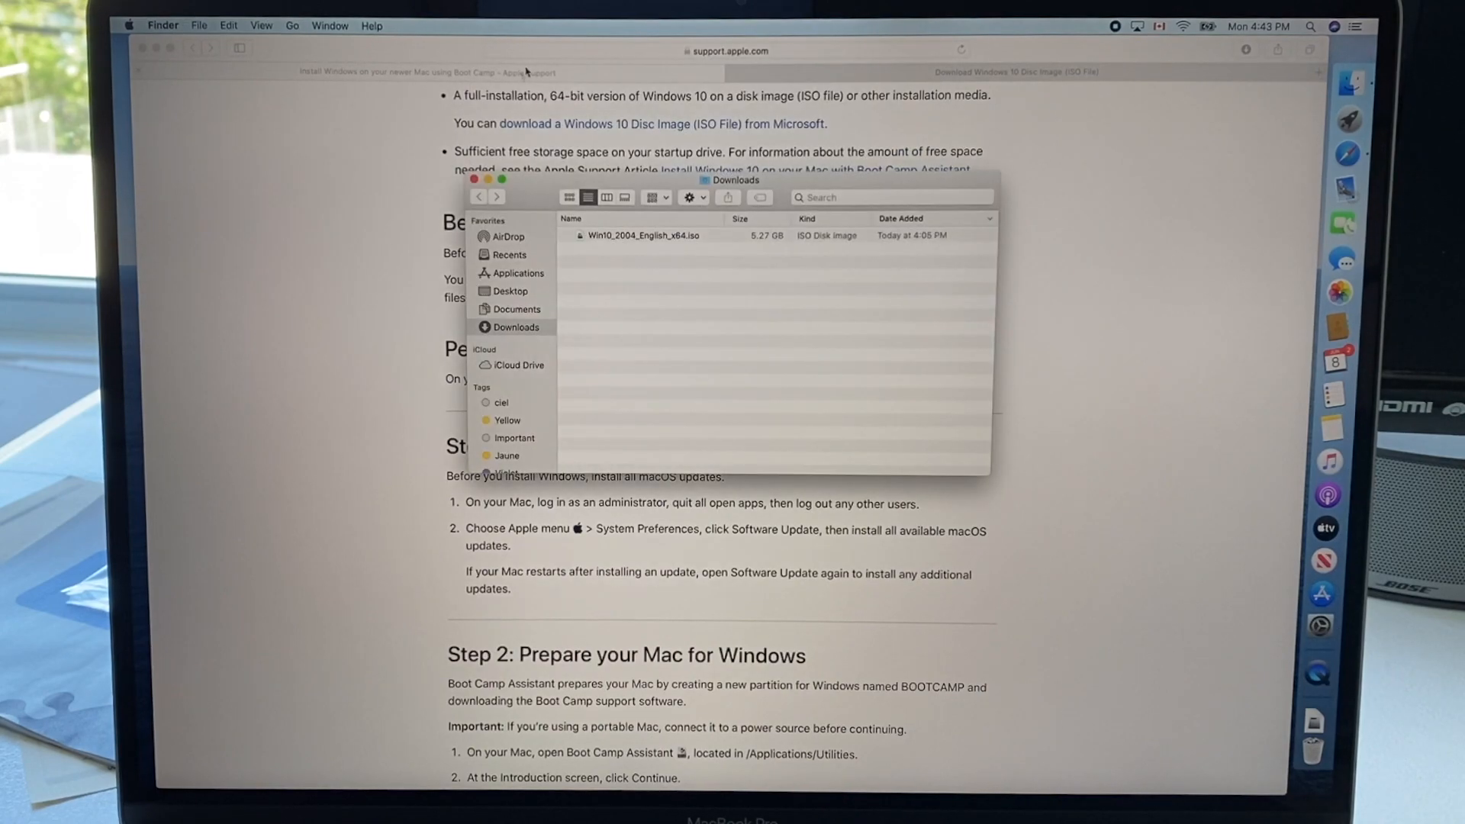
left_click(473, 181)
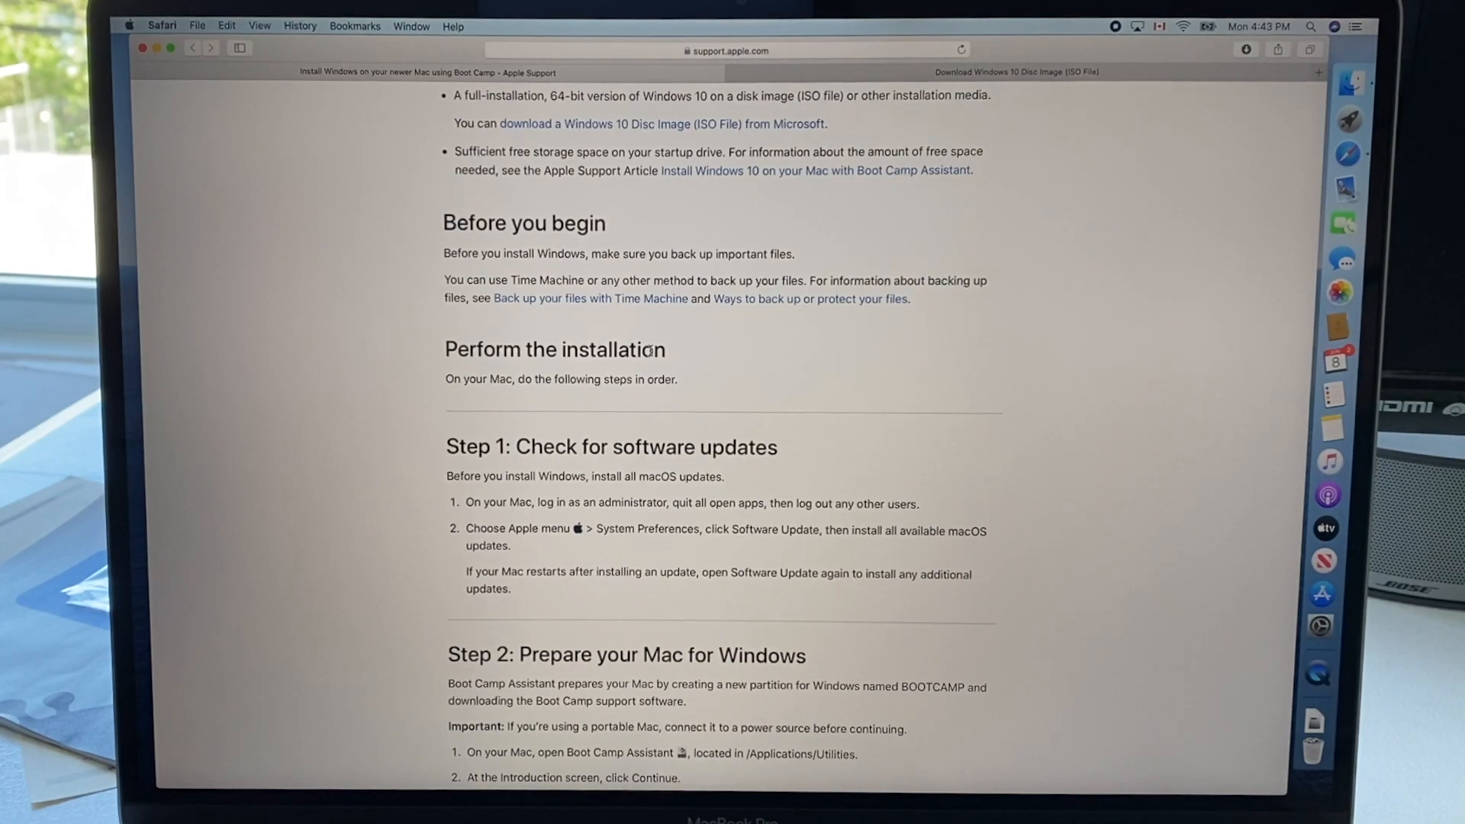
mouse_move(885, 372)
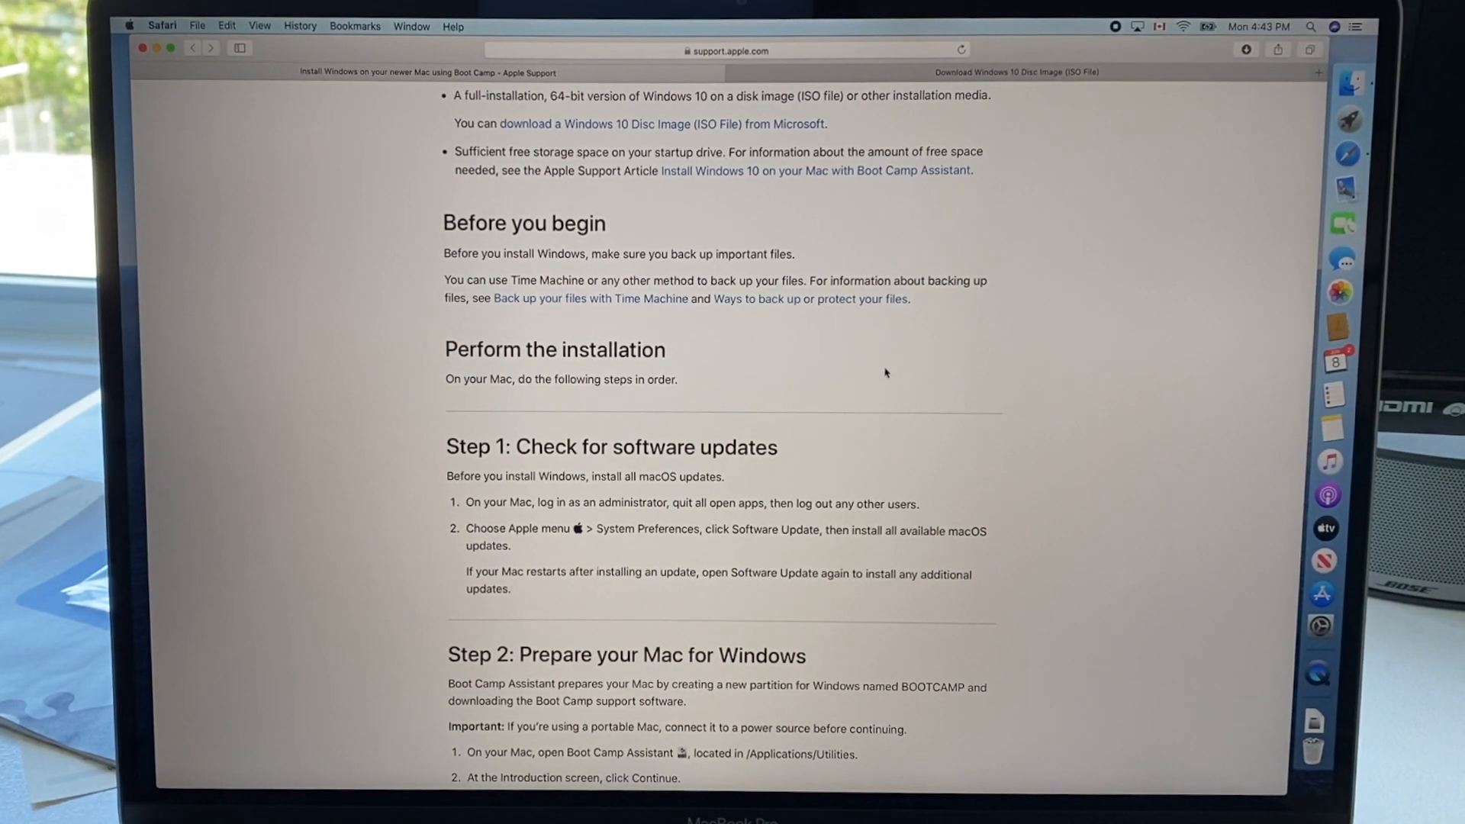
mouse_move(810, 460)
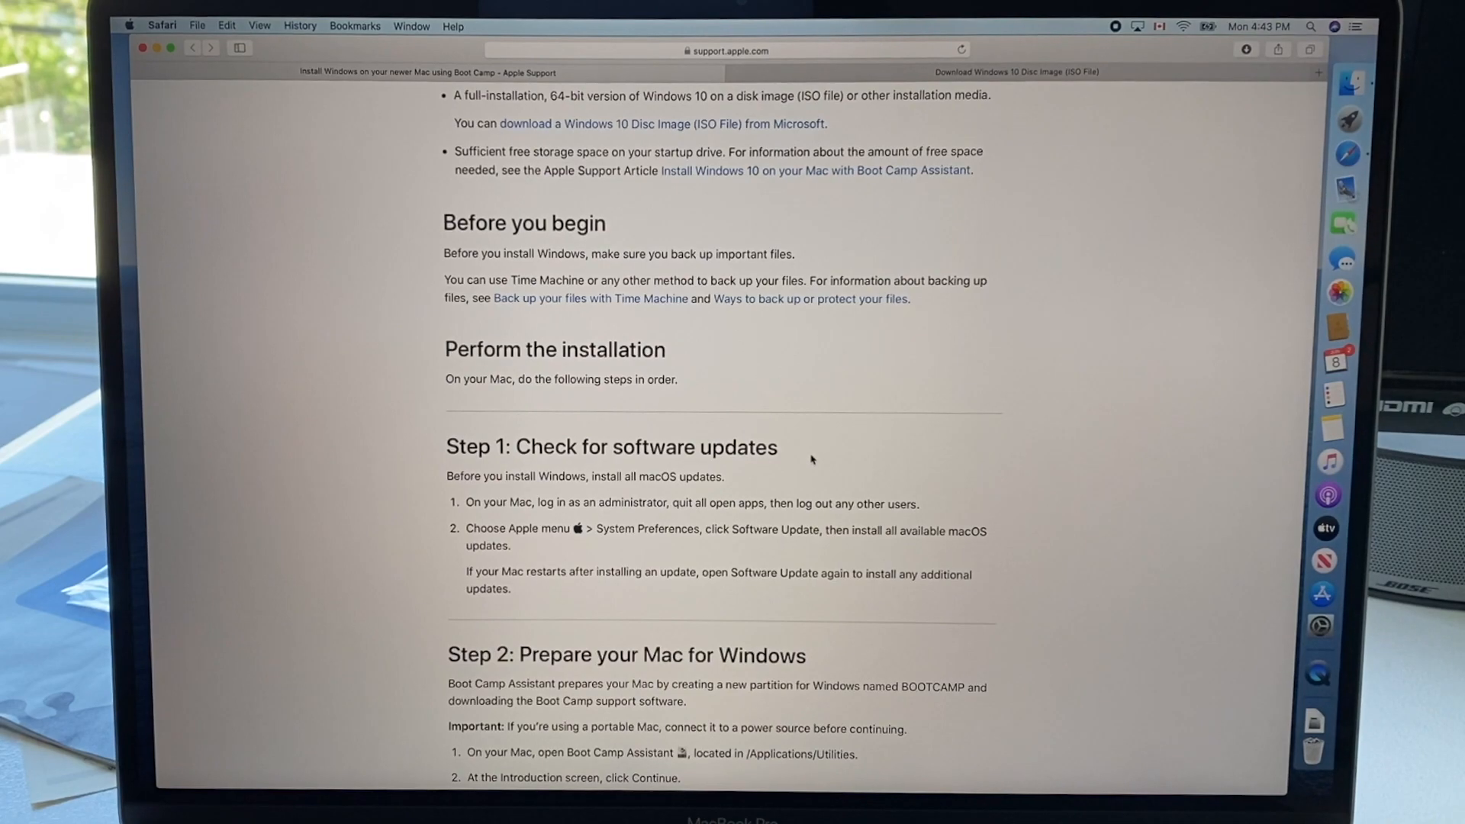
scroll("down", 3)
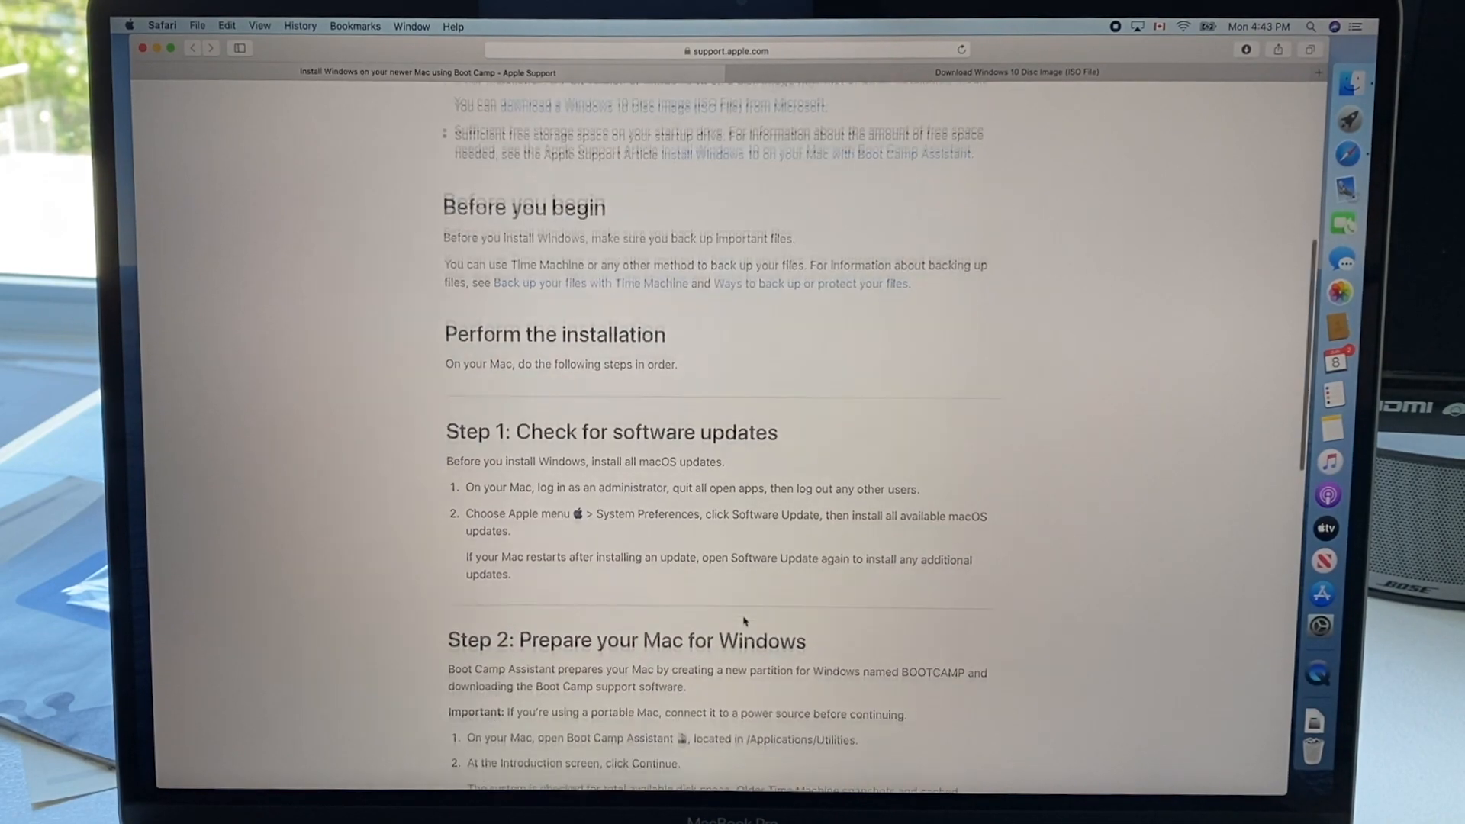
scroll("down", 3)
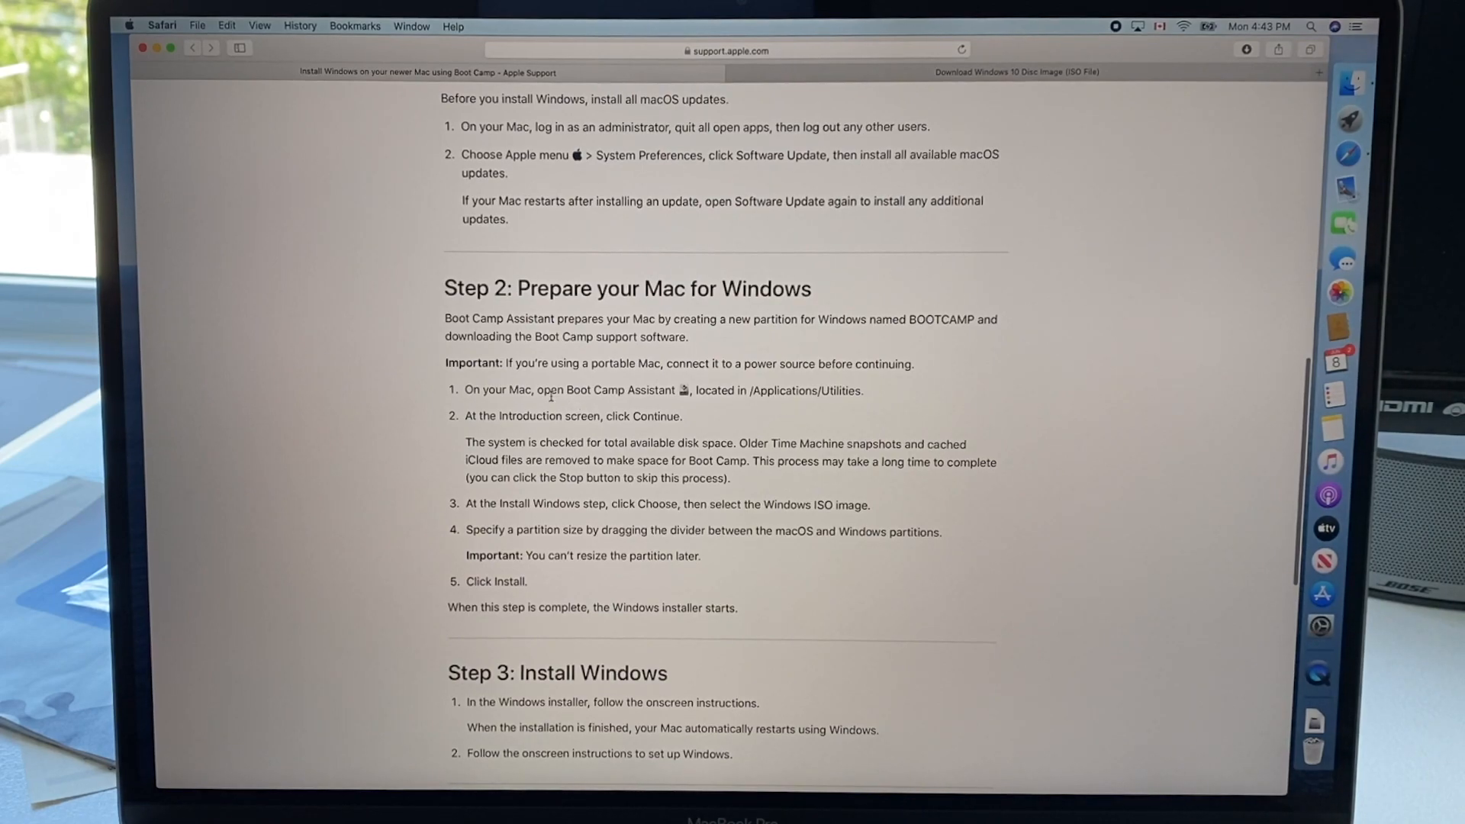
mouse_move(690, 414)
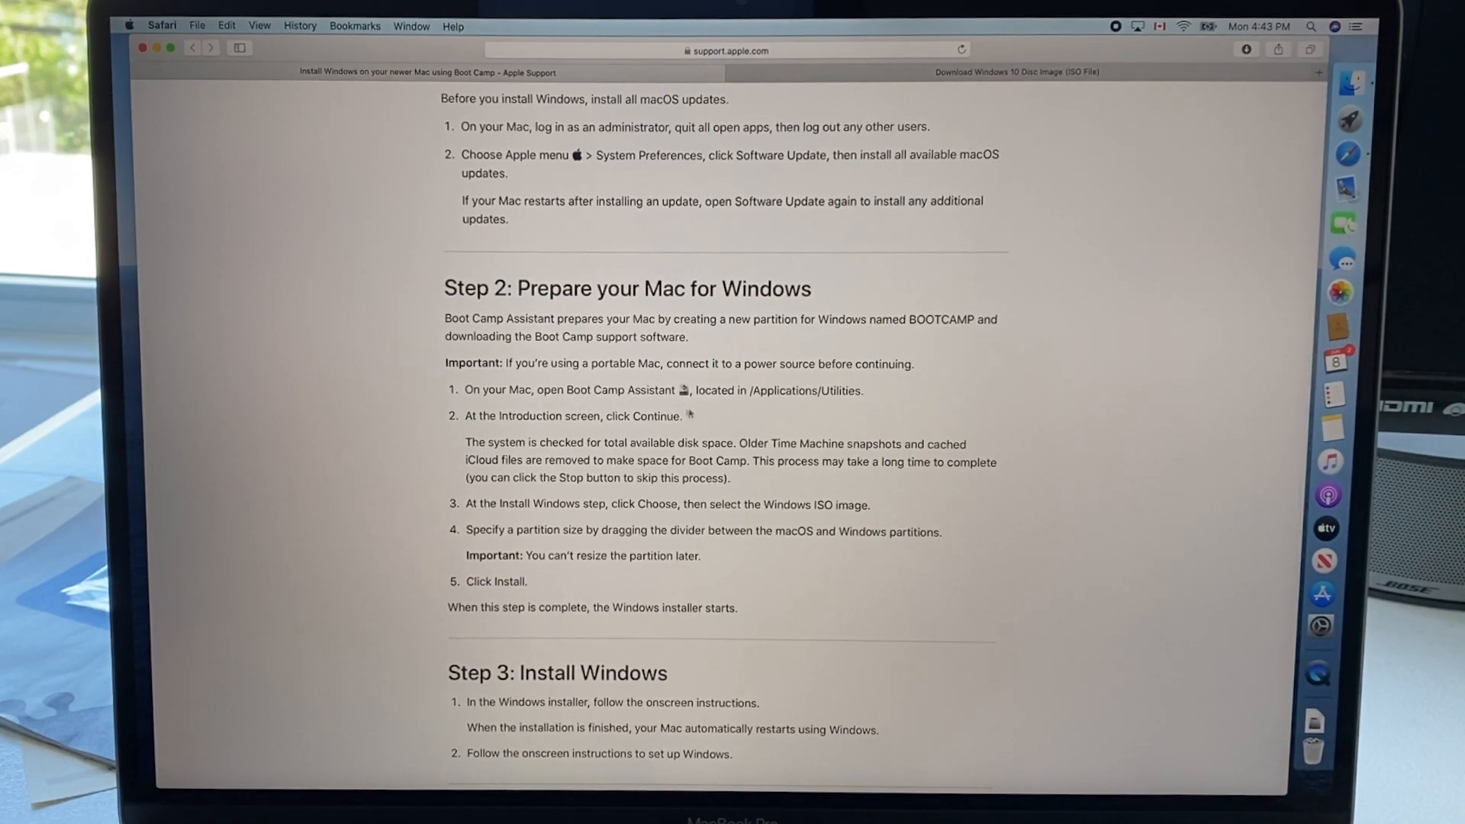
mouse_move(1256, 184)
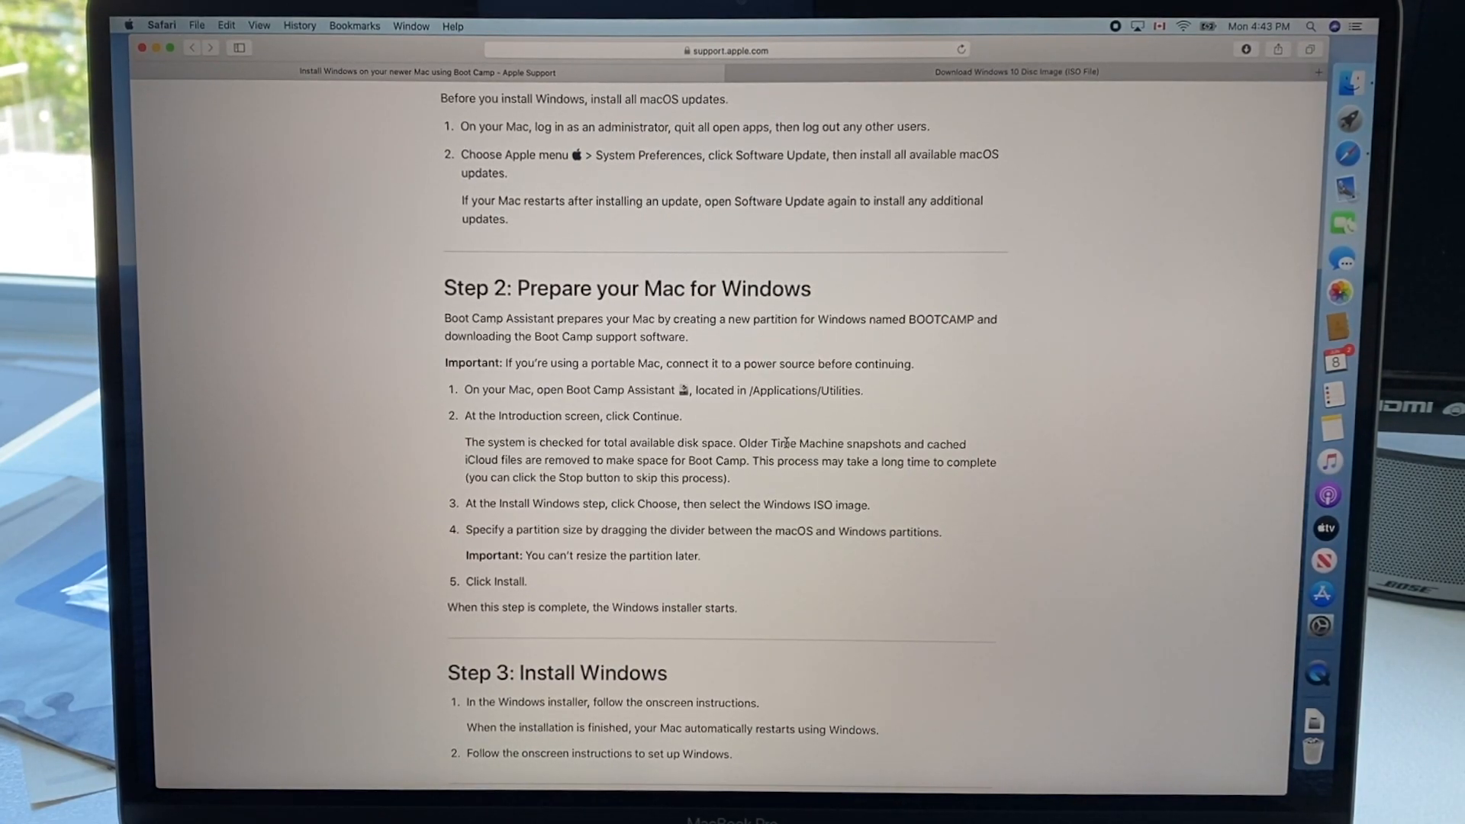
scroll("down", 3)
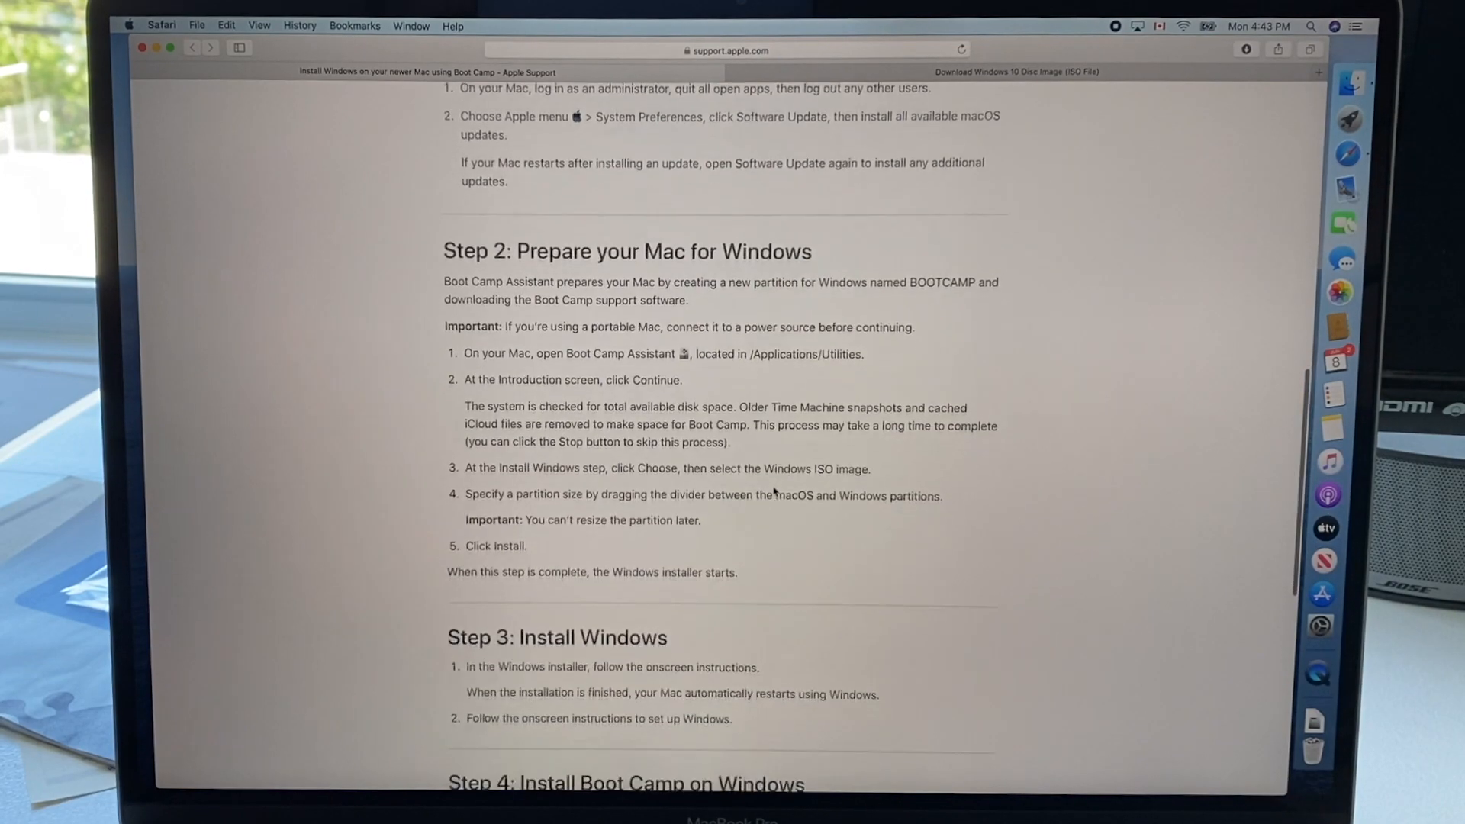
scroll("down", 3)
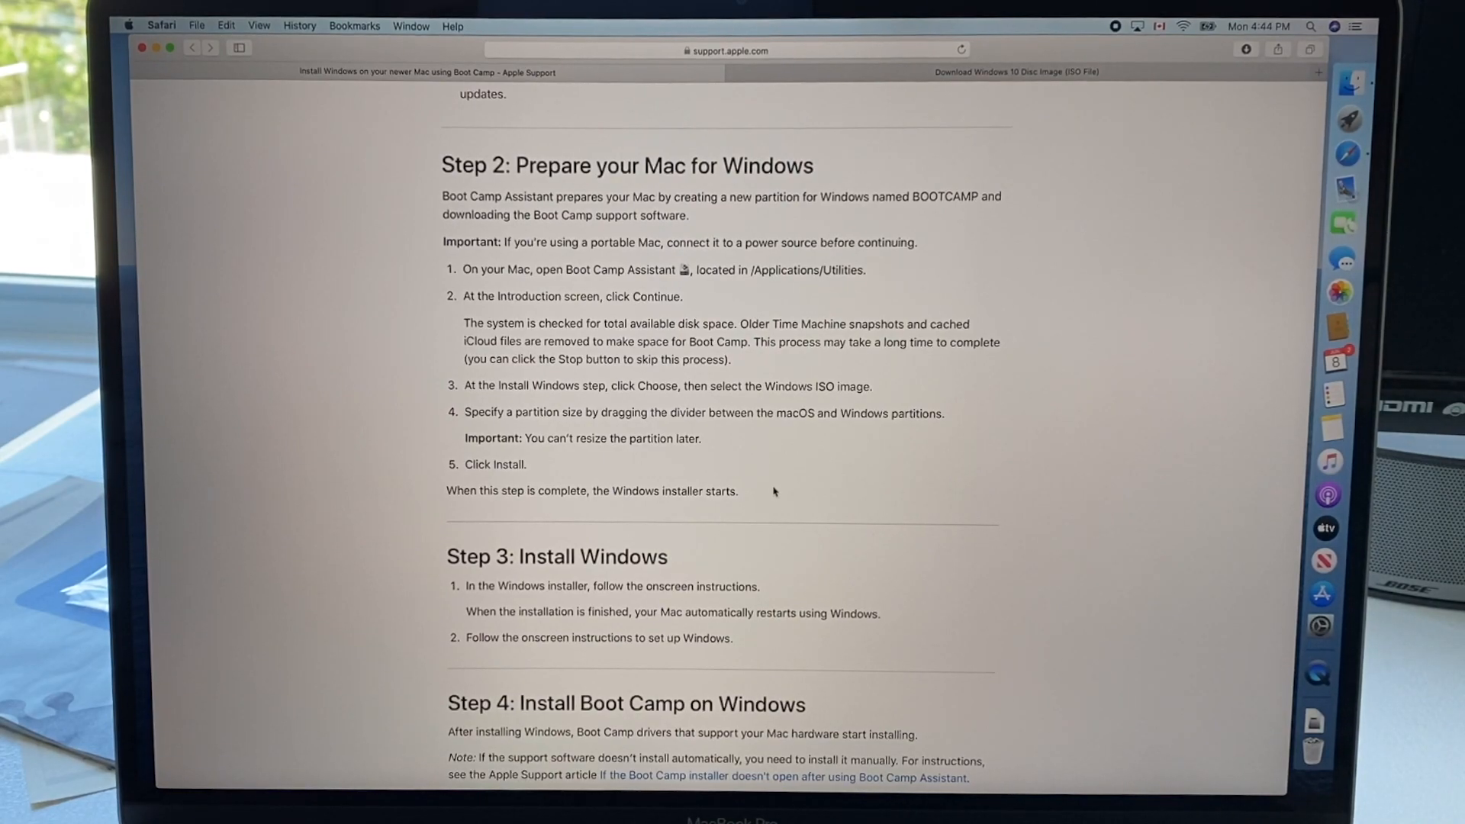
scroll("down", 3)
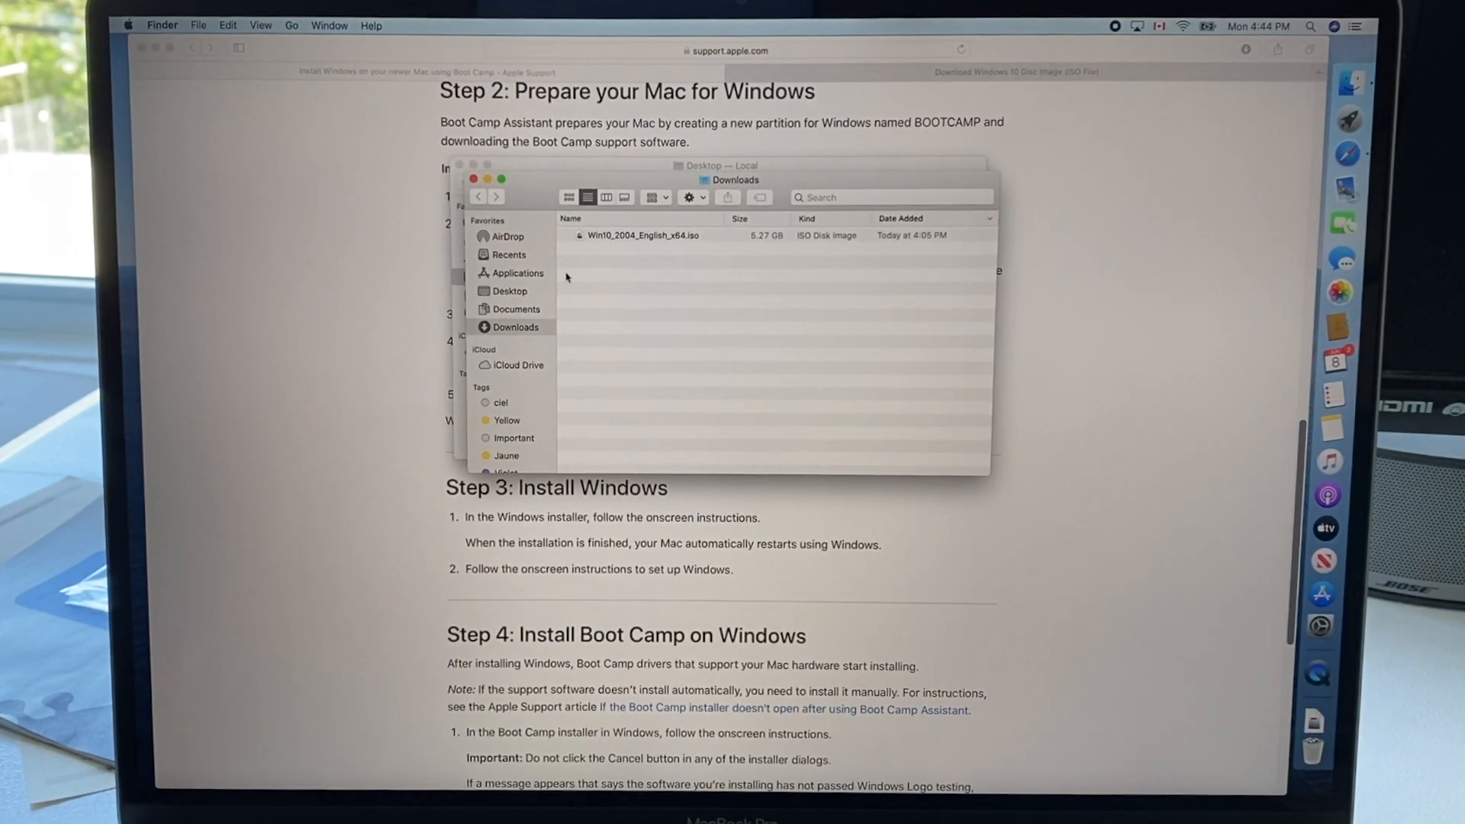
Launch Boot Camp Assistant from the Applications Utilities folder in Finder.
left_click(516, 273)
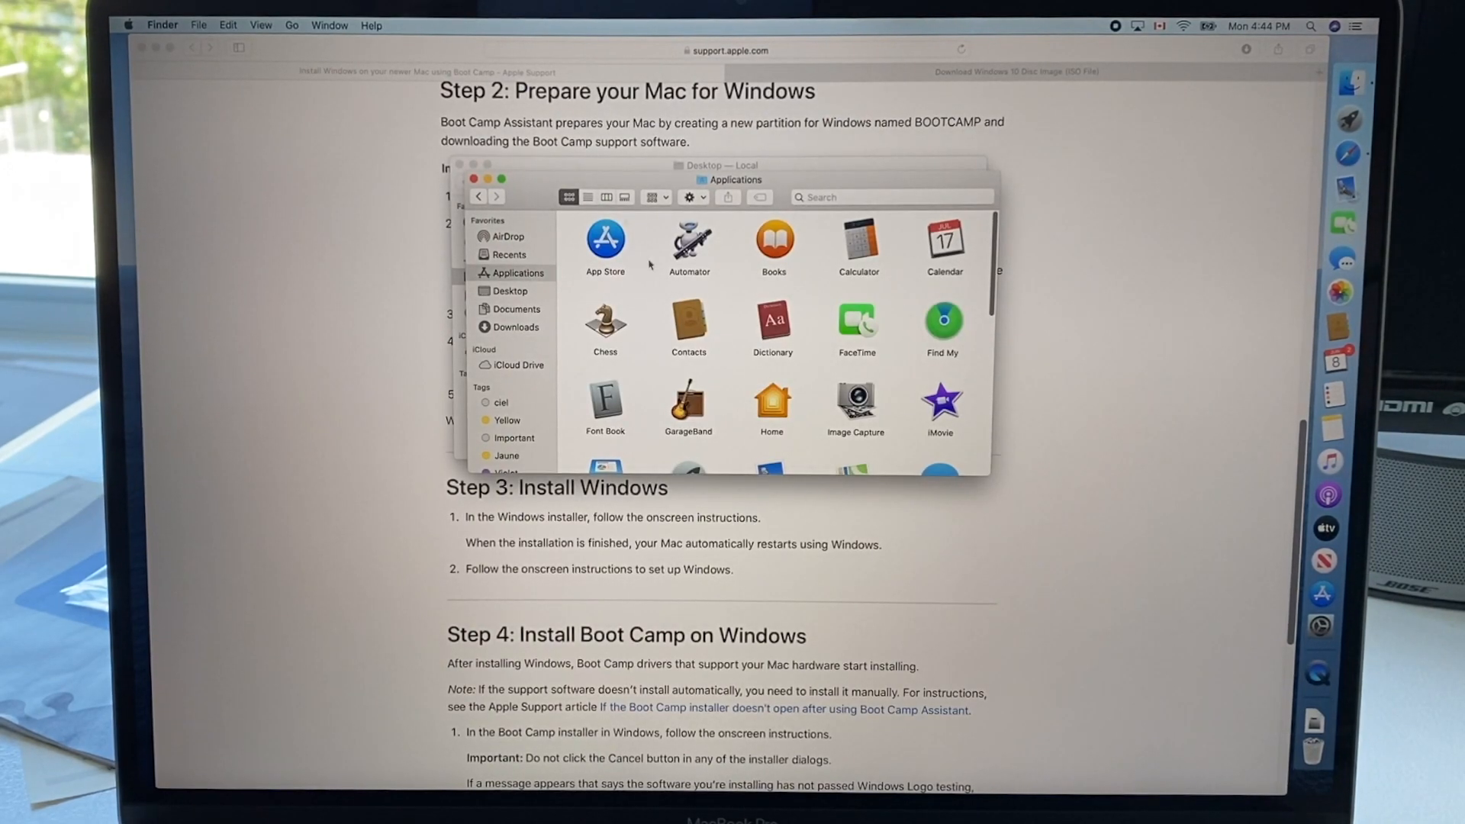
scroll("down", 3)
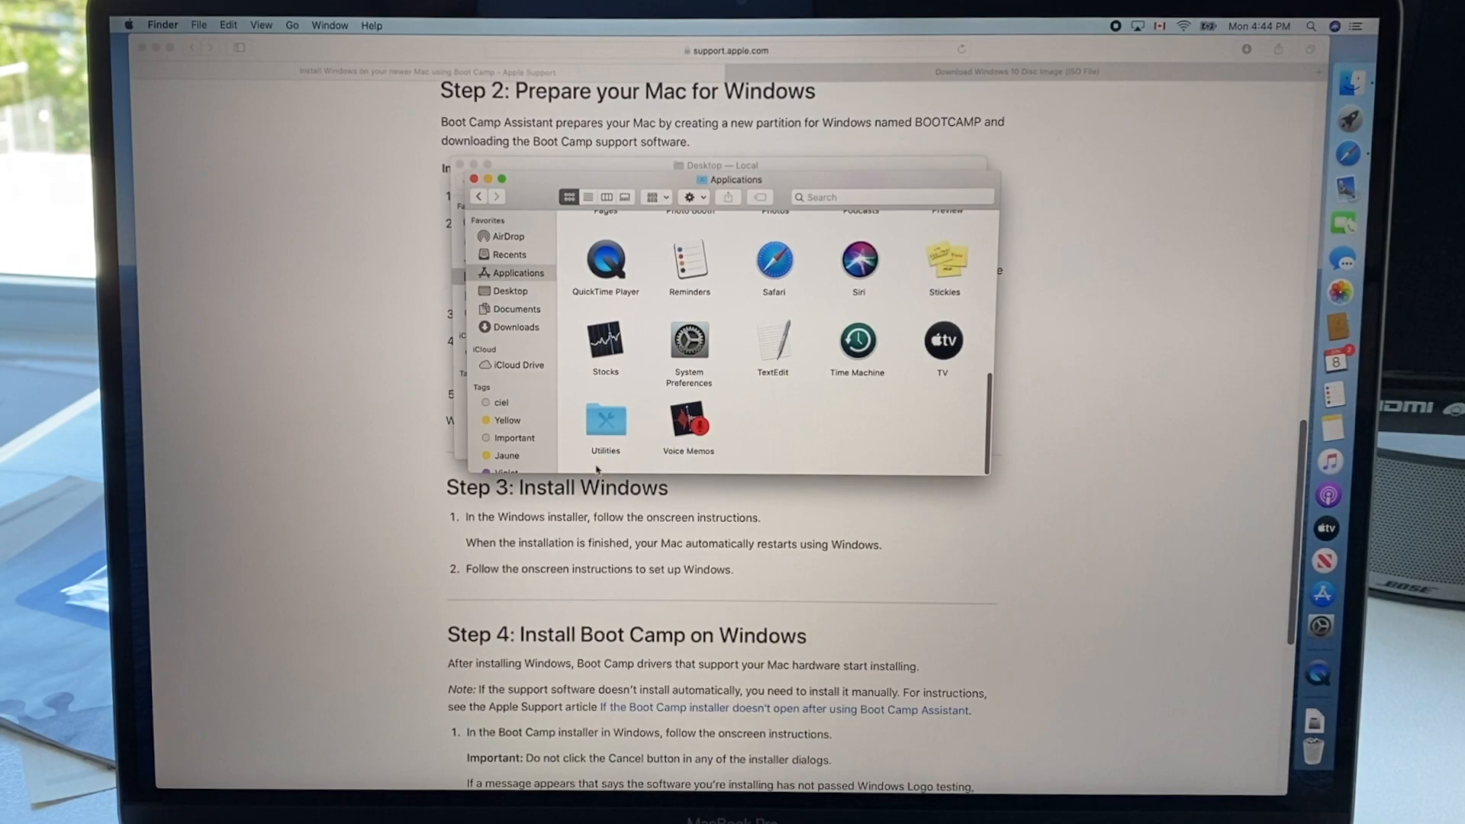
double_click(606, 418)
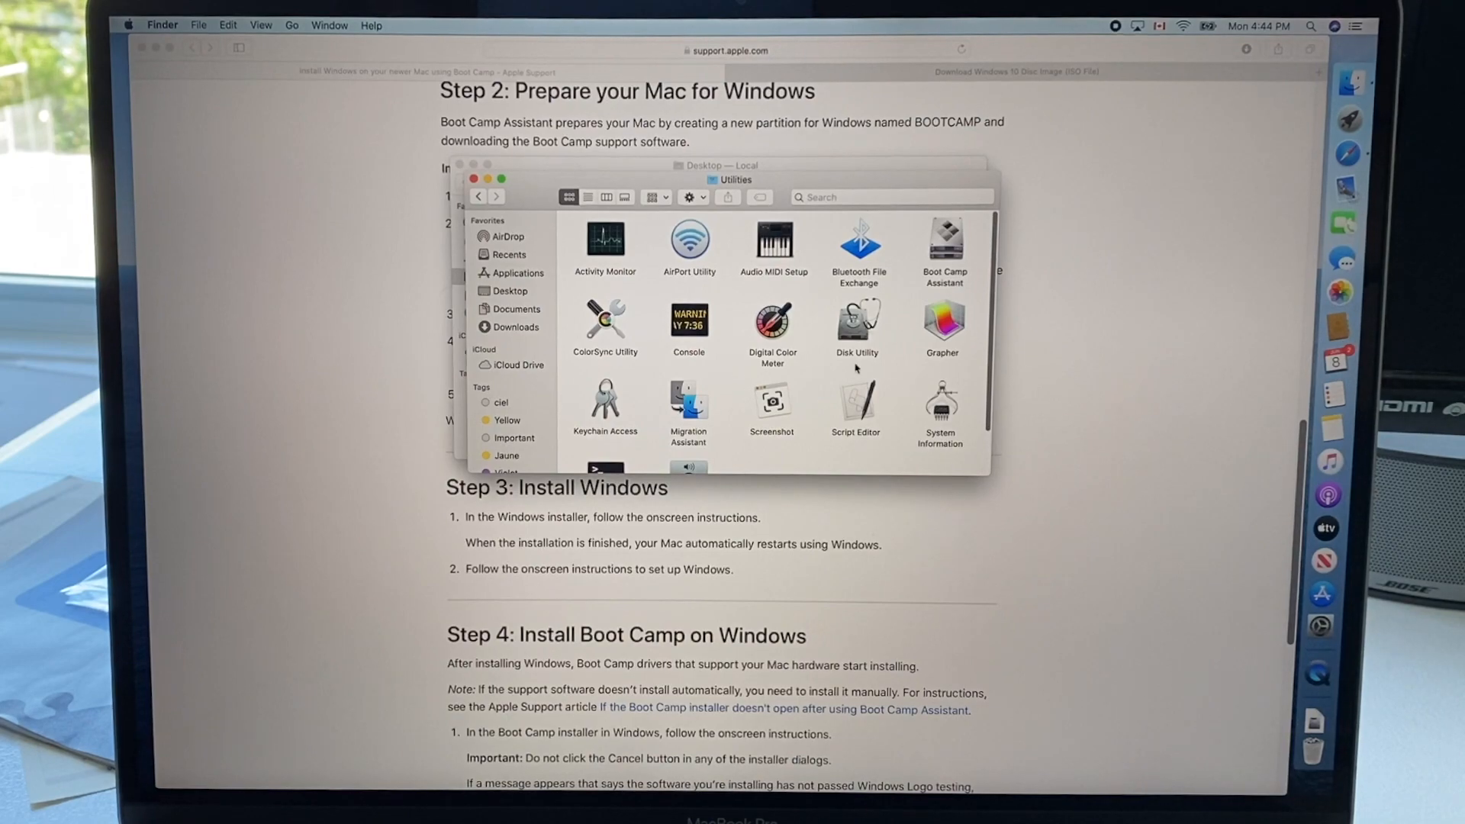
left_click(943, 244)
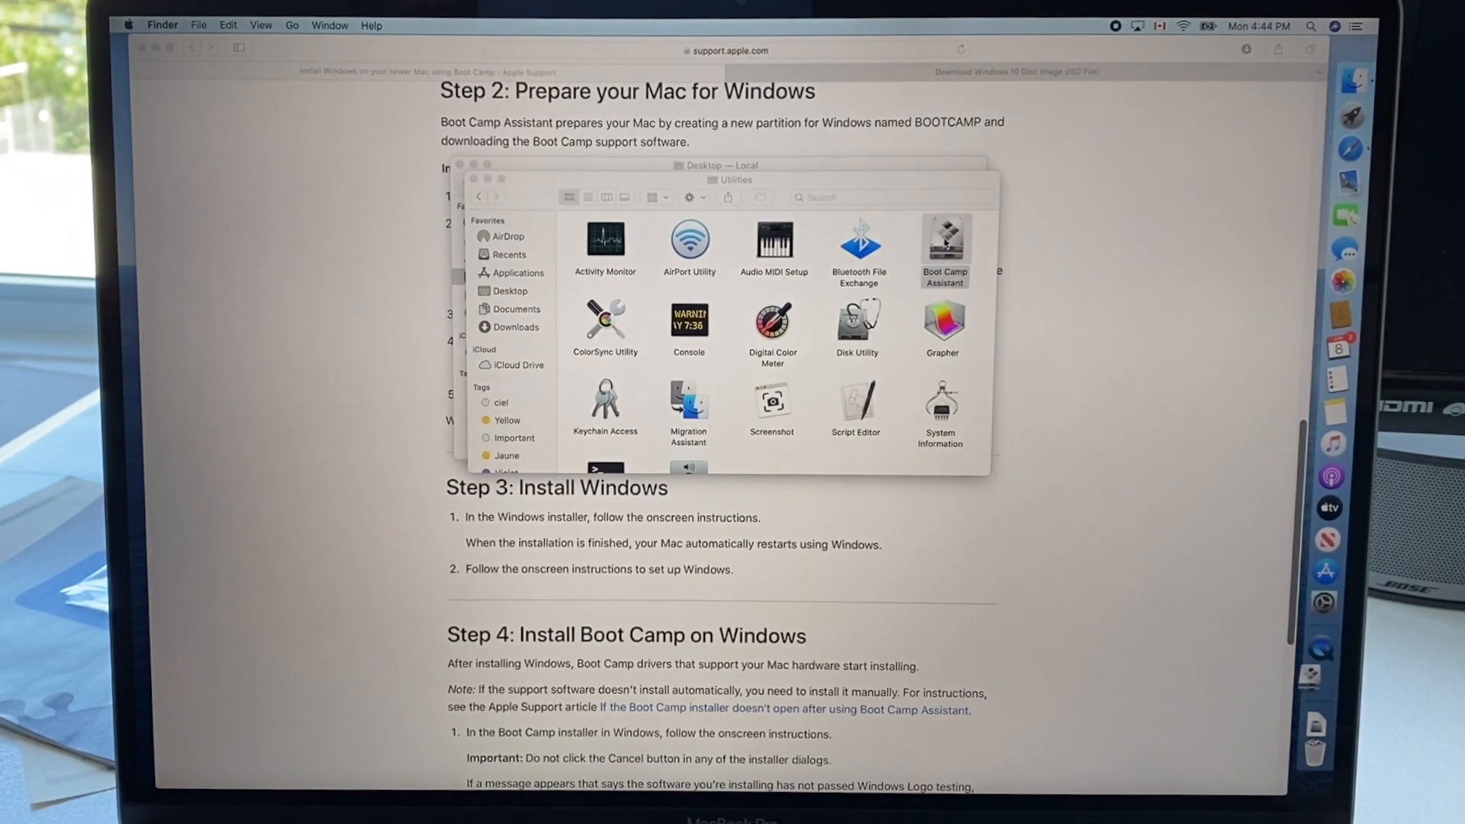
double_click(945, 244)
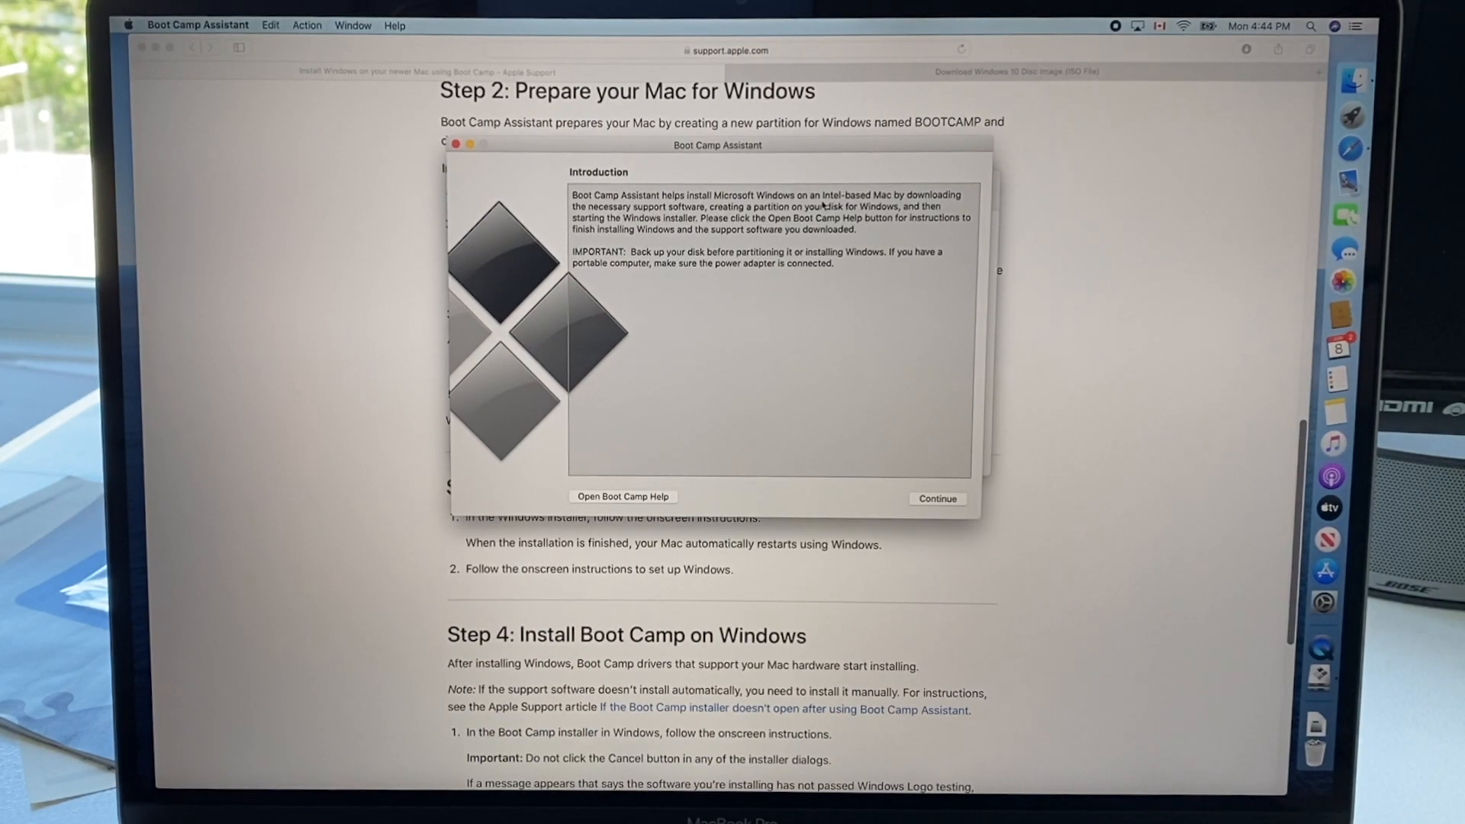
mouse_move(963, 200)
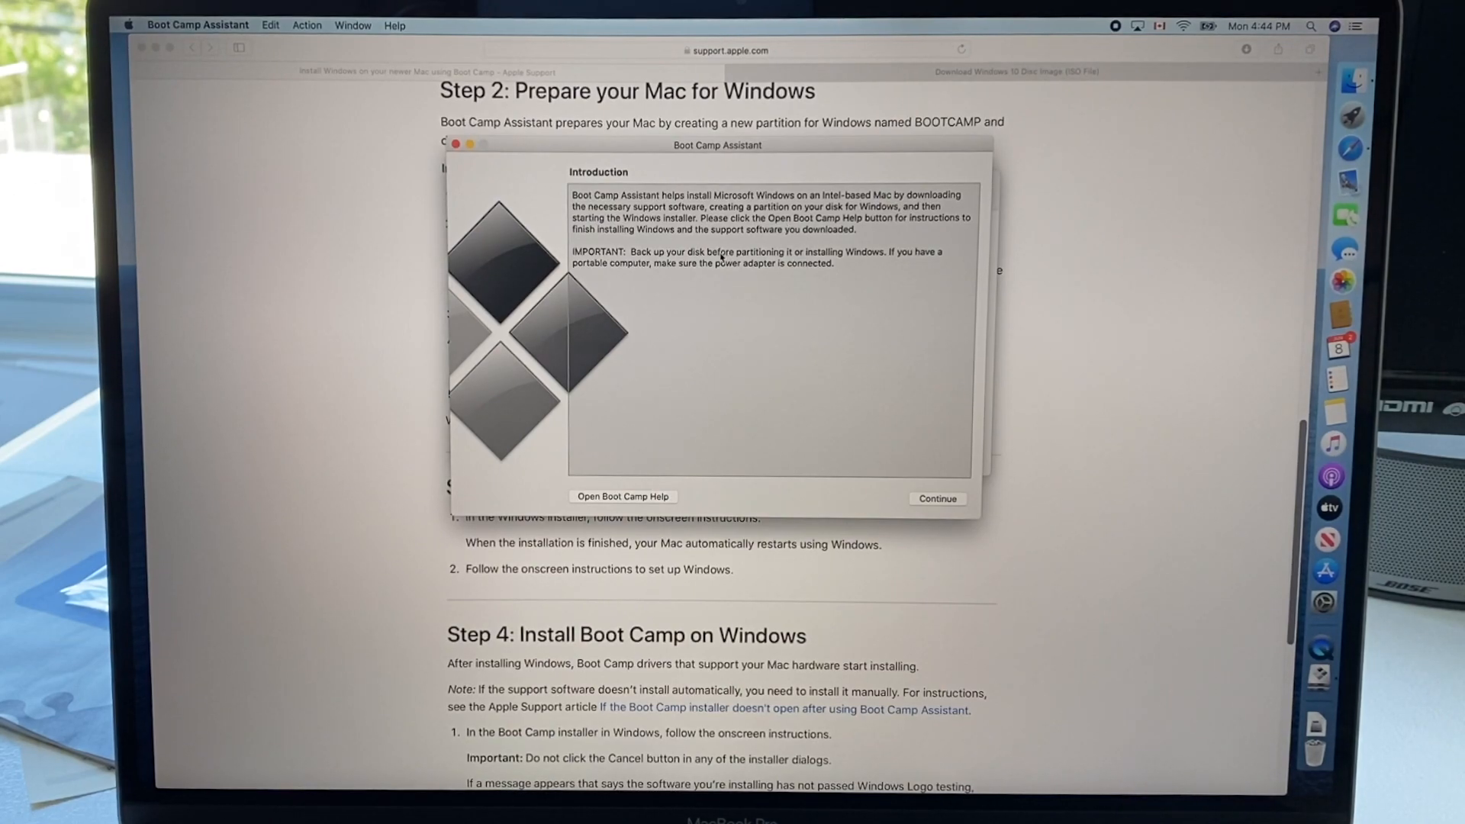
mouse_move(864, 458)
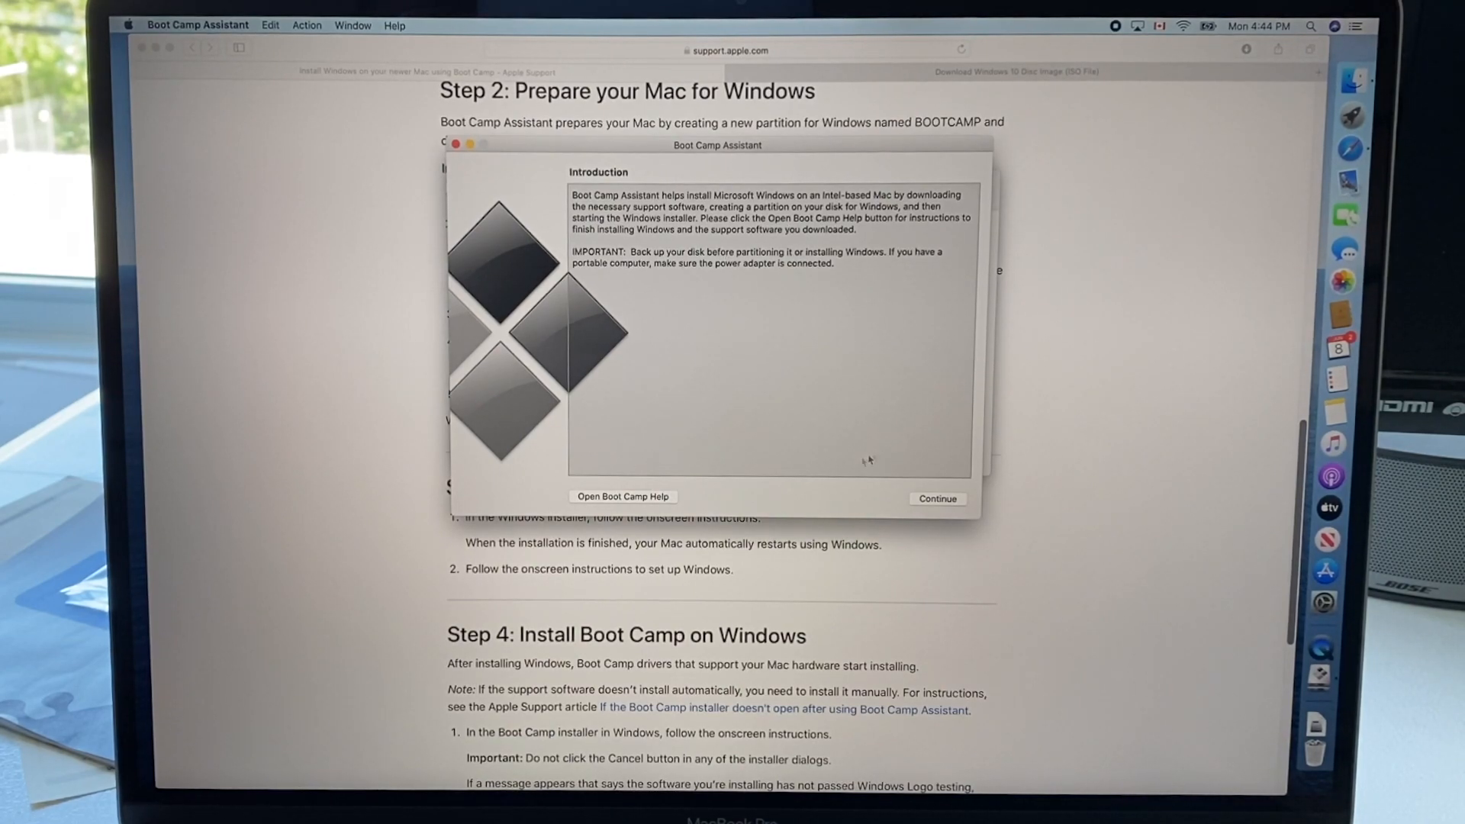
mouse_move(848, 470)
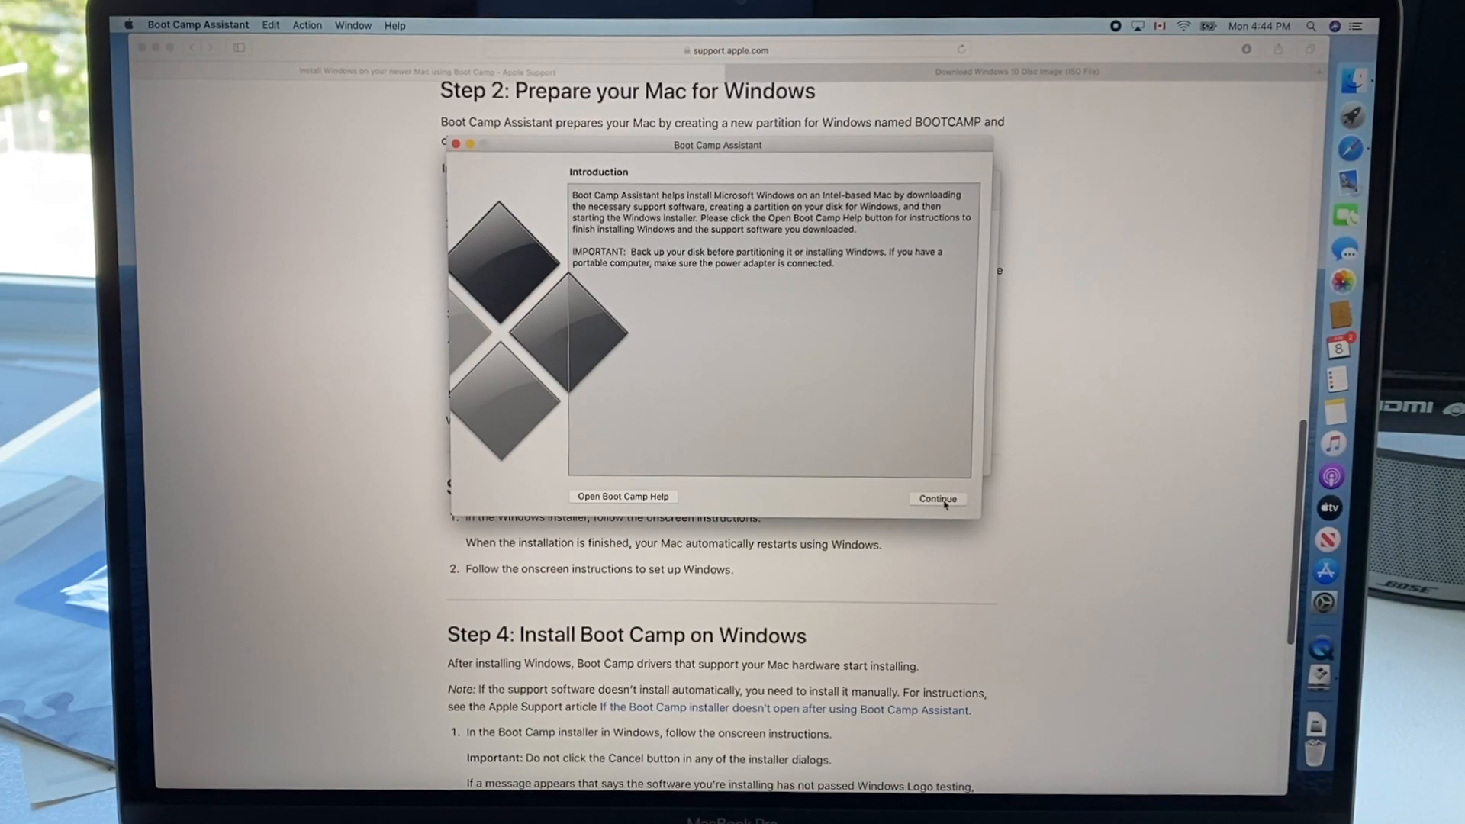
Continue past Boot Camp Assistant's Introduction so it removes cached iCloud files to free space.
left_click(937, 498)
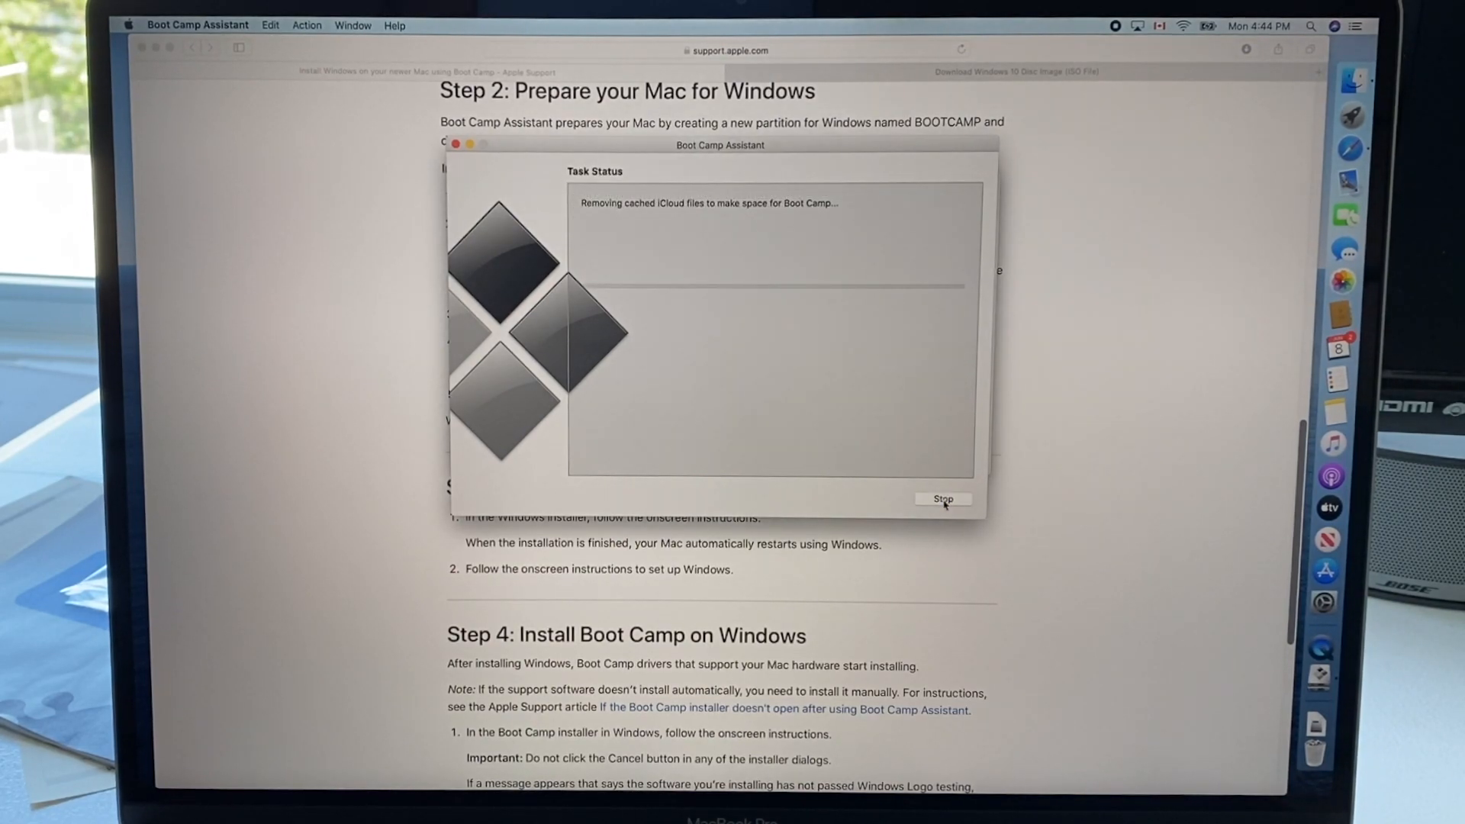
left_click(942, 498)
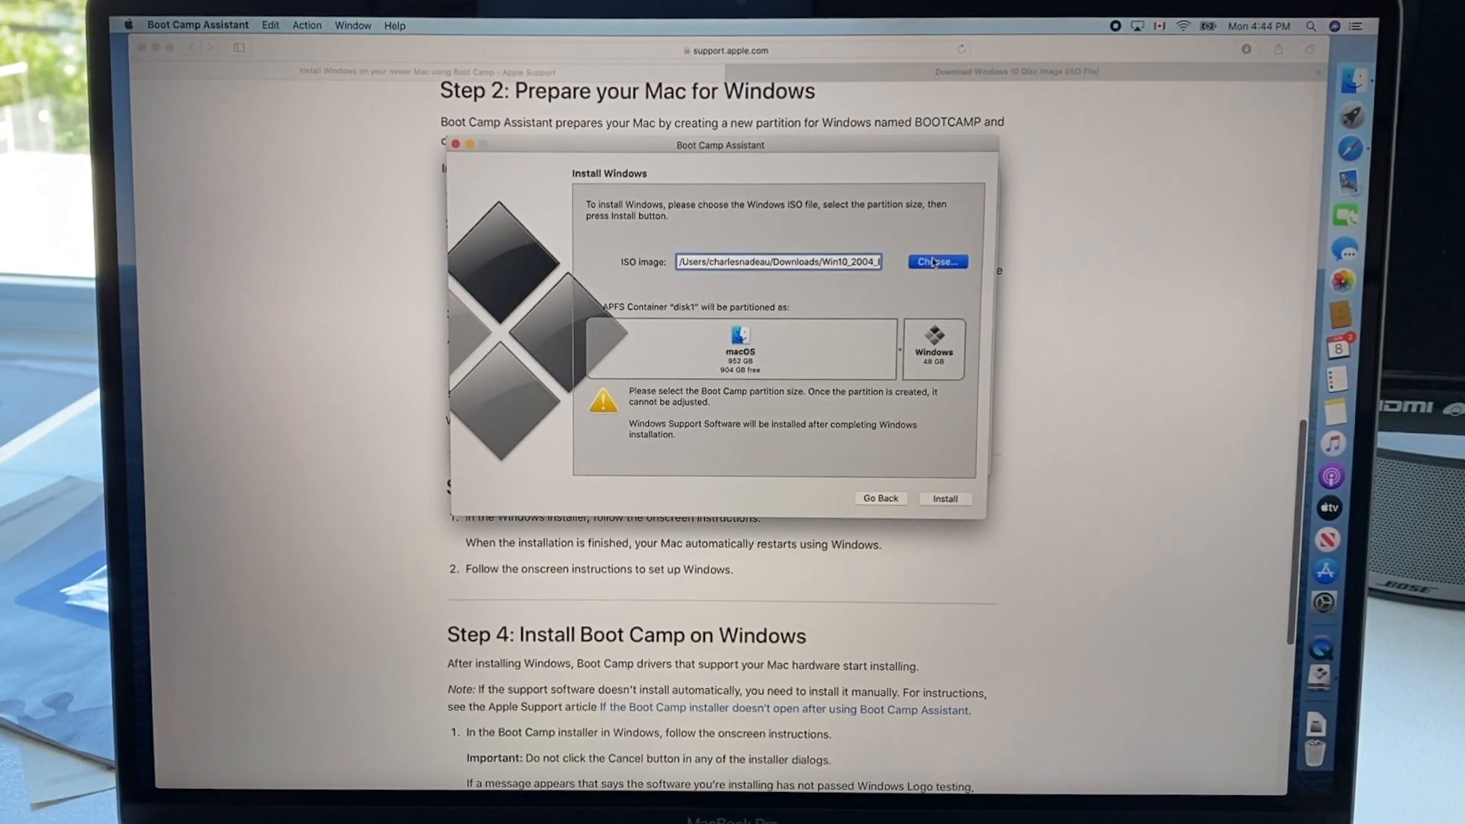
Choose the Windows 10 disc image from the Downloads folder as the ISO to install.
left_click(935, 261)
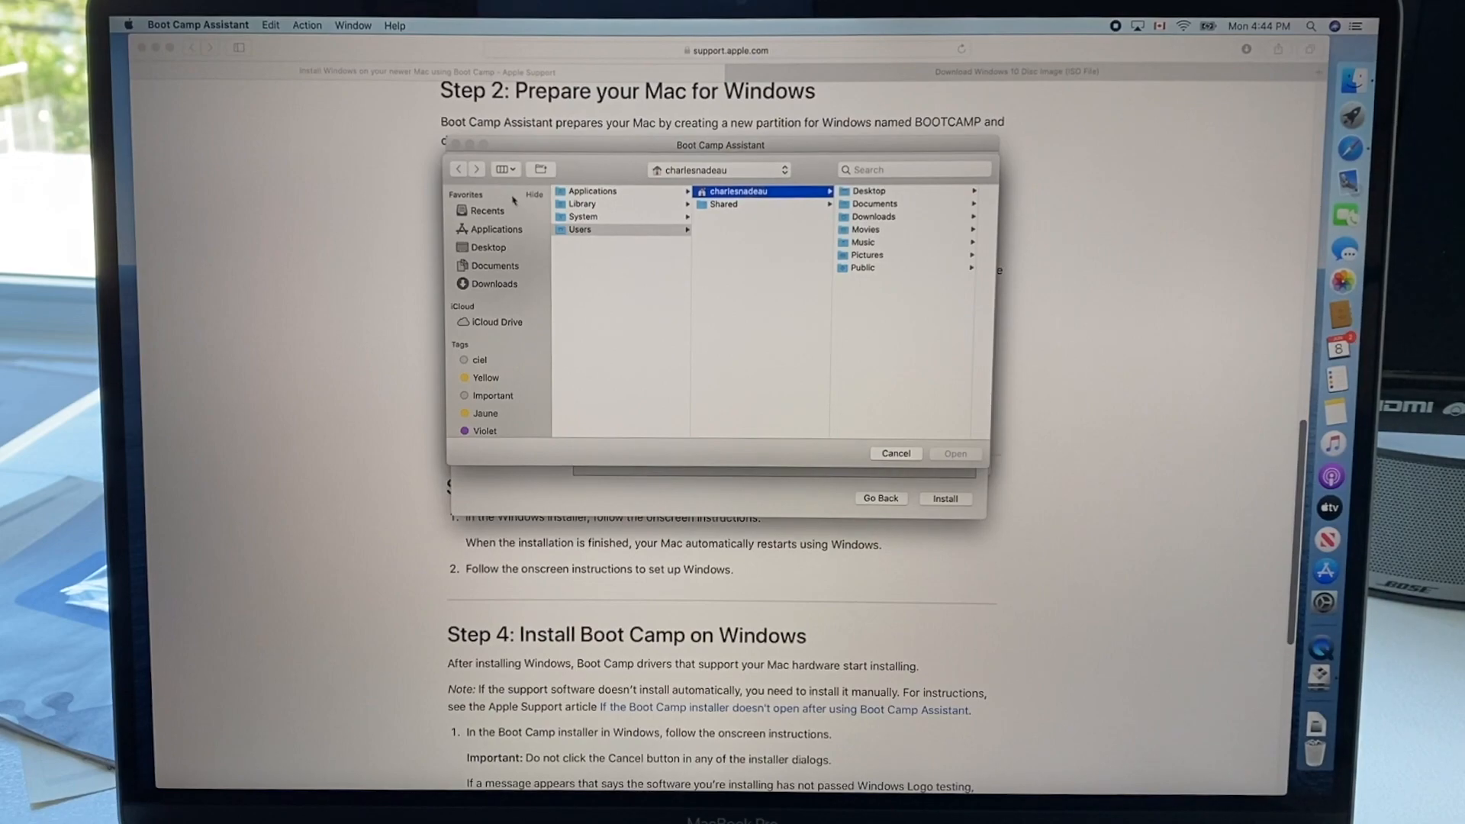
left_click(494, 284)
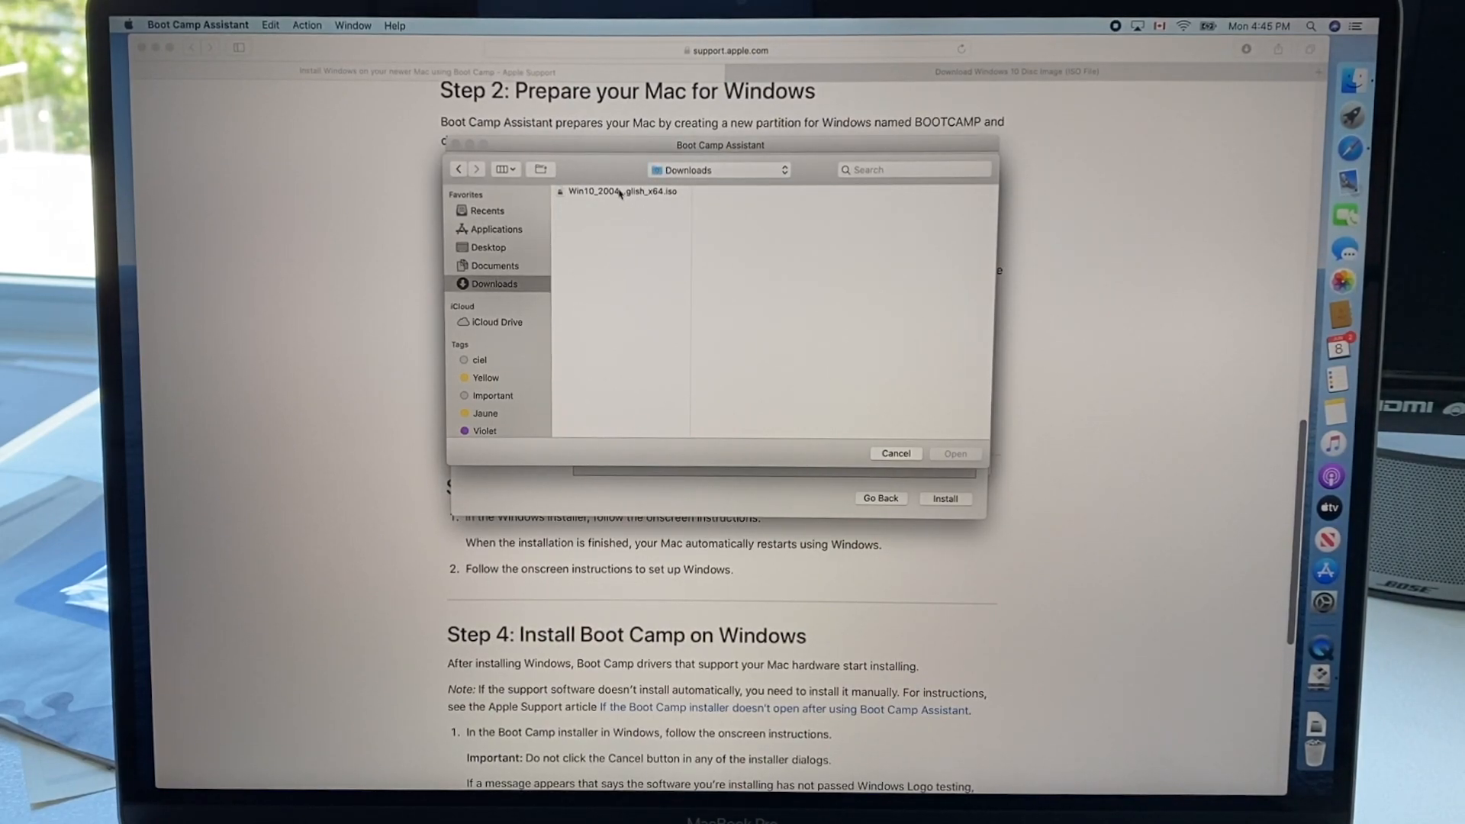
left_click(954, 453)
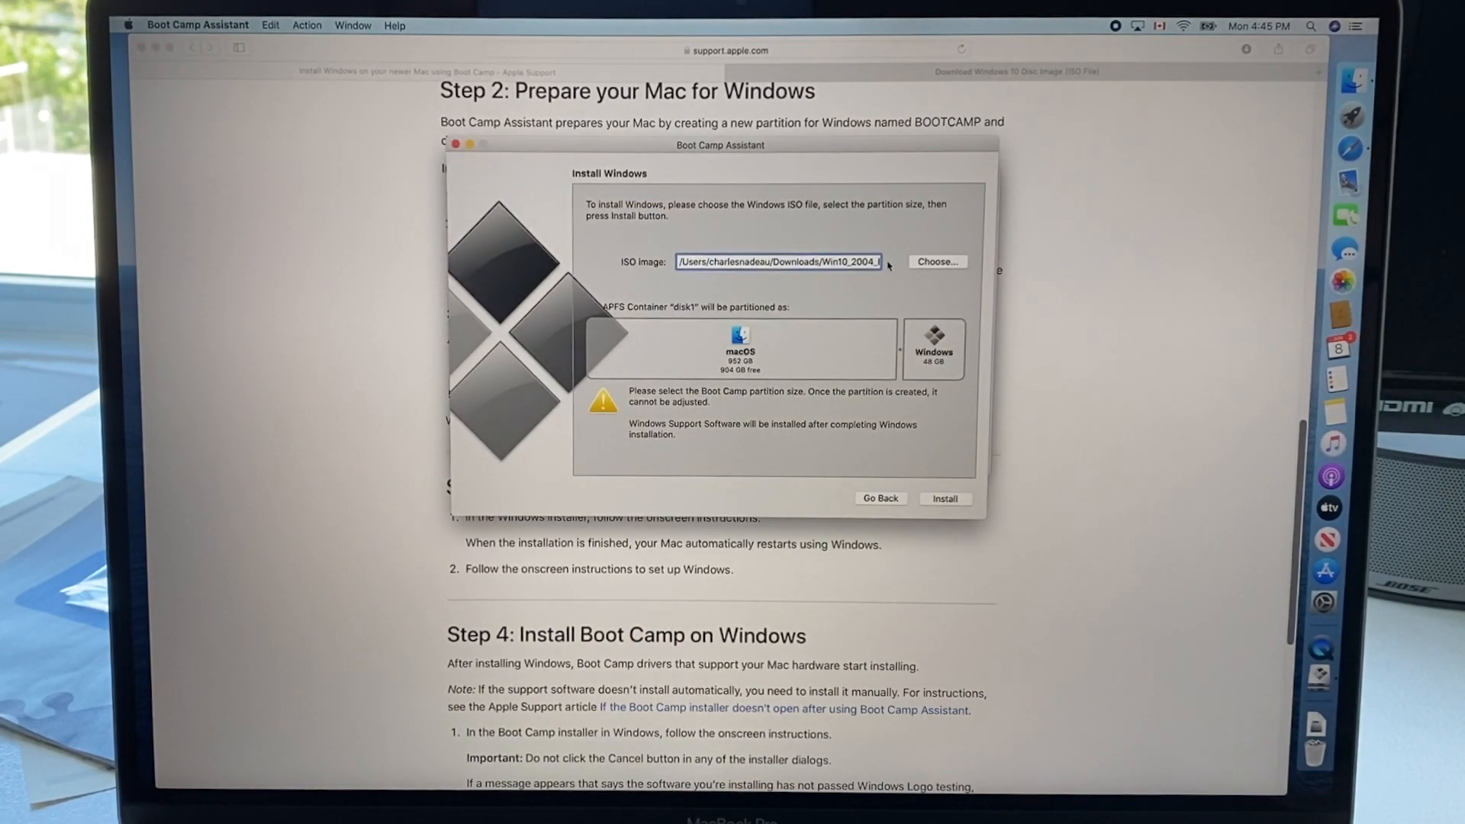
mouse_move(771, 371)
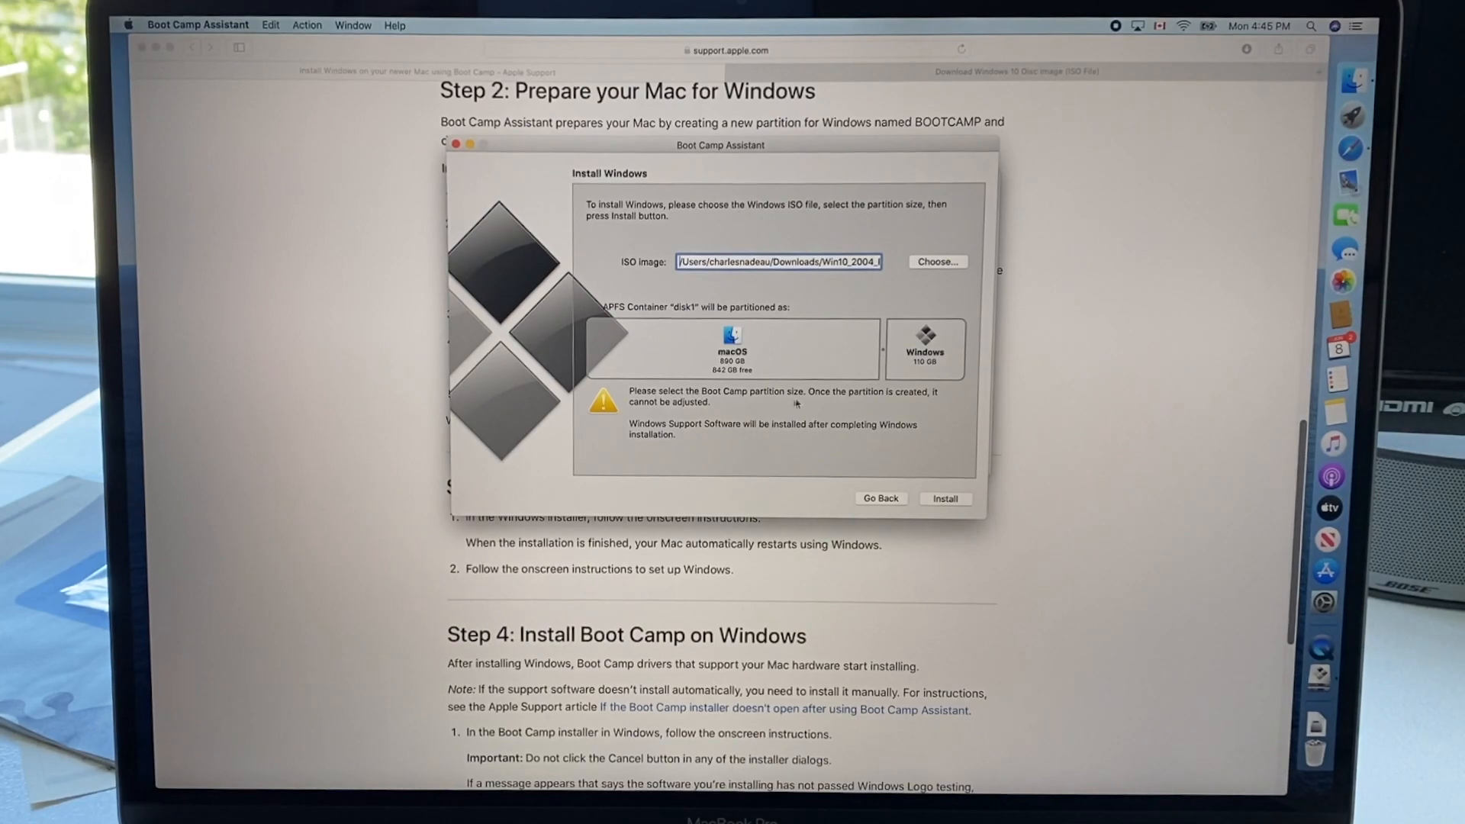
mouse_move(946, 398)
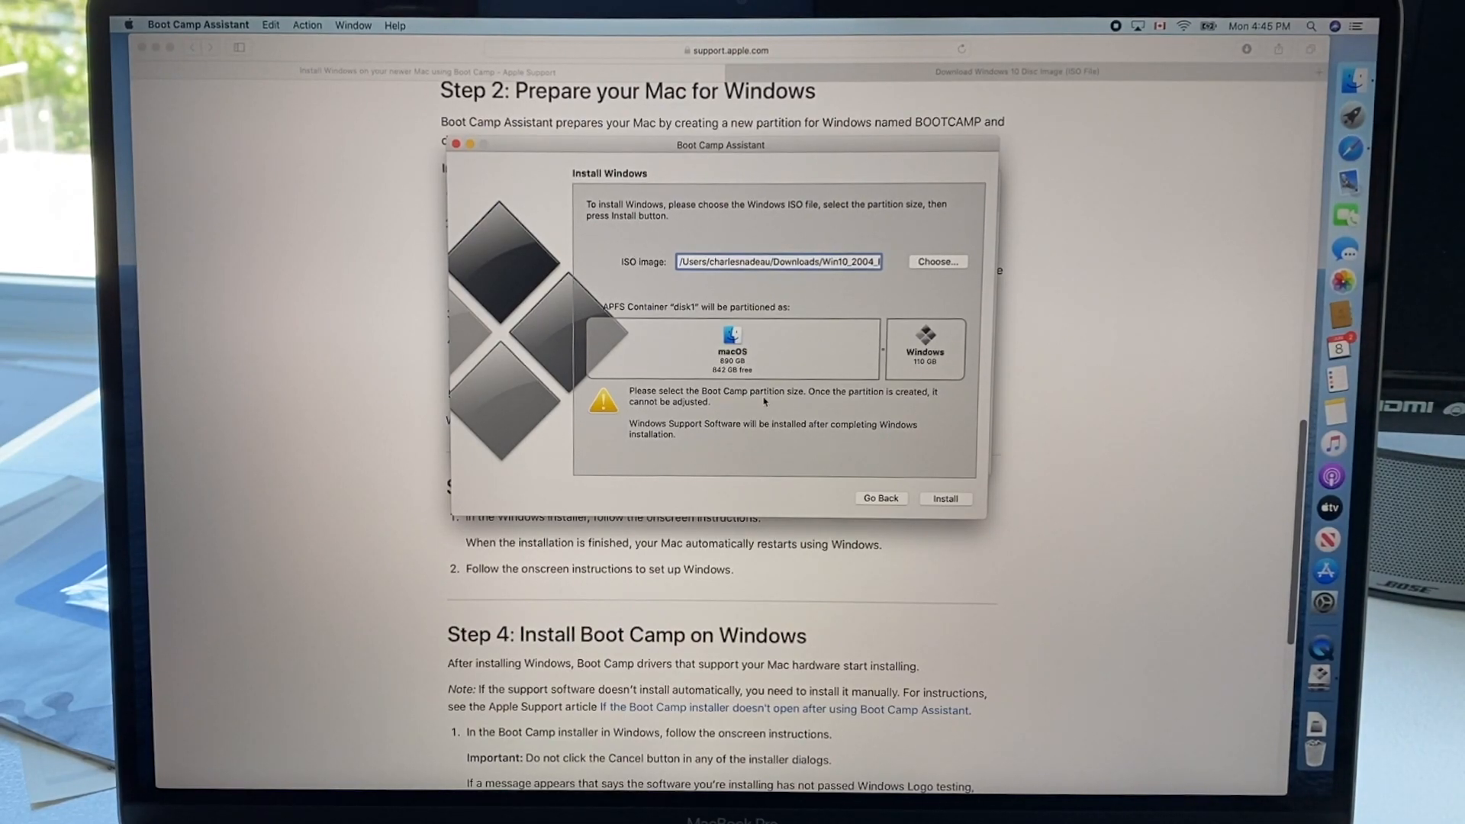
mouse_move(682, 440)
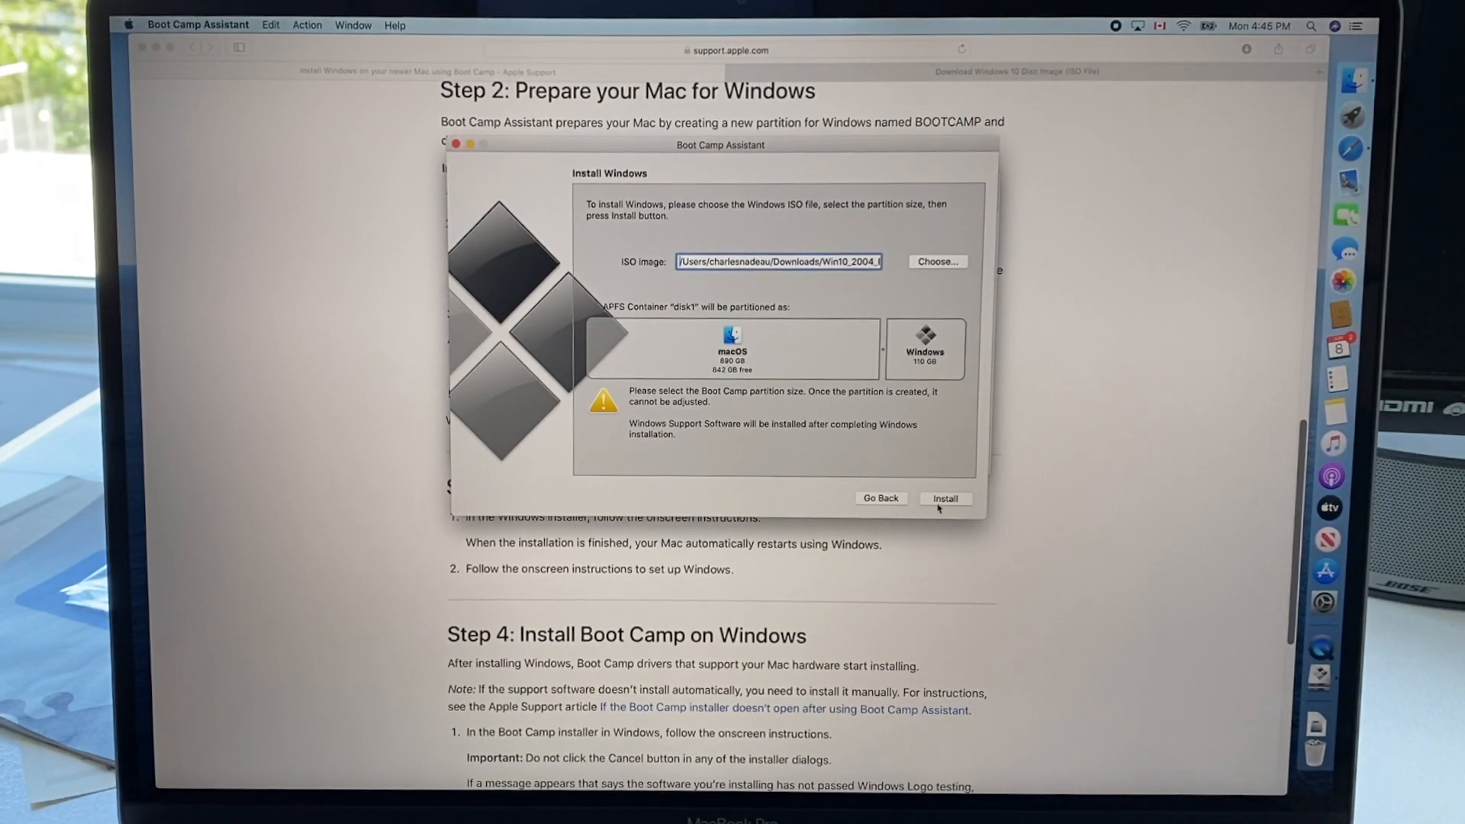
Start the installation so Boot Camp partitions the disk and downloads Windows support software.
left_click(945, 497)
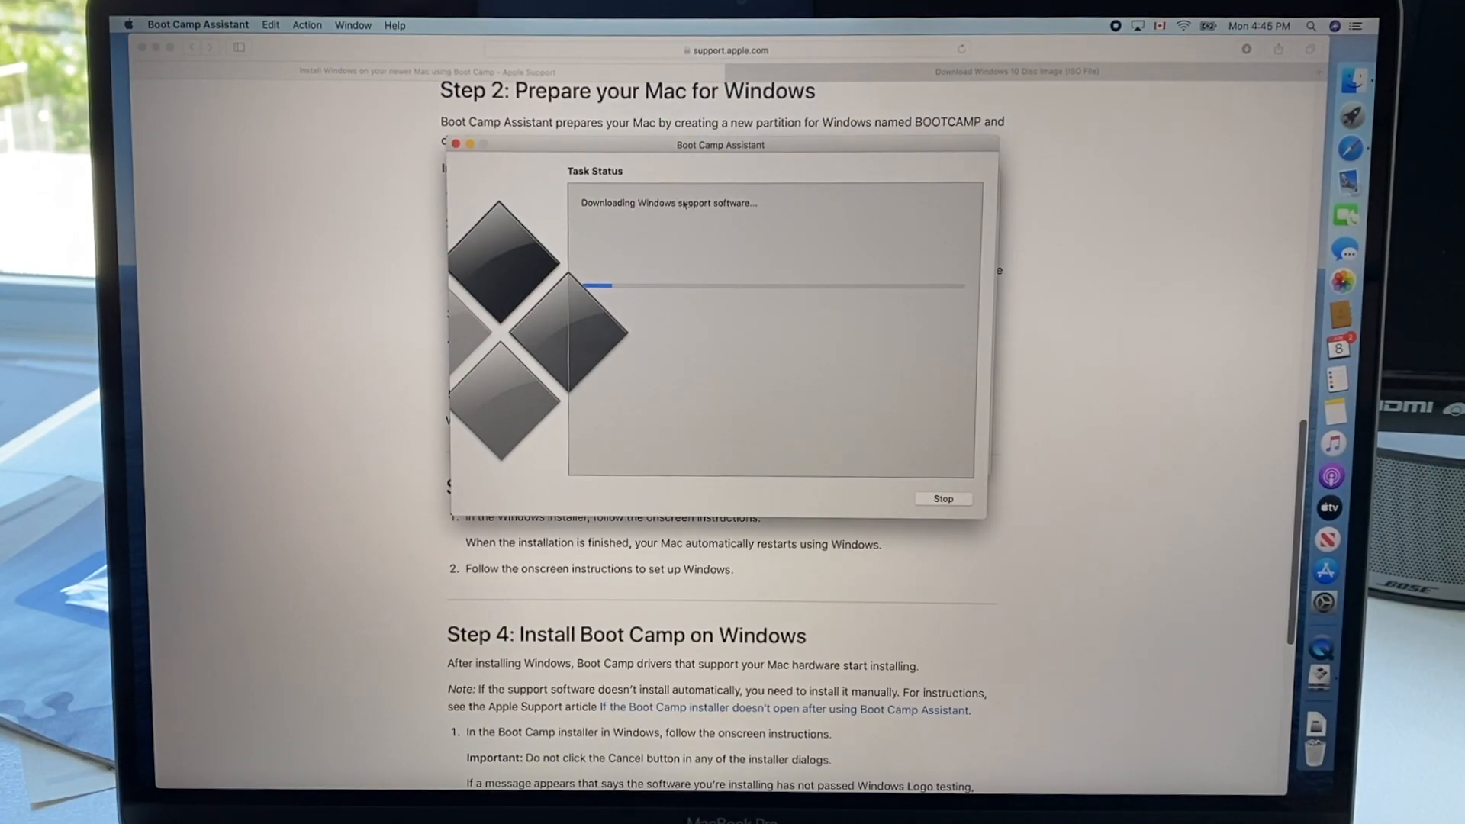
mouse_move(731, 228)
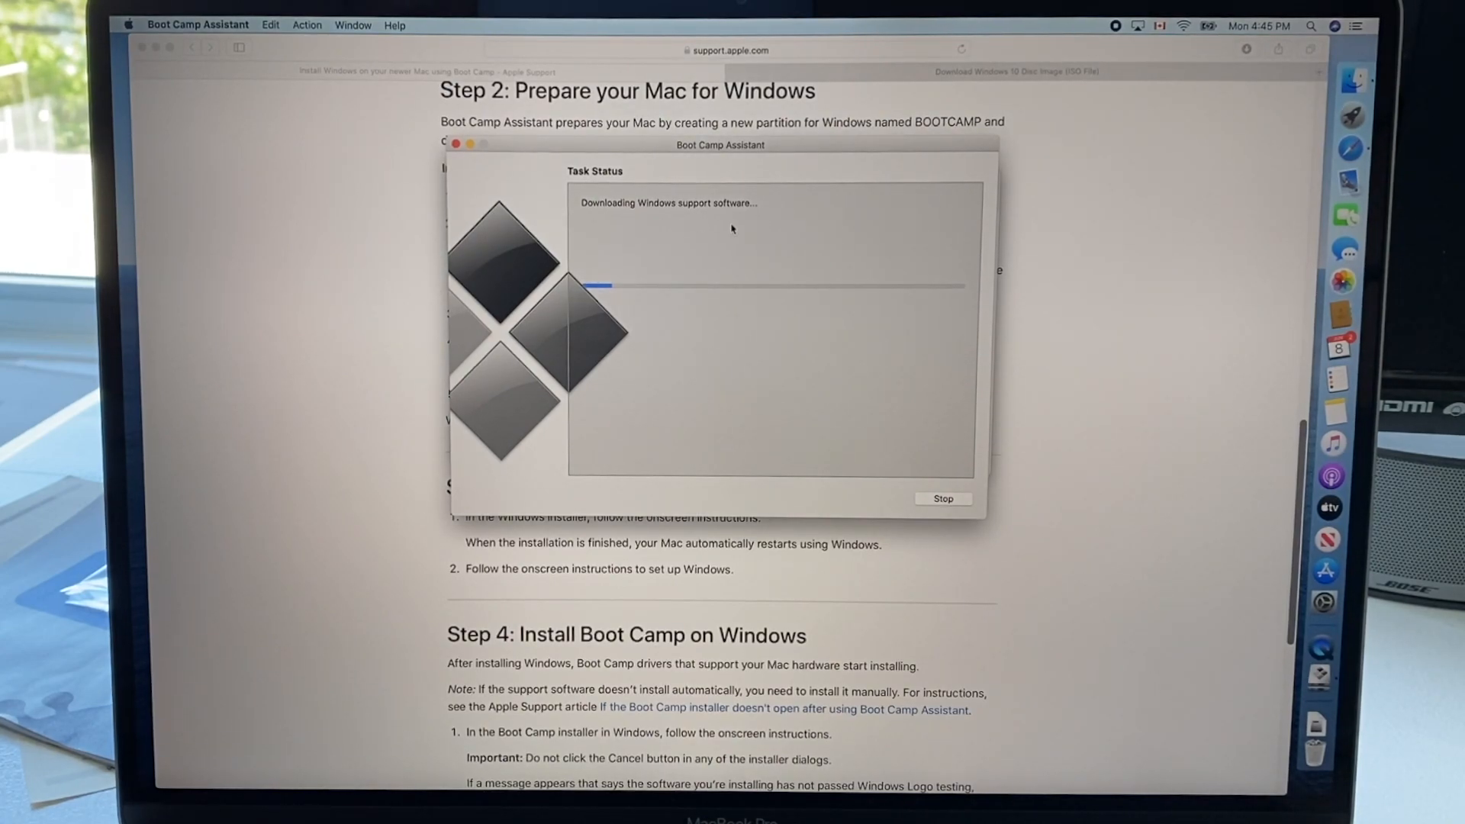
mouse_move(669, 272)
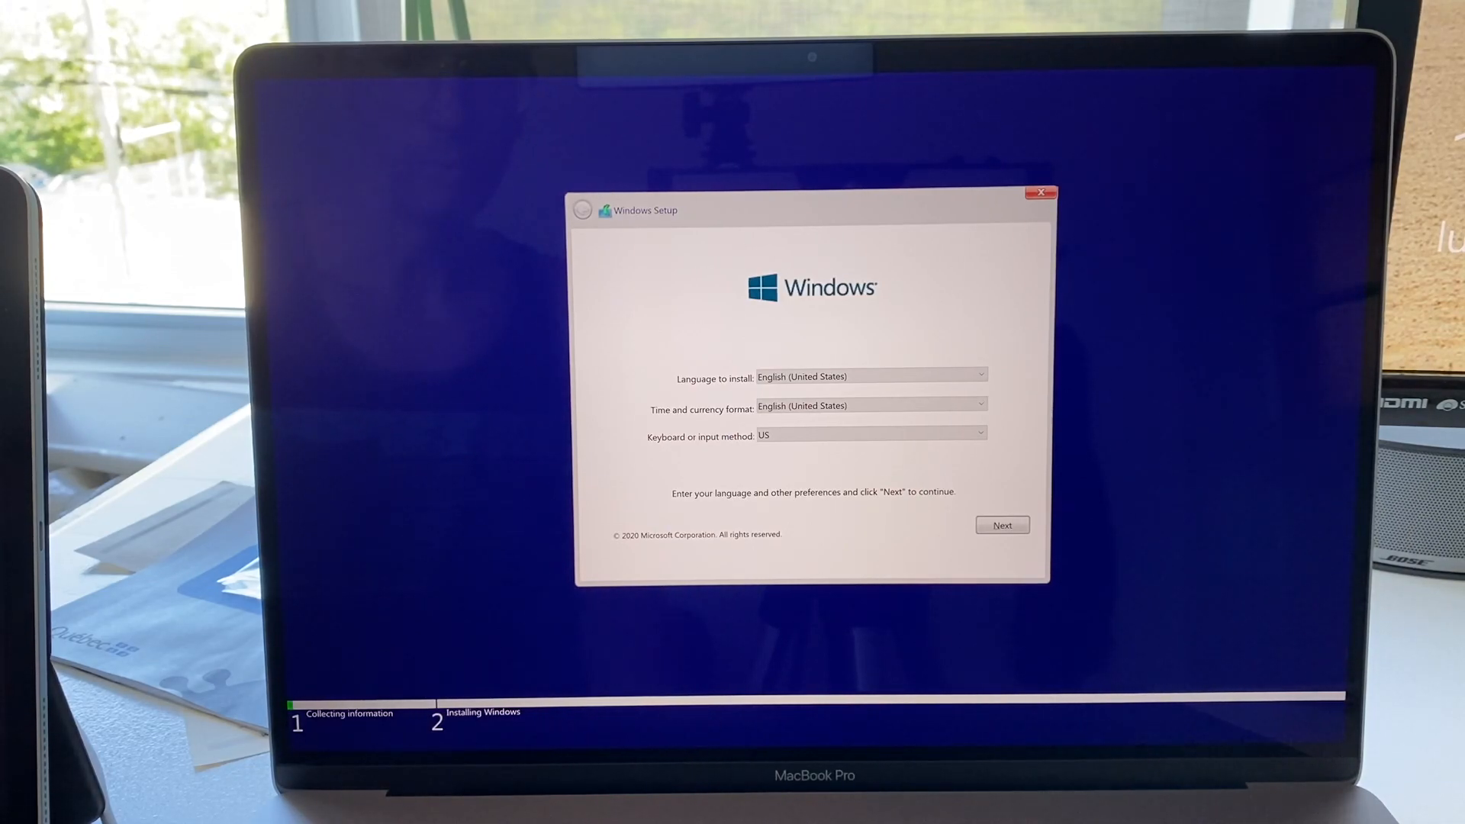
mouse_move(1010, 374)
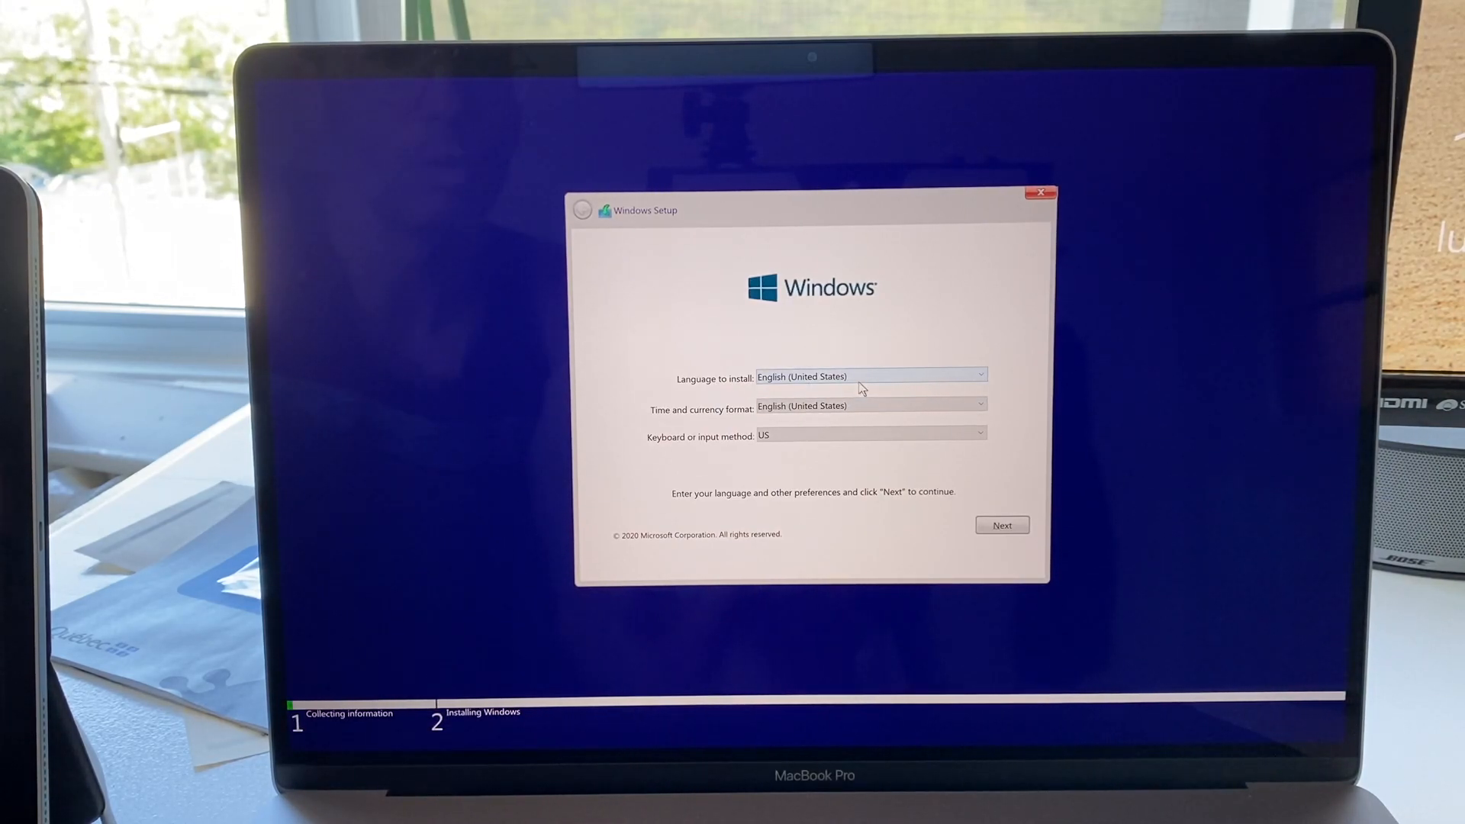
Set time and currency format to French (Canada), keep the Canadian Multilingual Standard keyboard, and continue.
left_click(980, 375)
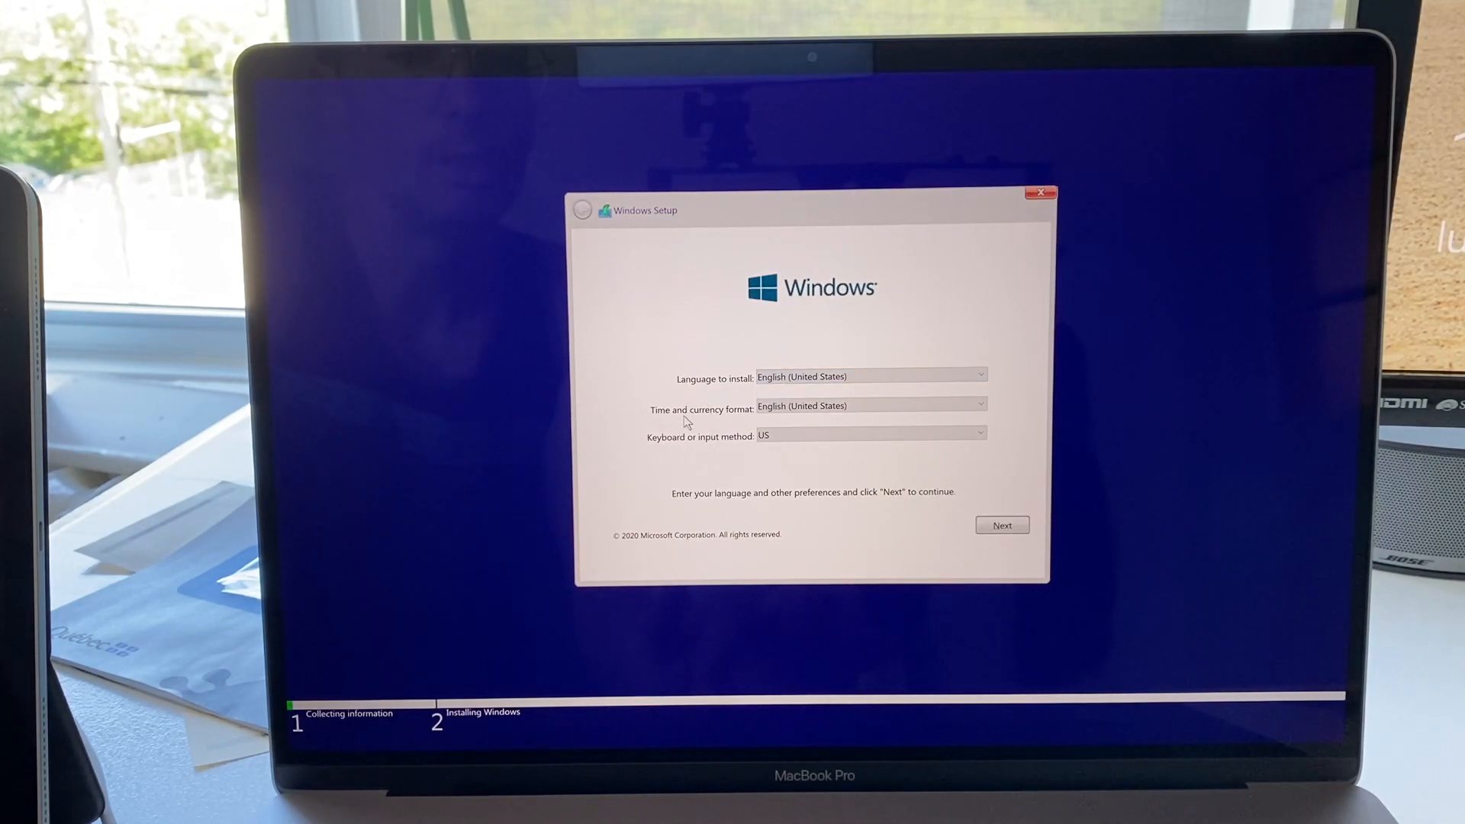
left_click(978, 377)
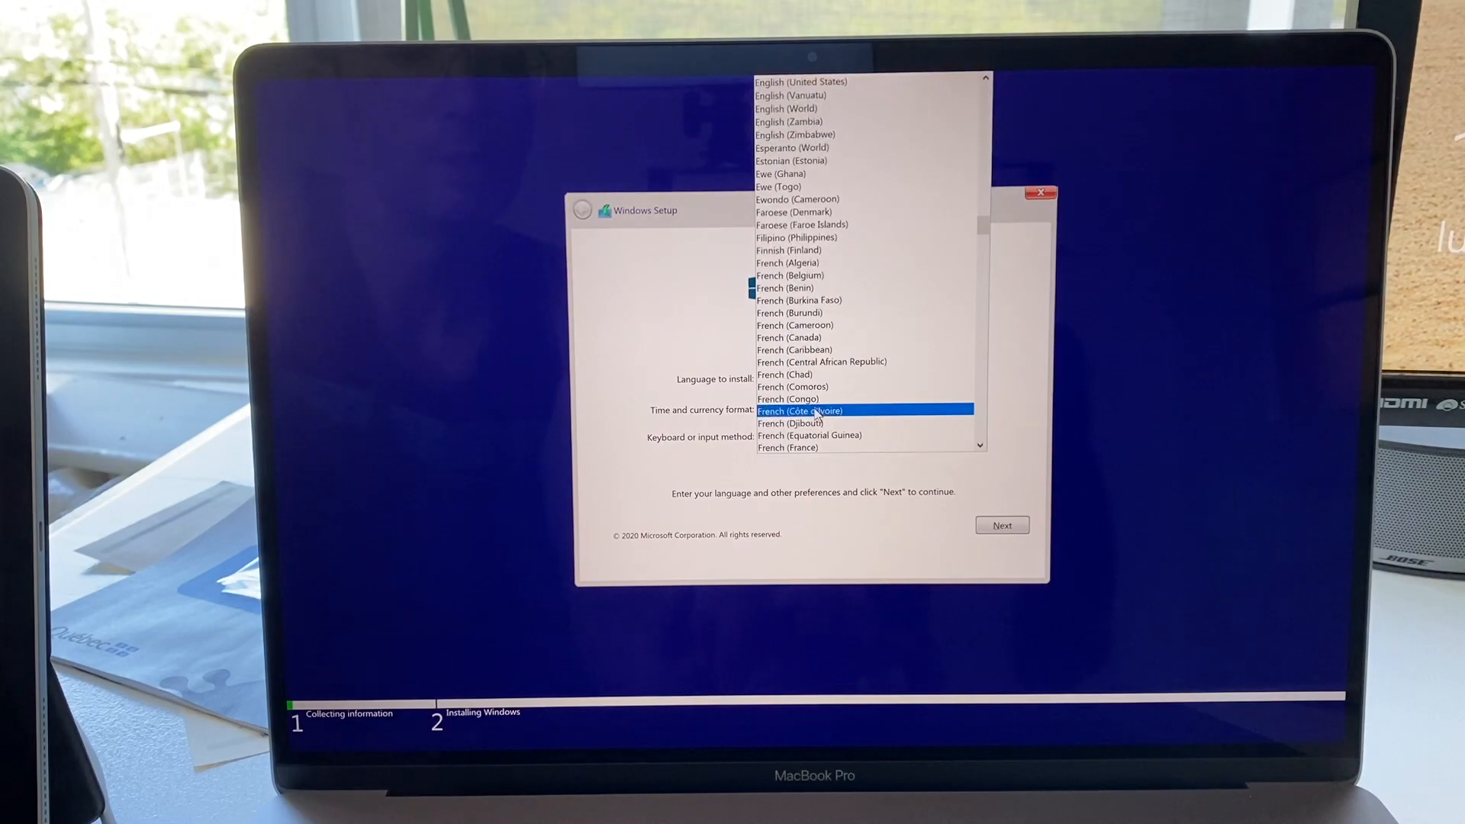
left_click(788, 447)
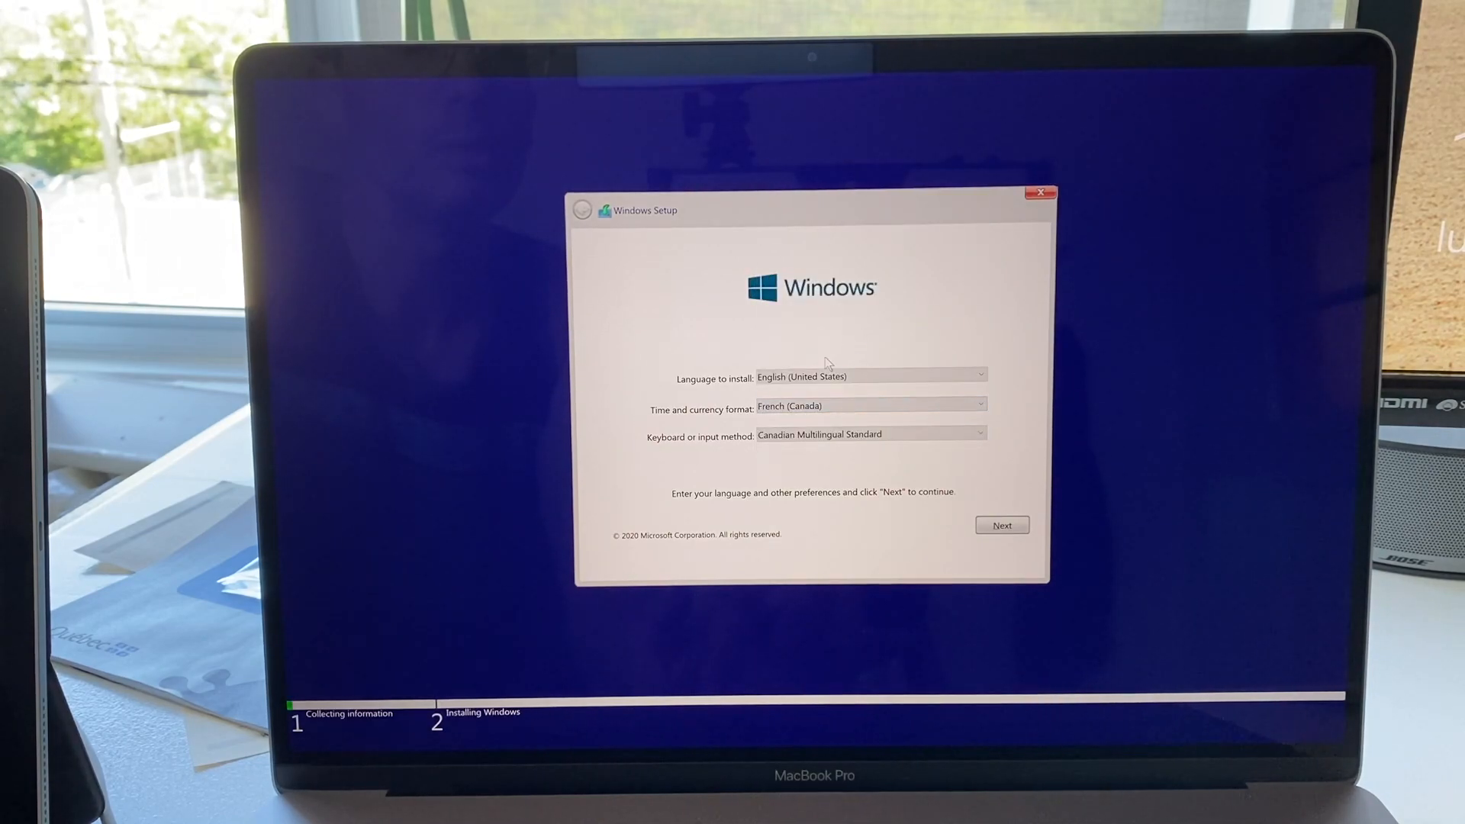
mouse_move(809, 347)
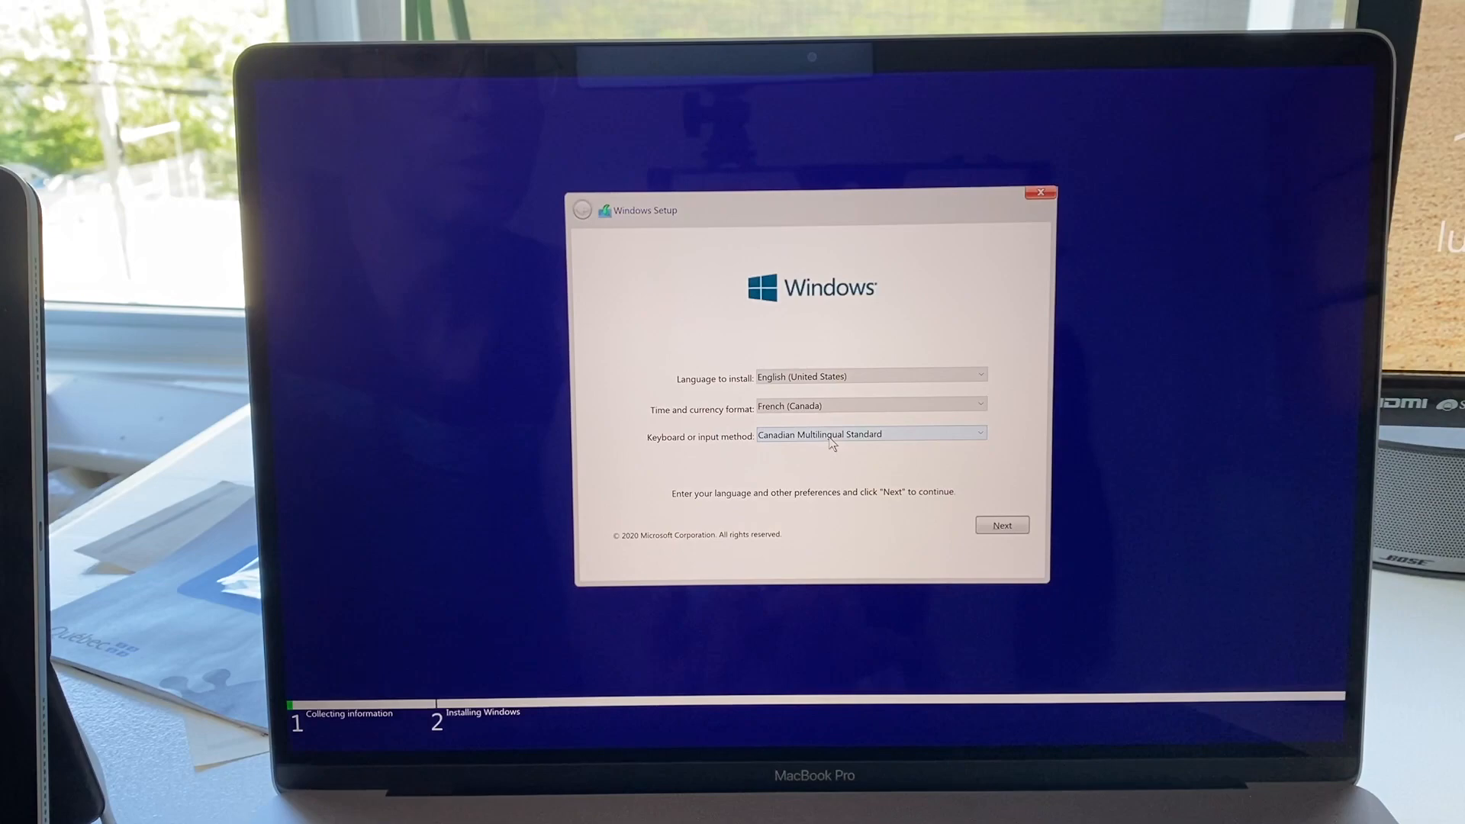
left_click(980, 434)
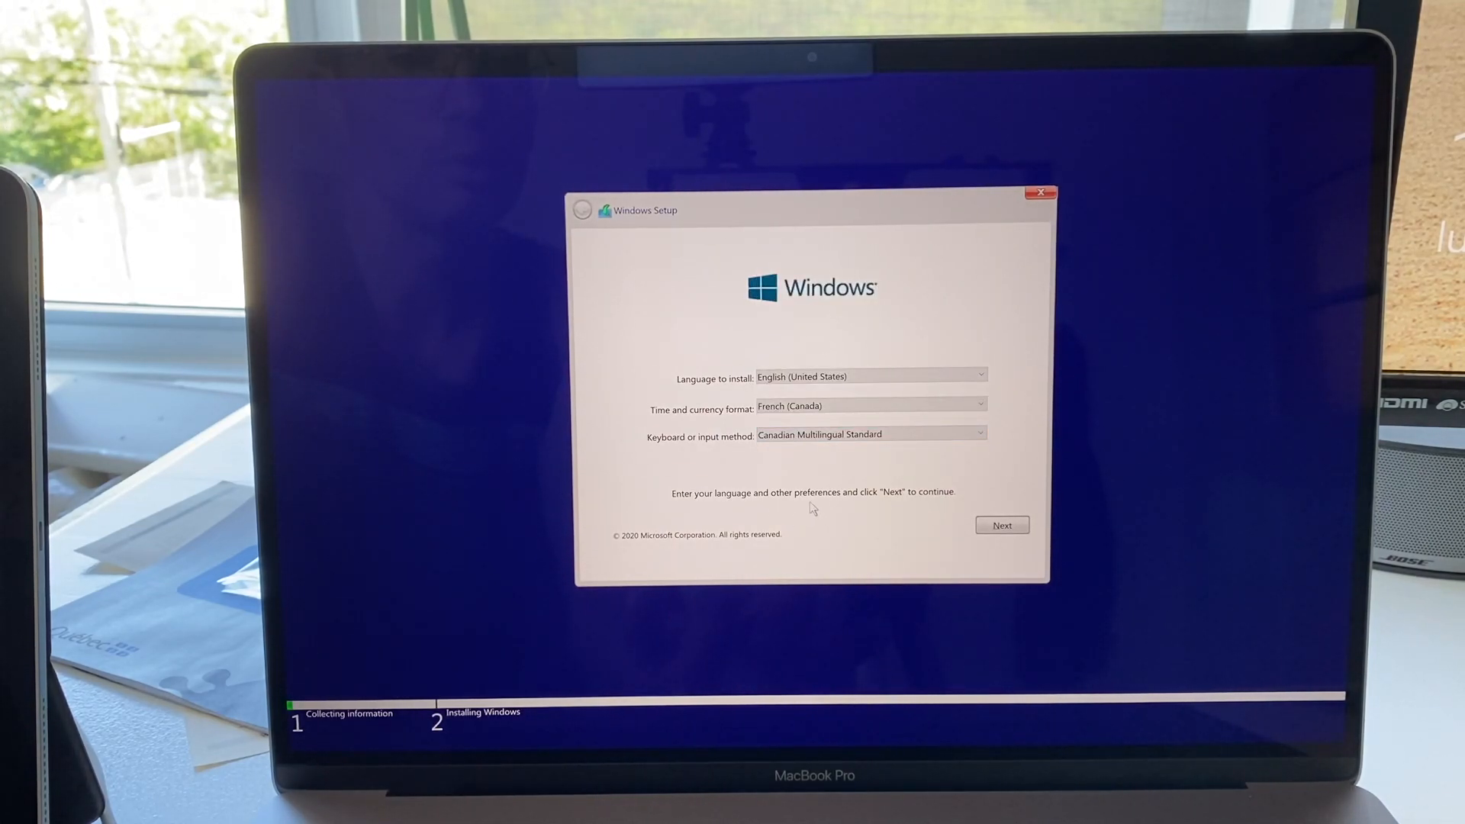
left_click(1001, 525)
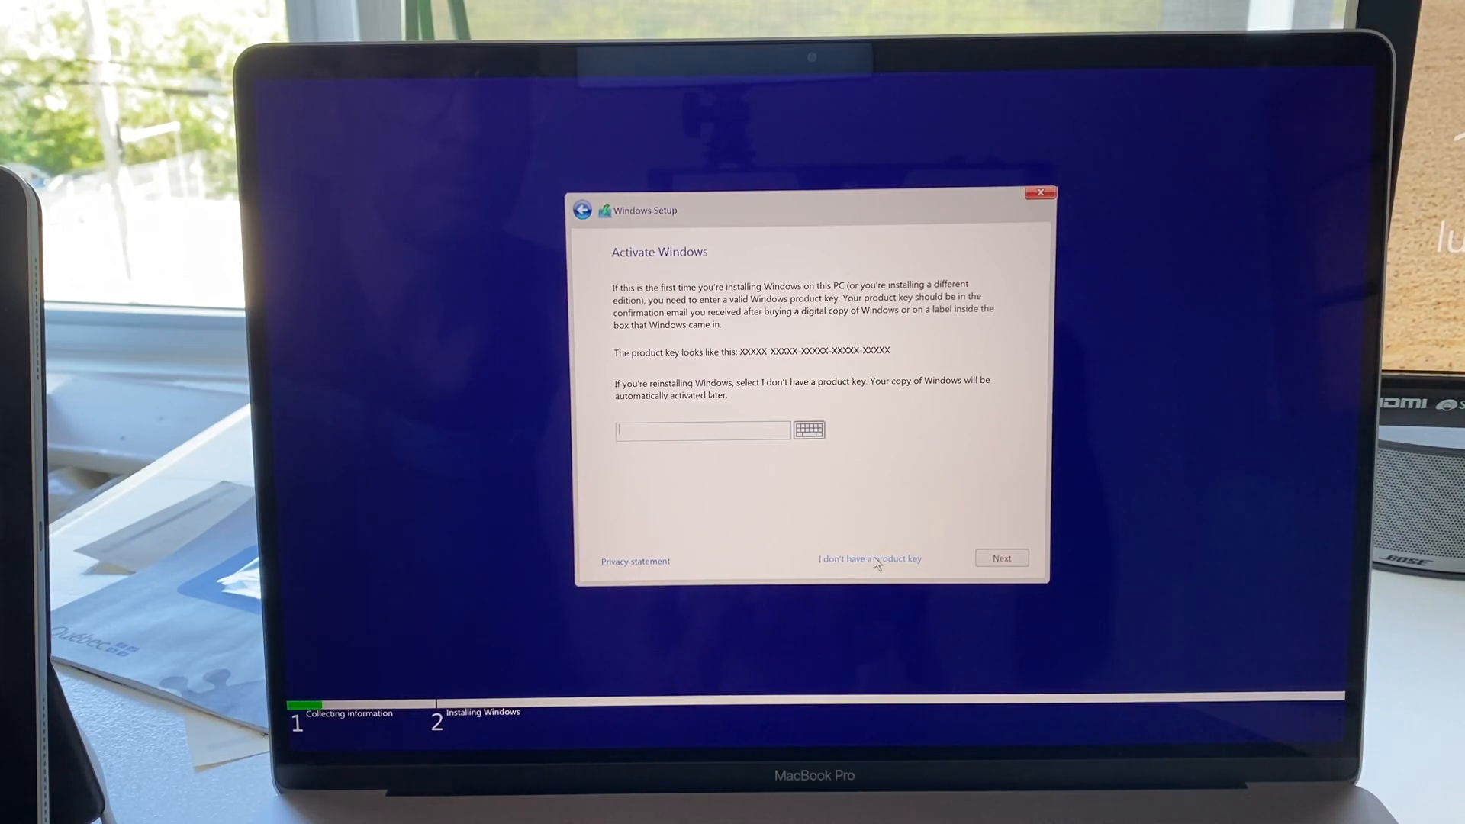
Skip the product key and continue with the Windows 10 Pro edition.
left_click(869, 559)
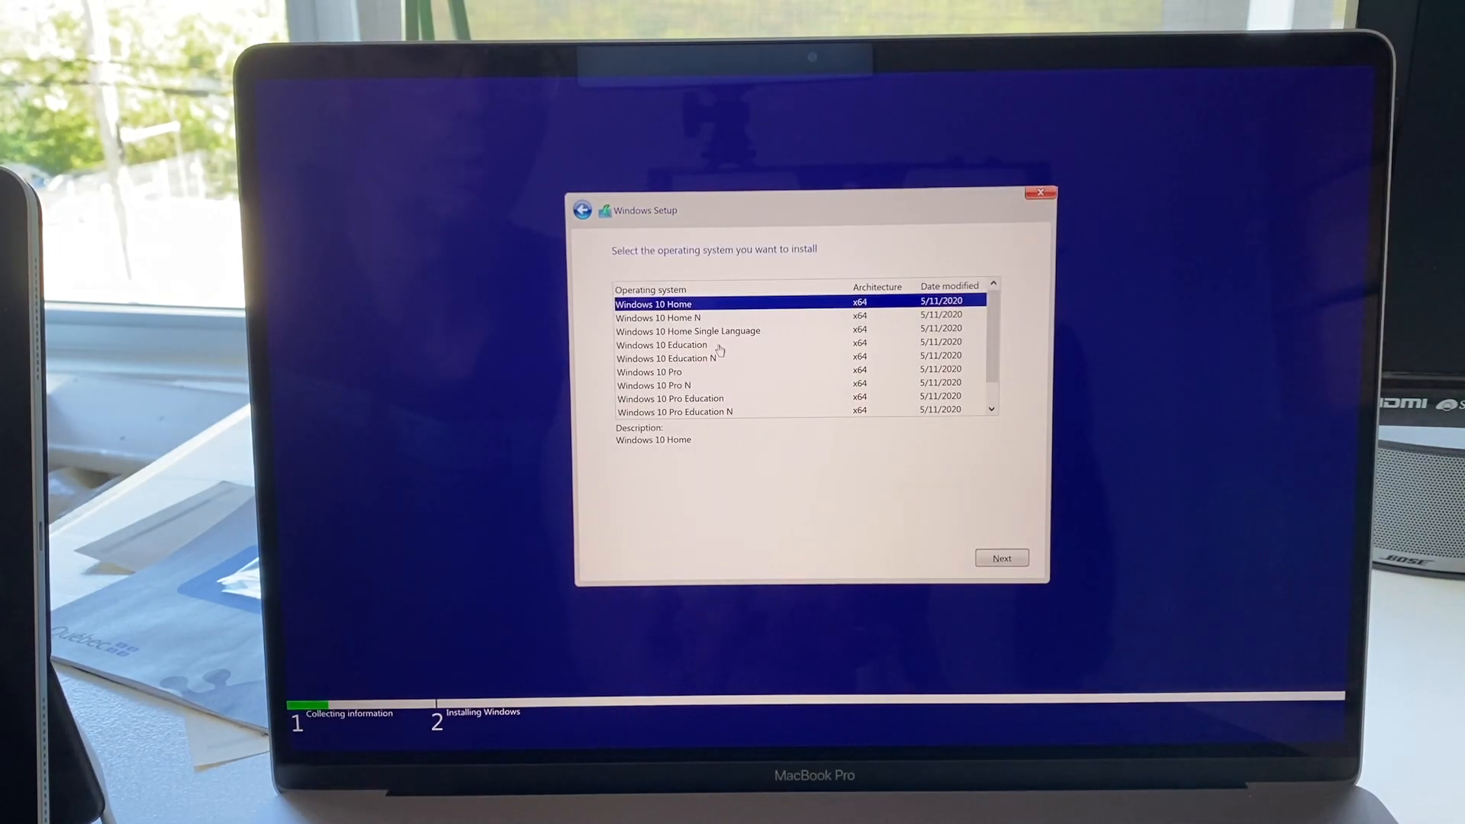
mouse_move(654, 383)
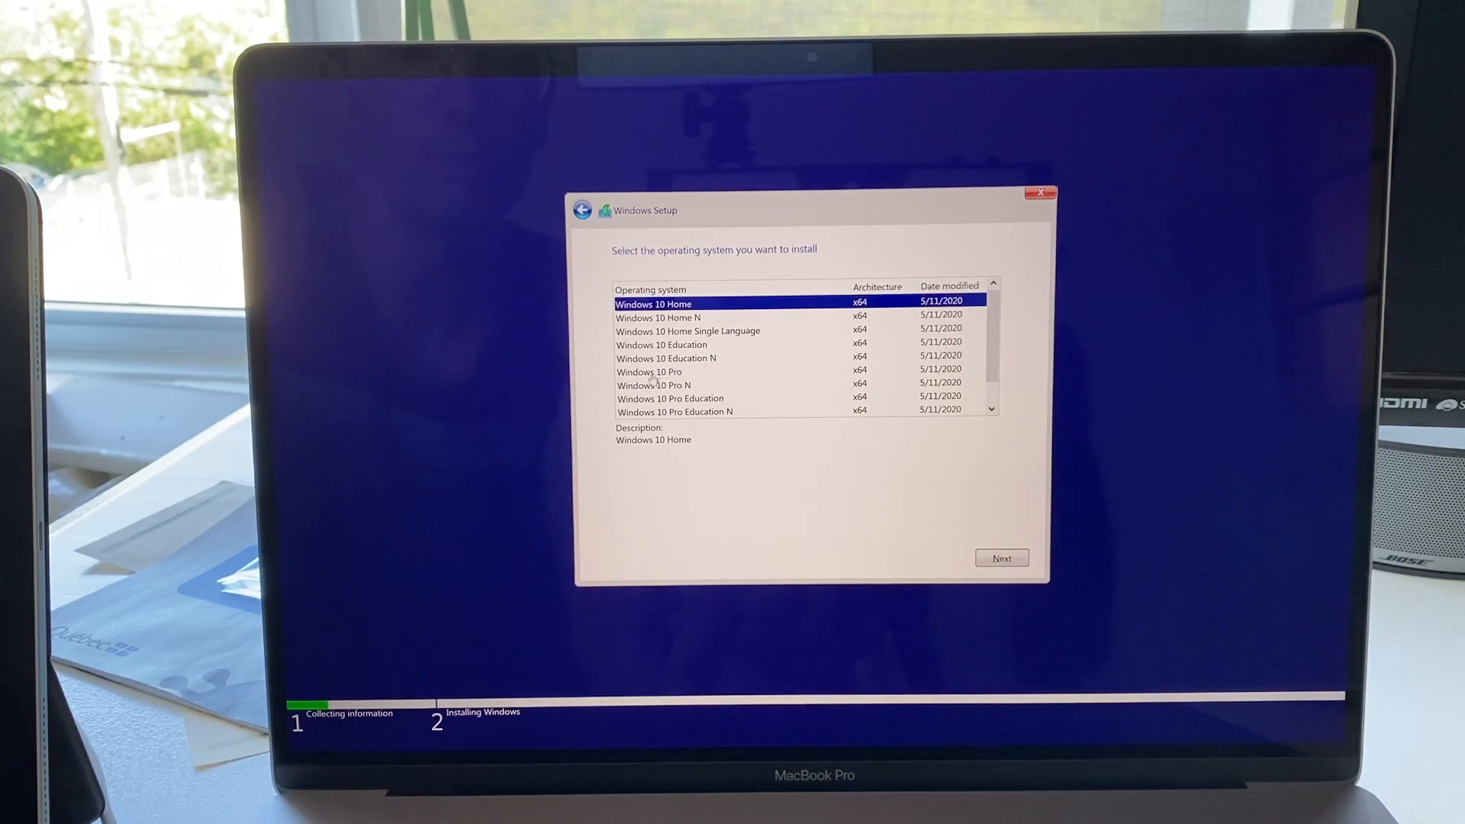
left_click(649, 372)
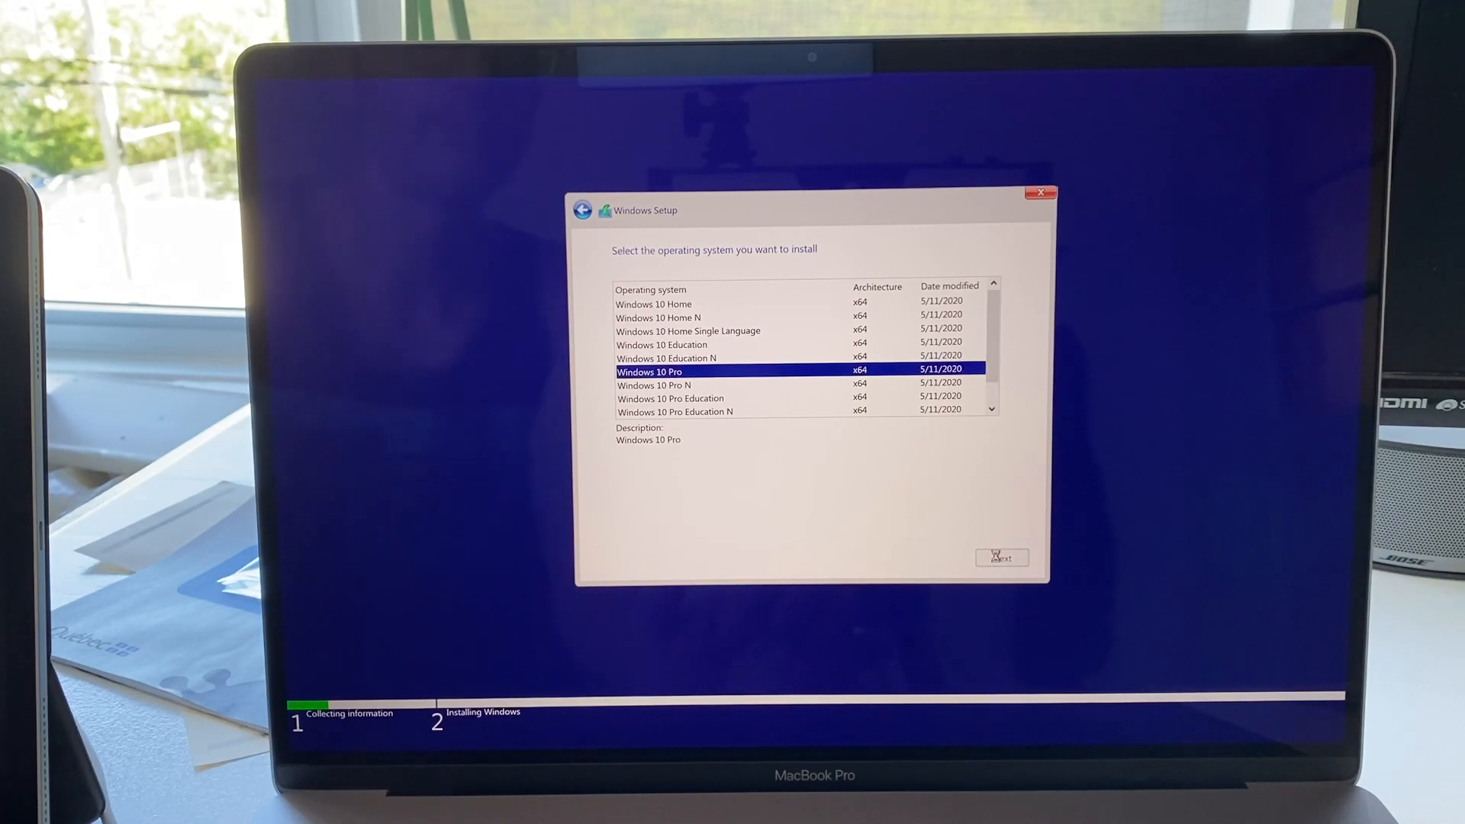
left_click(1001, 557)
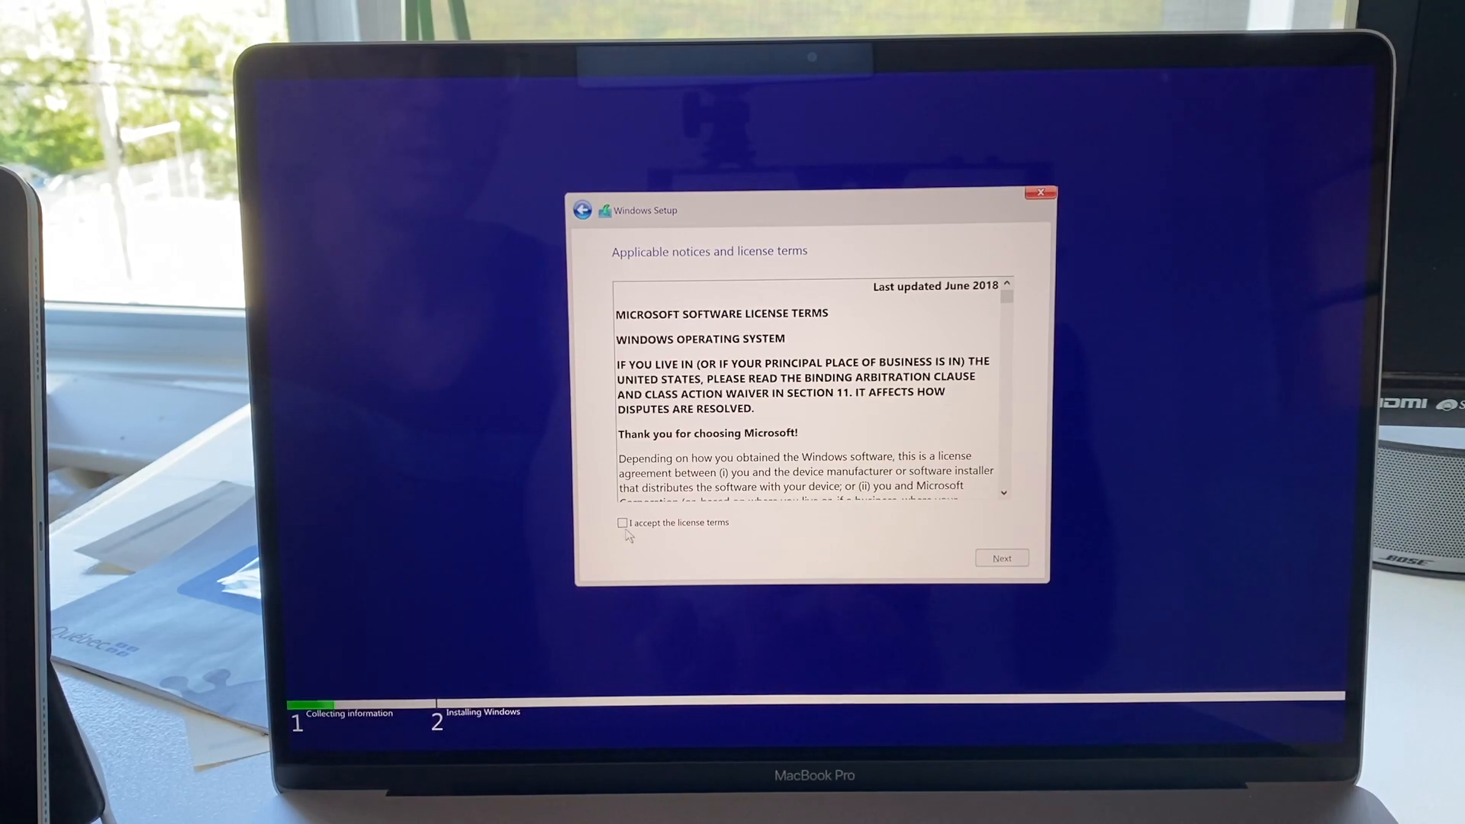
Accept the license terms and proceed so Windows Setup begins copying files.
left_click(622, 522)
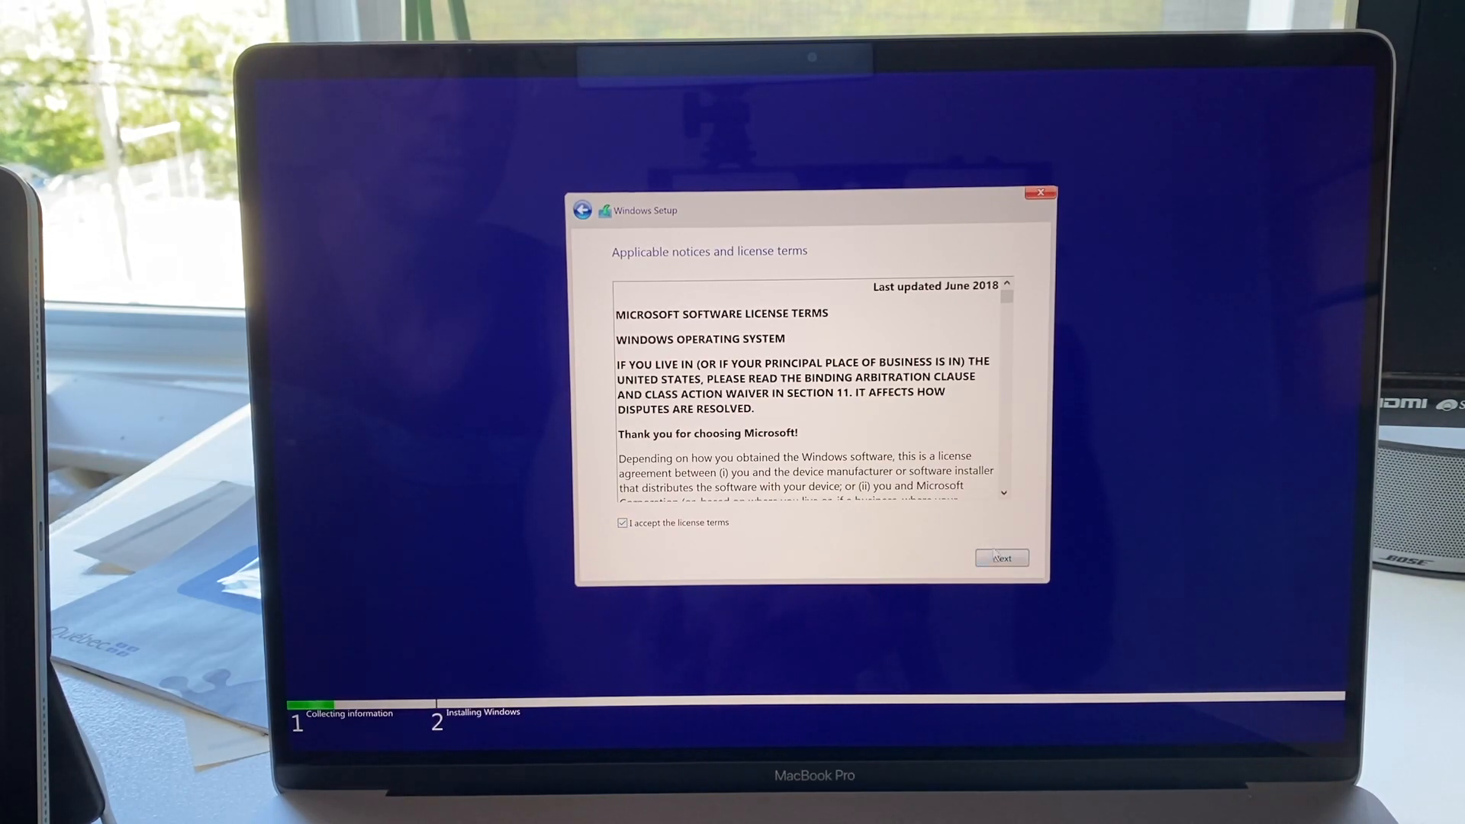
left_click(1001, 559)
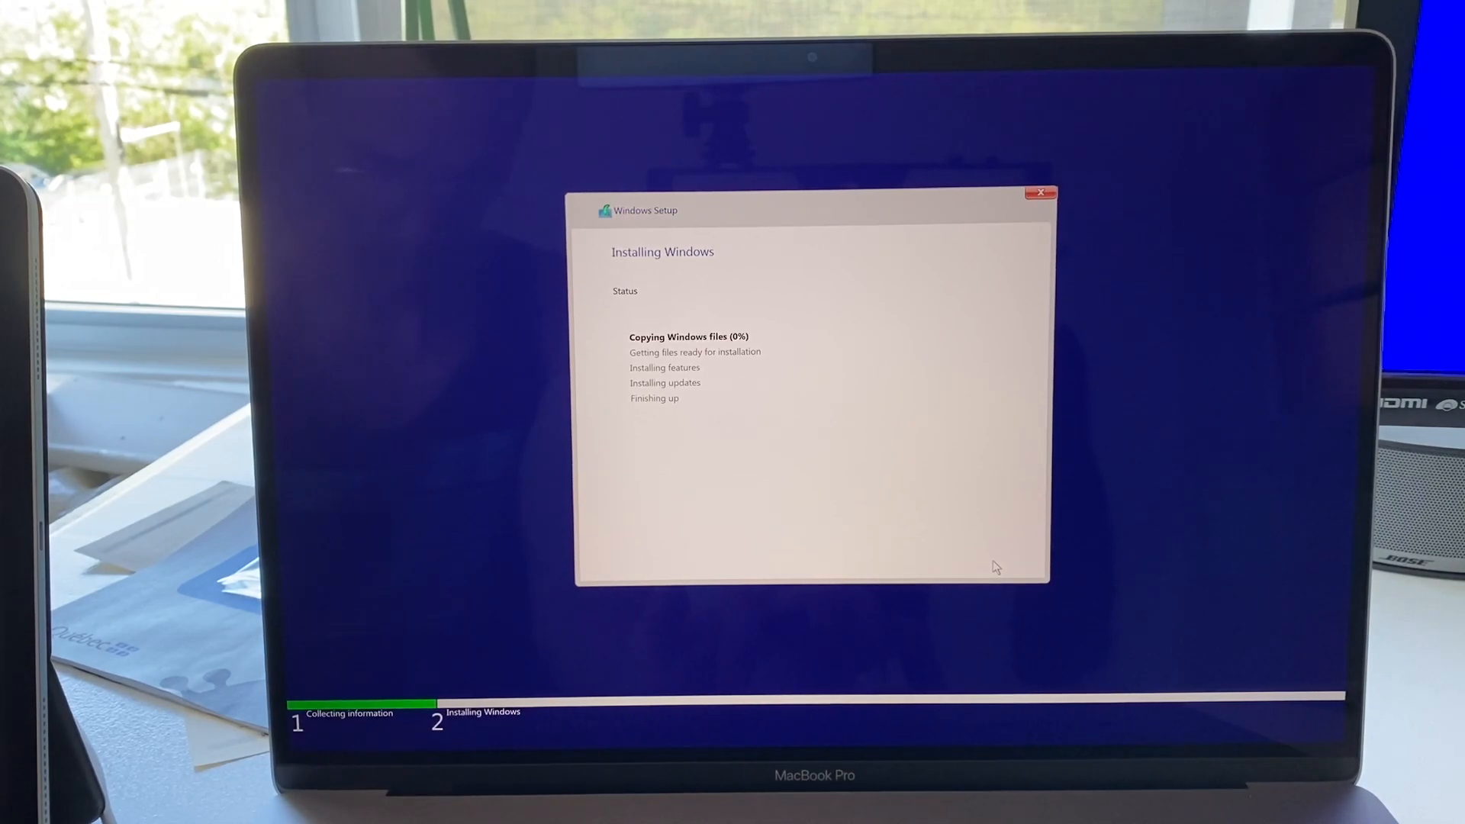
mouse_move(798, 442)
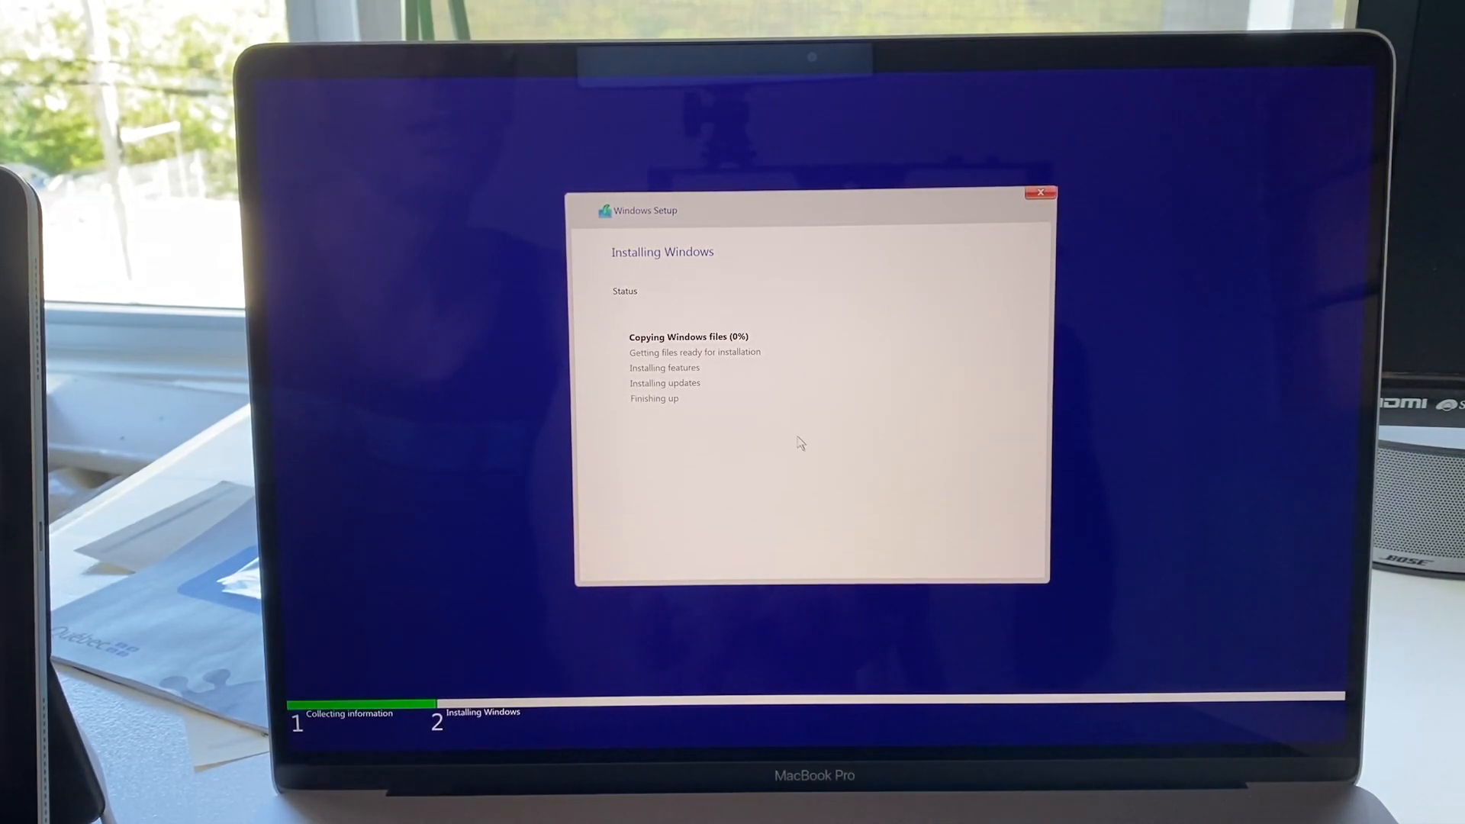
mouse_move(811, 447)
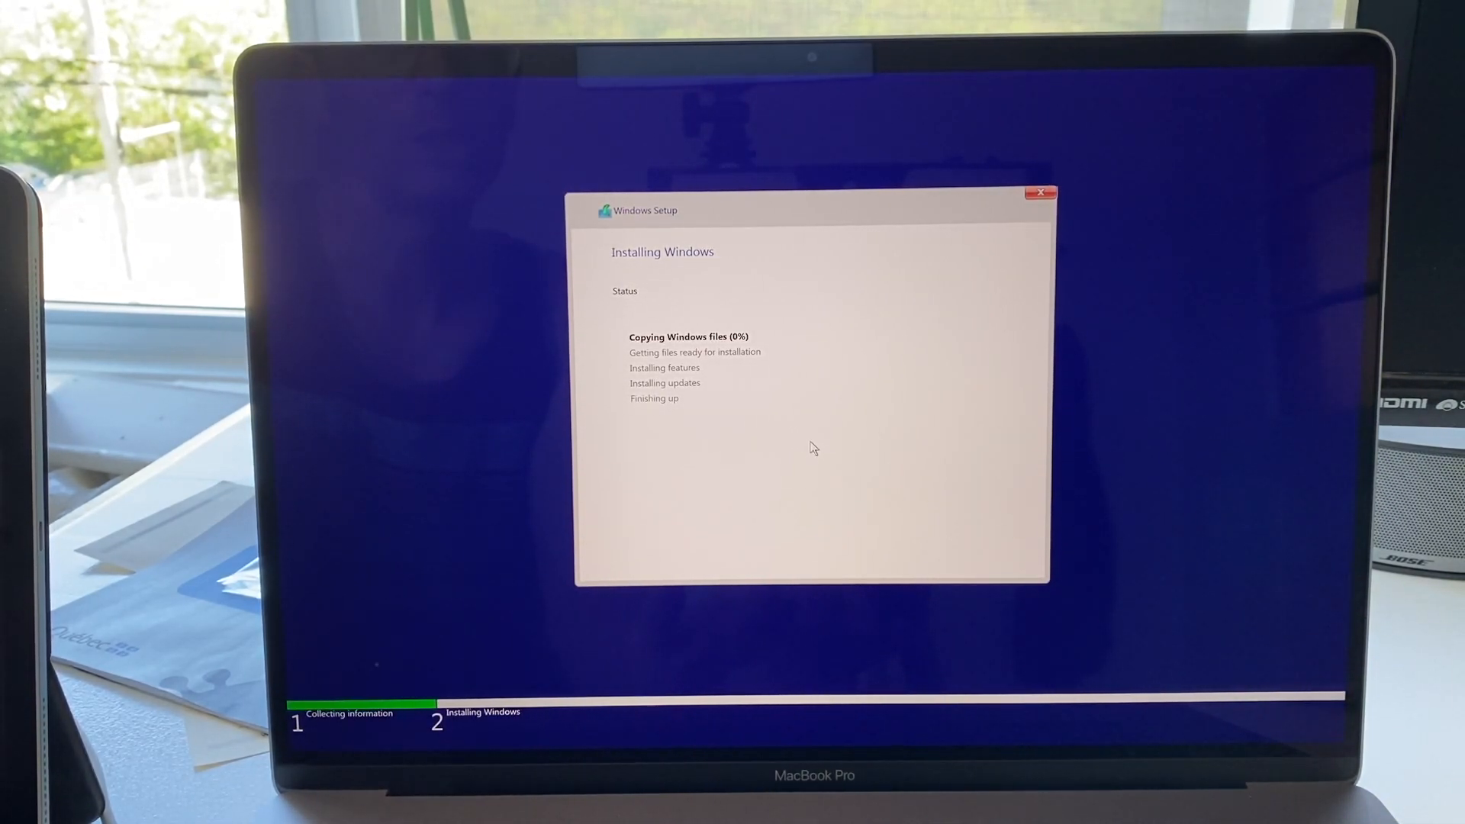